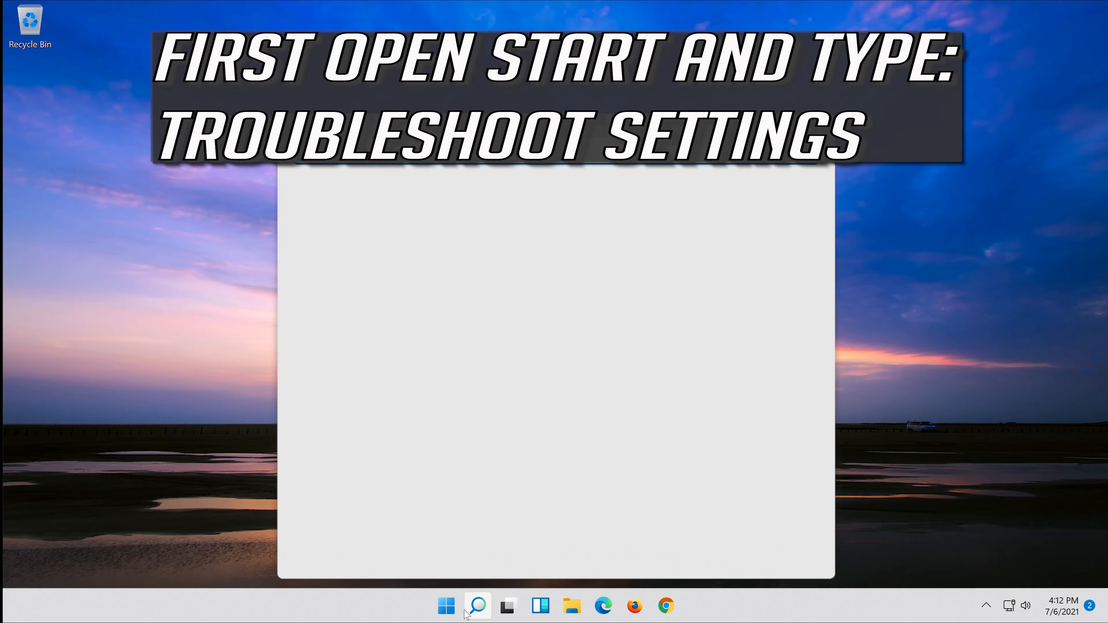
# Search Windows for 'troubleshoot settings' and open the Troubleshoot settings page
pyautogui.click(477, 605)
pyautogui.write('troubleshoot settings')
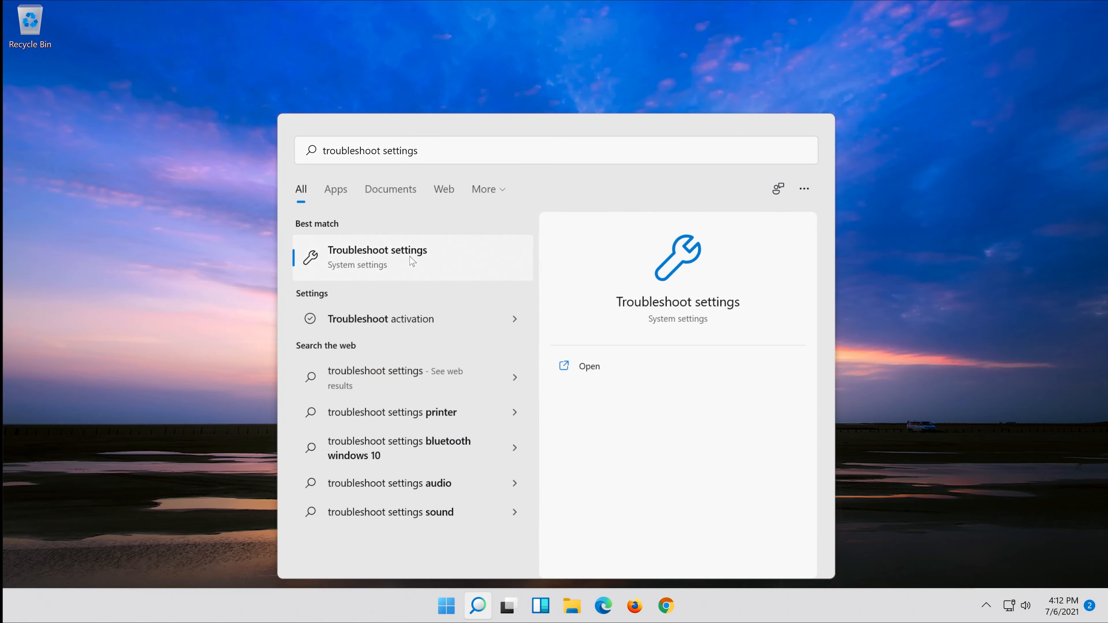
pyautogui.click(589, 366)
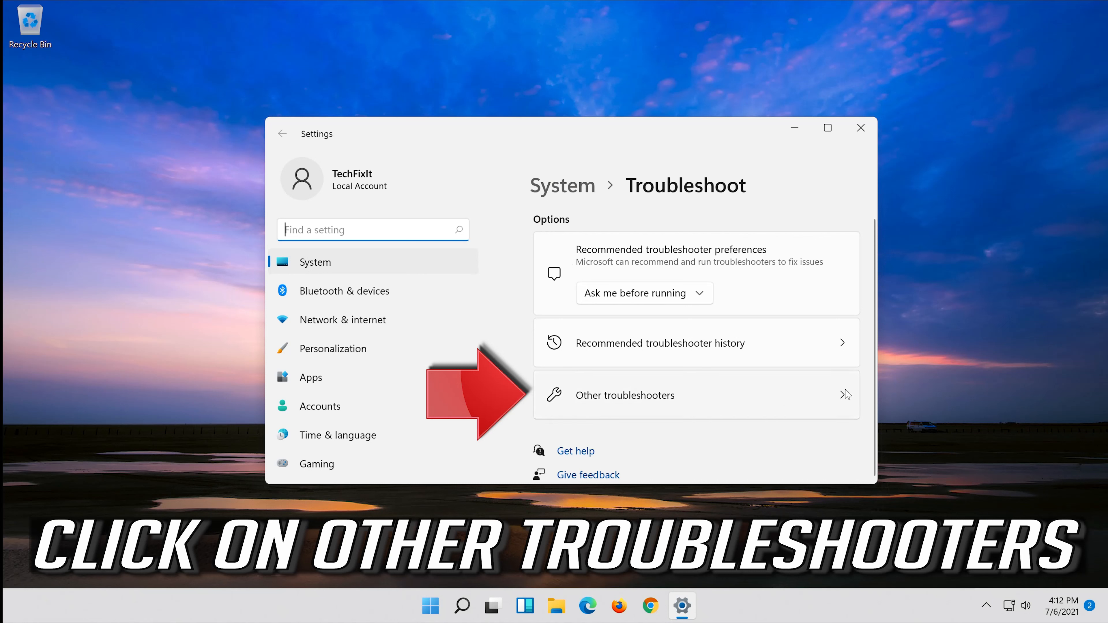
# Show Other troubleshooters and run the Recording Audio troubleshooter
pyautogui.click(624, 394)
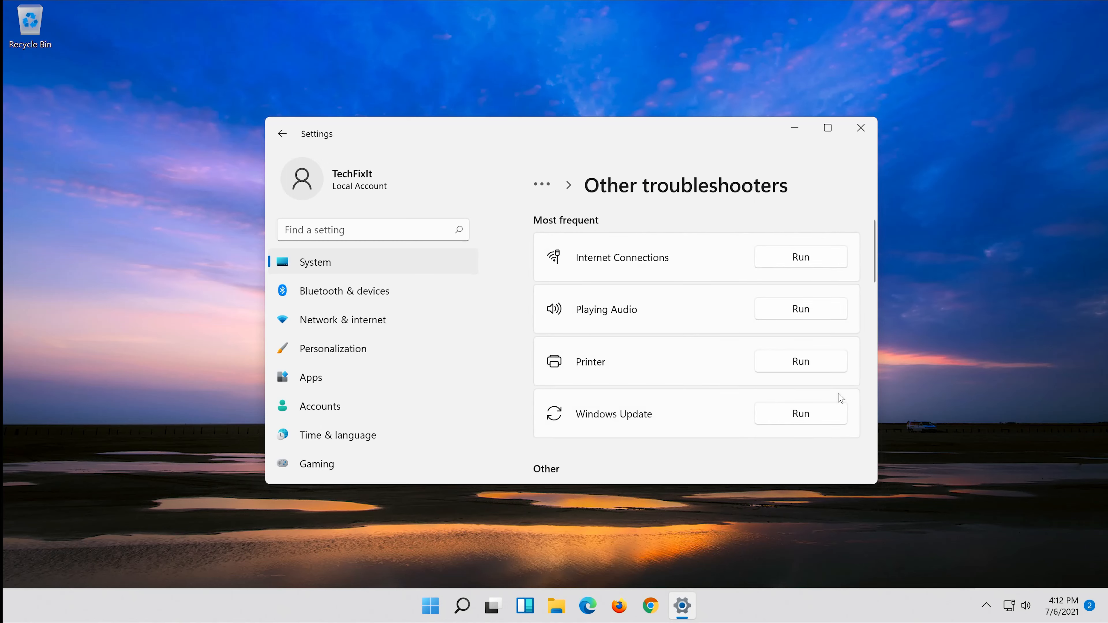
pyautogui.scroll(-3)
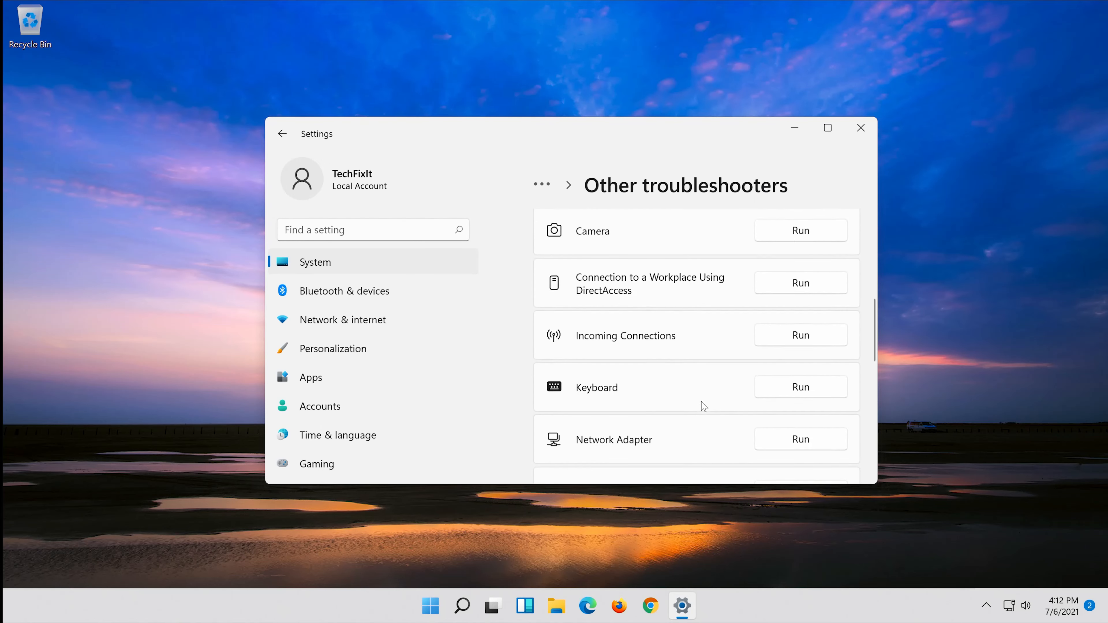
pyautogui.scroll(-3)
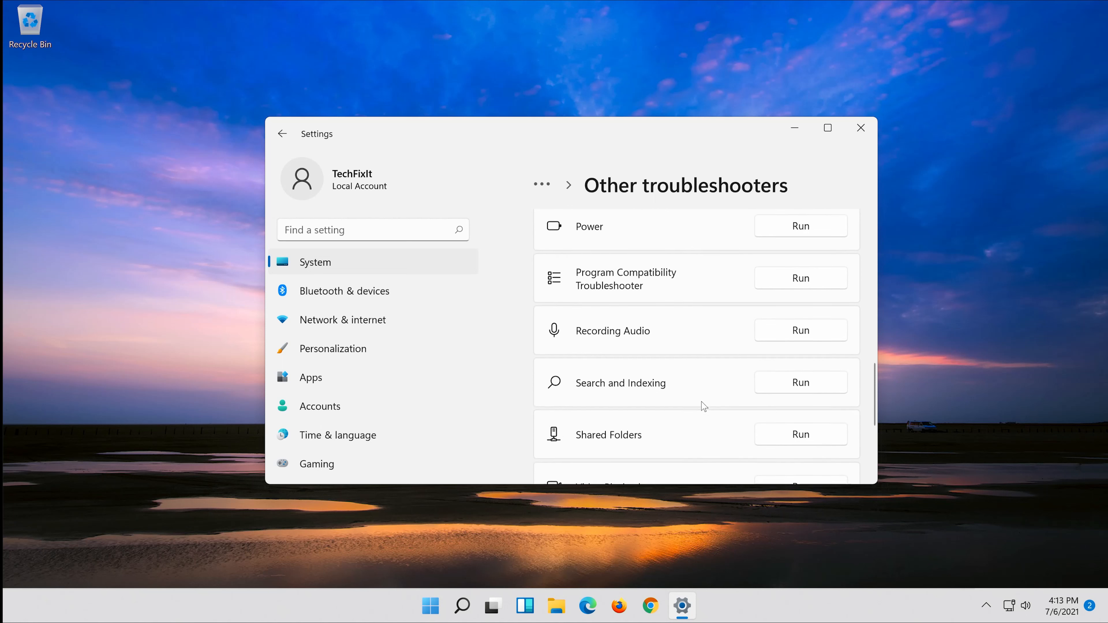
pyautogui.scroll(-3)
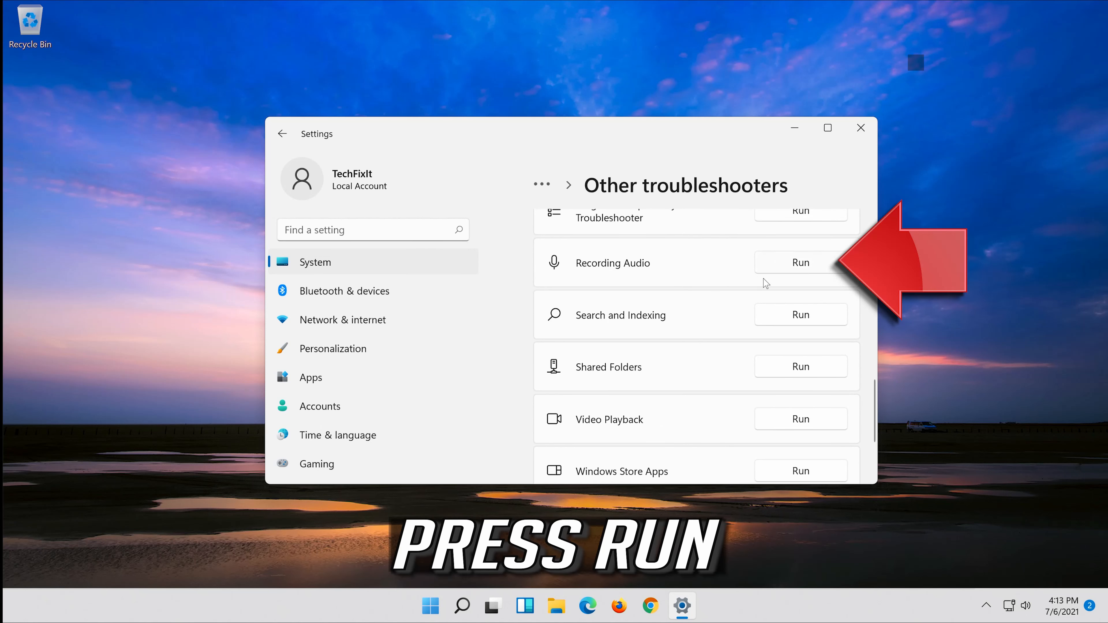
pyautogui.click(801, 262)
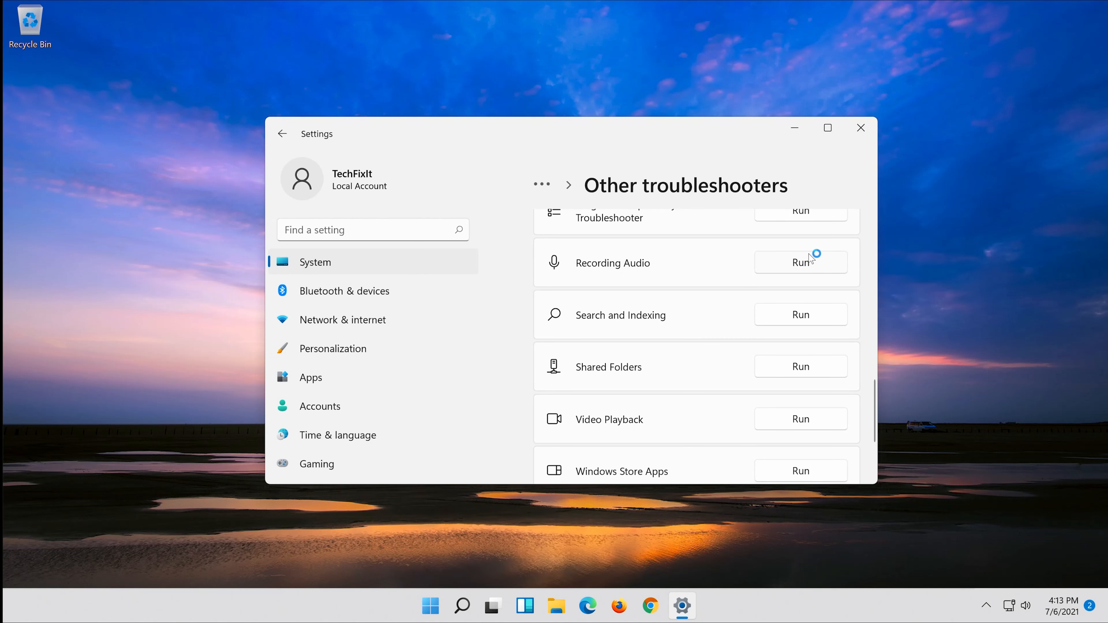
# Let the Recording Audio troubleshooter scan for recording audio problems
pyautogui.click(800, 262)
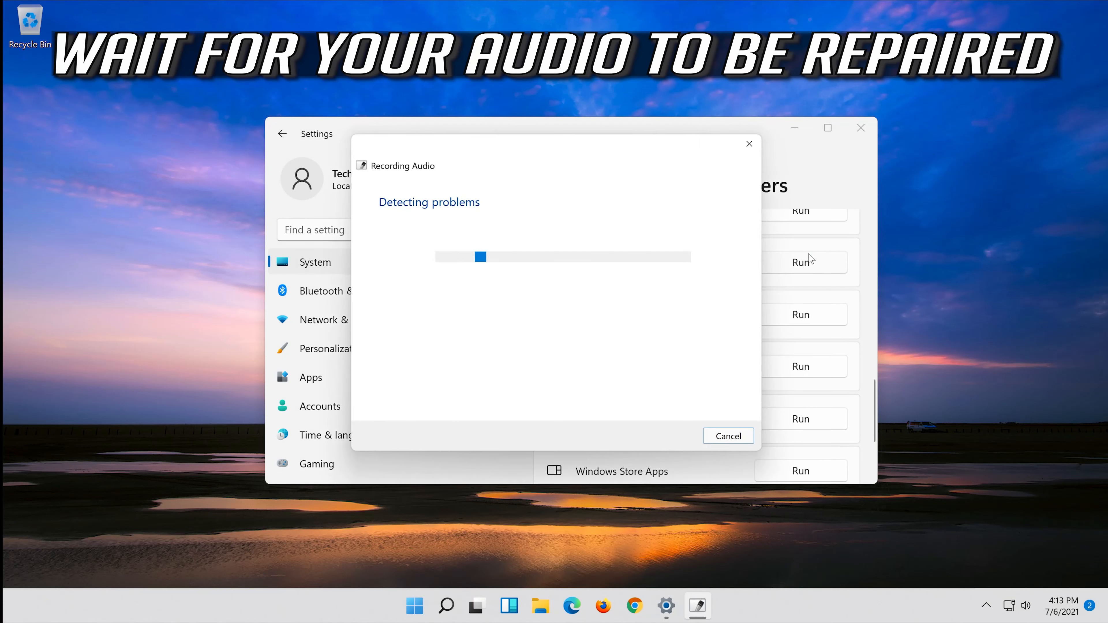
pyautogui.moveTo(590, 295)
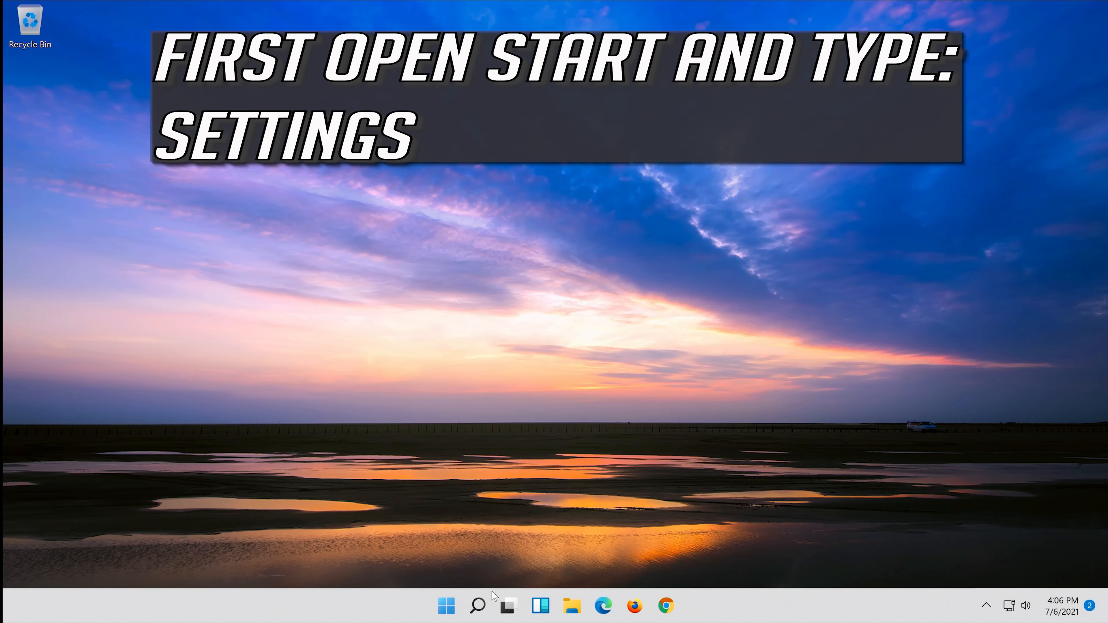
# Search Windows for 'settings' and launch the Settings app
pyautogui.click(477, 605)
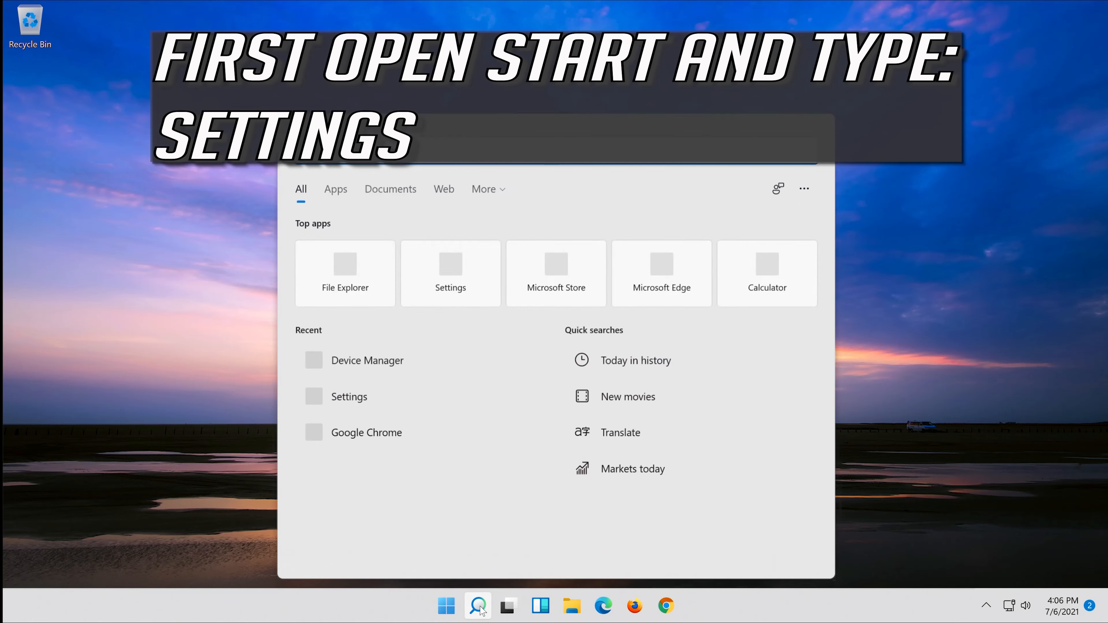
pyautogui.write('settin')
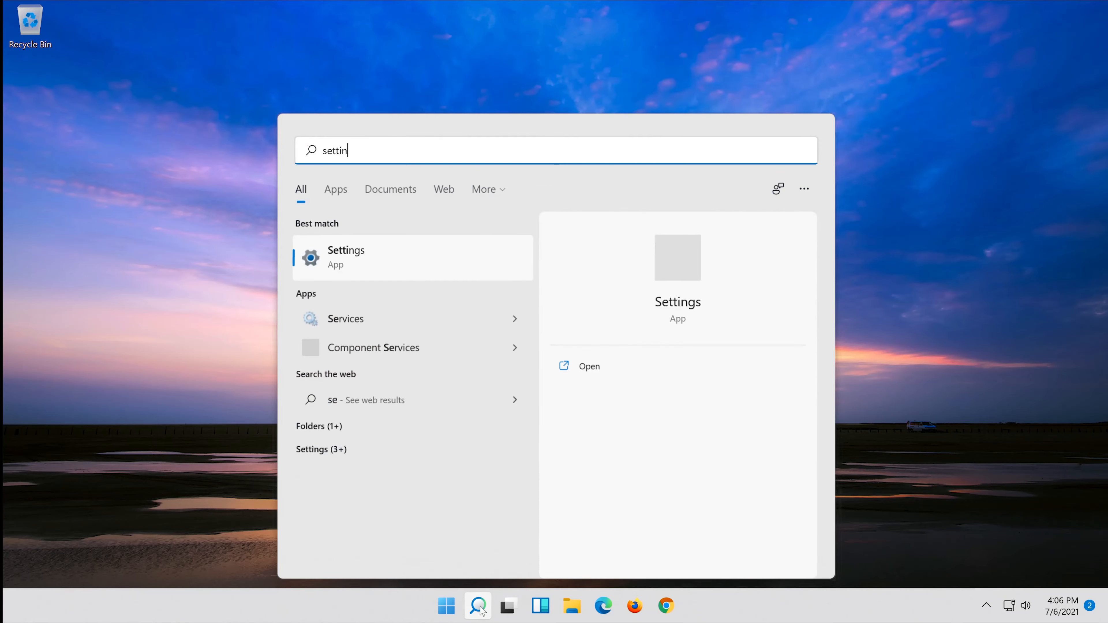
pyautogui.write('gs')
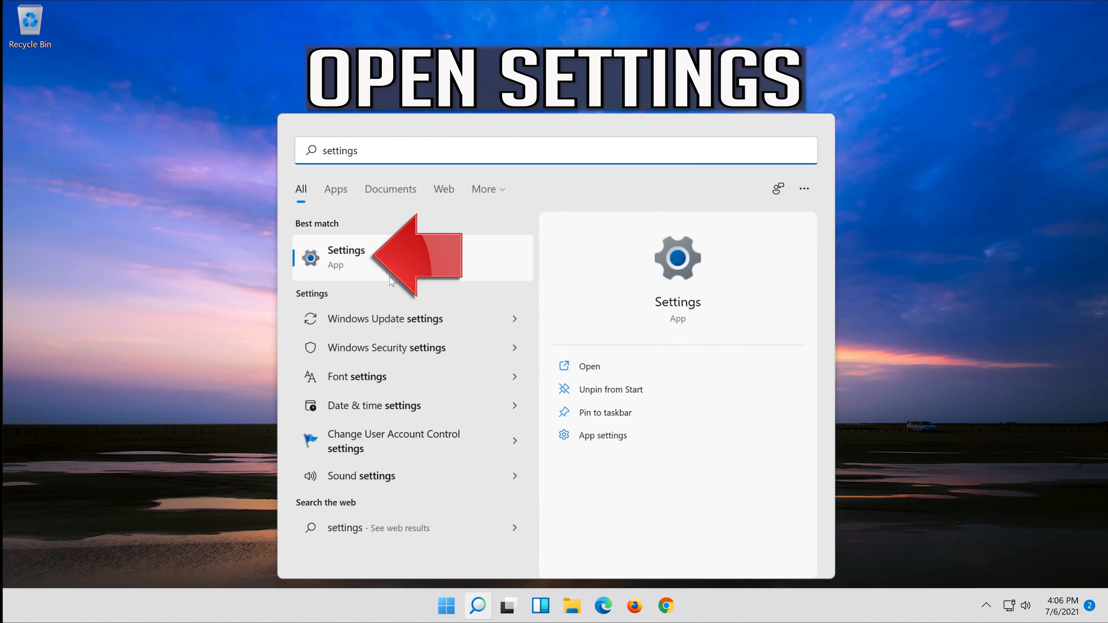
pyautogui.click(346, 257)
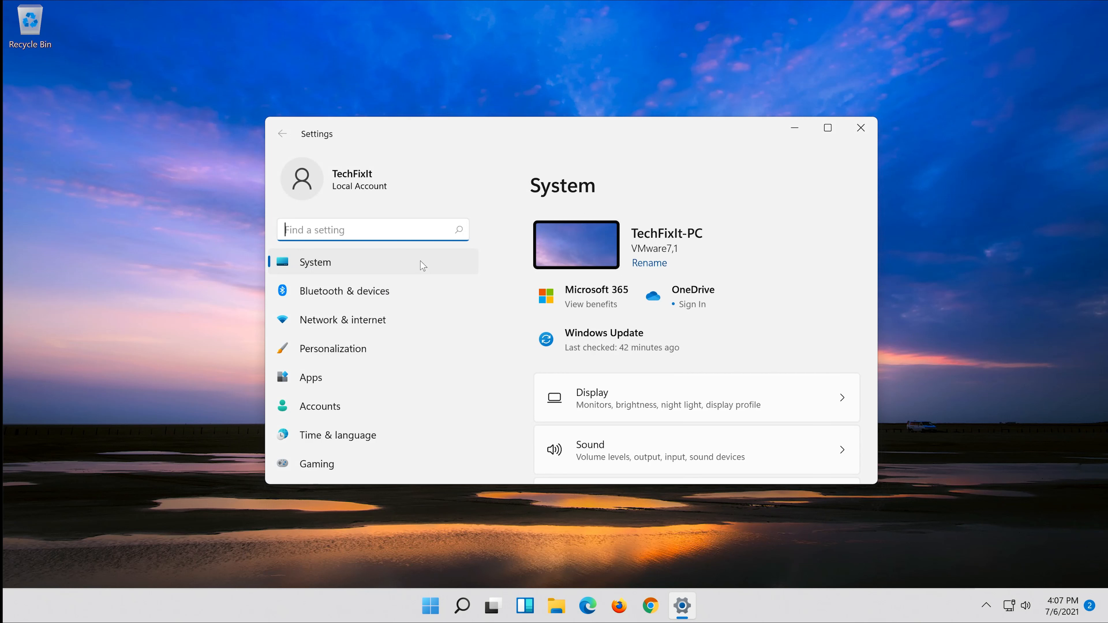
# Go to Privacy & security and scroll to the Microphone app permission
pyautogui.scroll(-3)
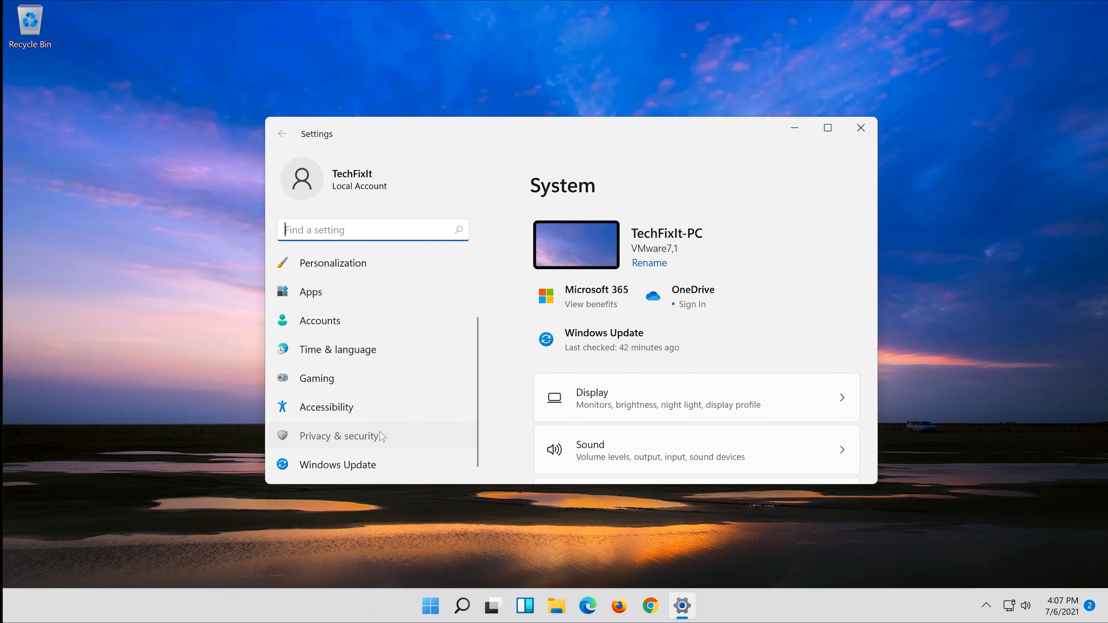
pyautogui.click(338, 436)
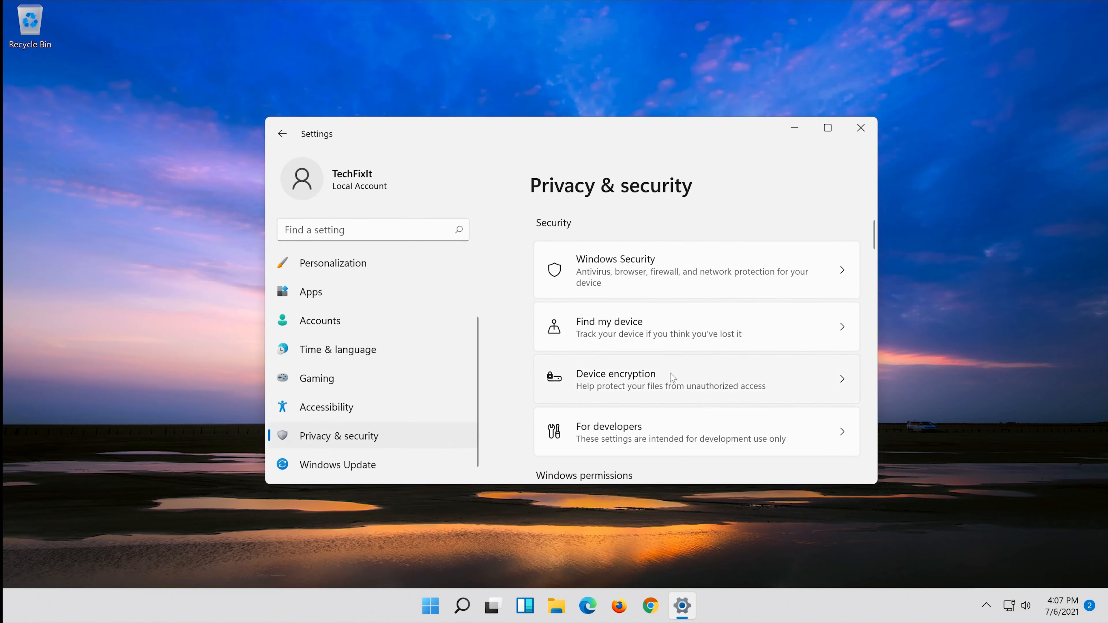
pyautogui.scroll(-3)
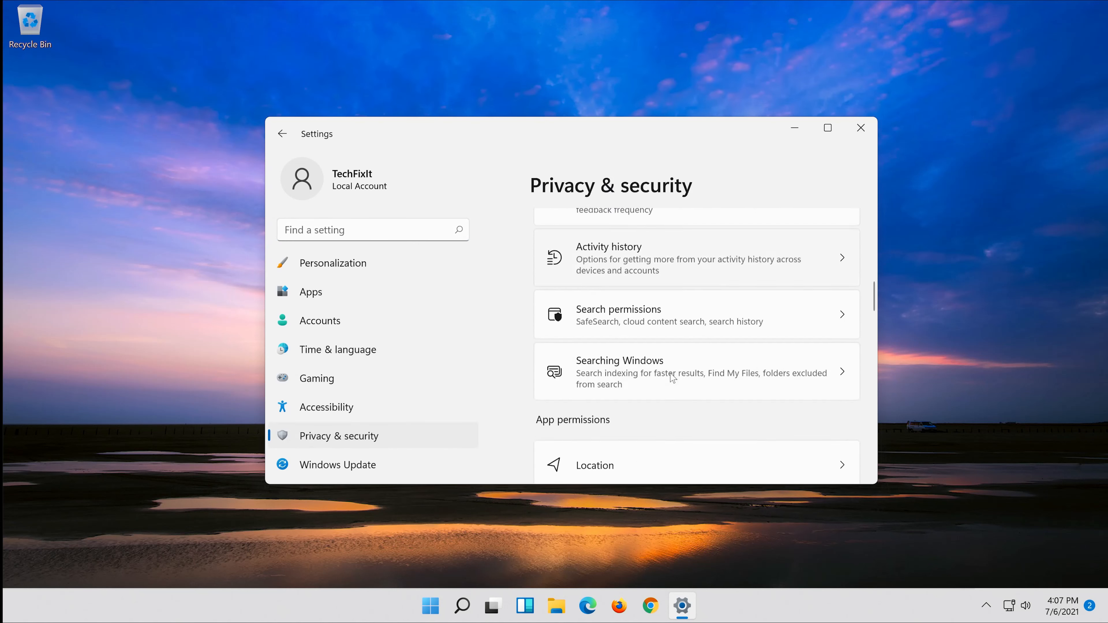
pyautogui.scroll(-3)
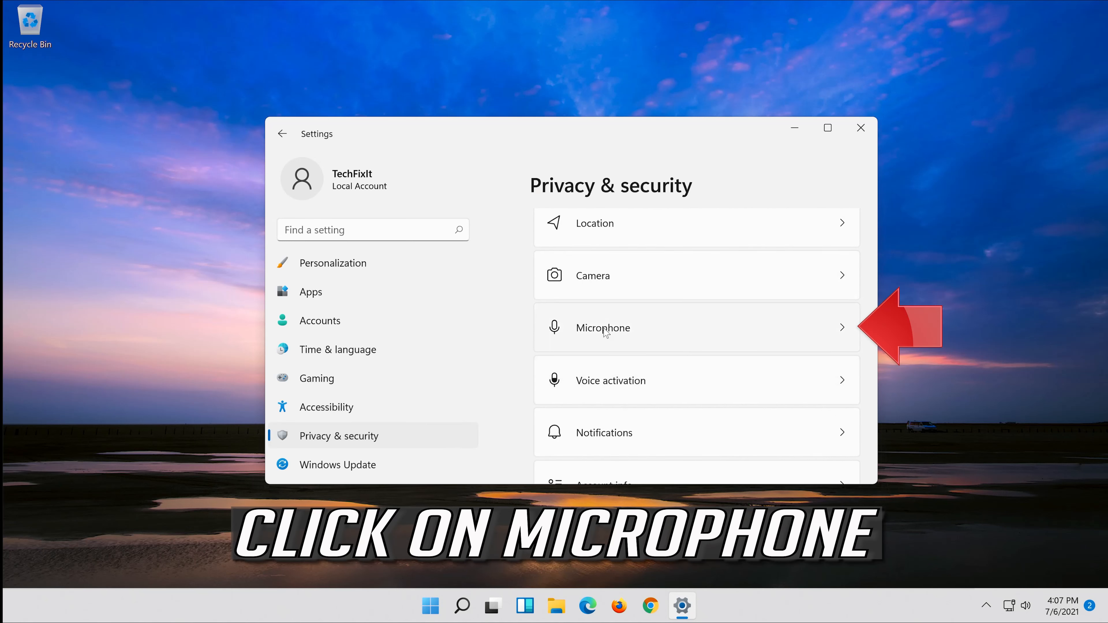
pyautogui.moveTo(719, 337)
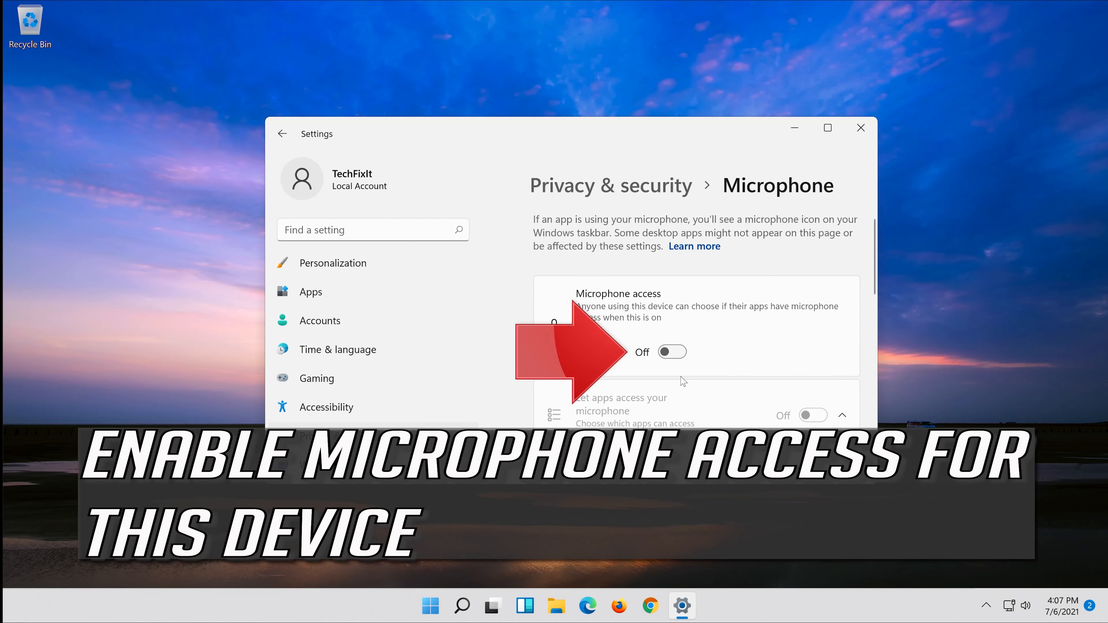
pyautogui.moveTo(731, 315)
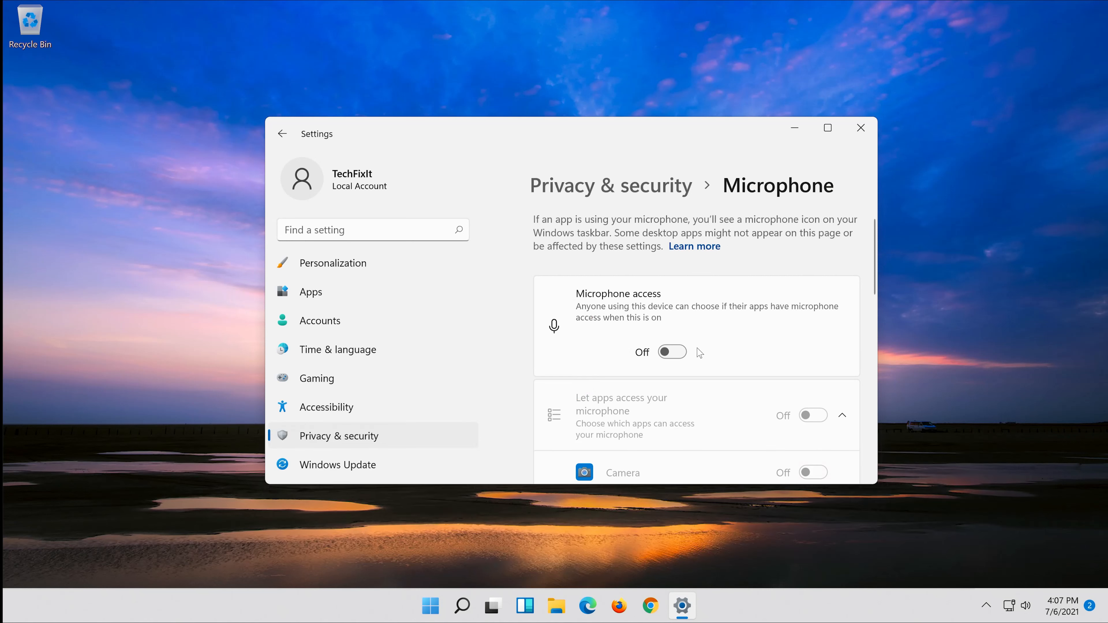
# Turn on microphone access for the device, for apps, and for desktop apps
pyautogui.click(671, 352)
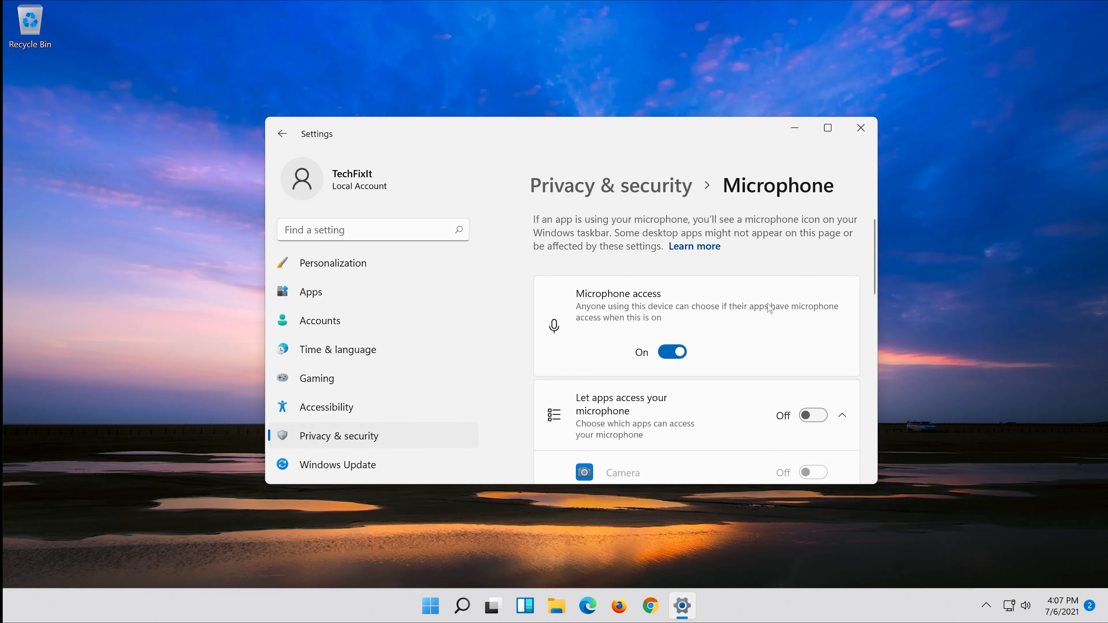
pyautogui.scroll(-3)
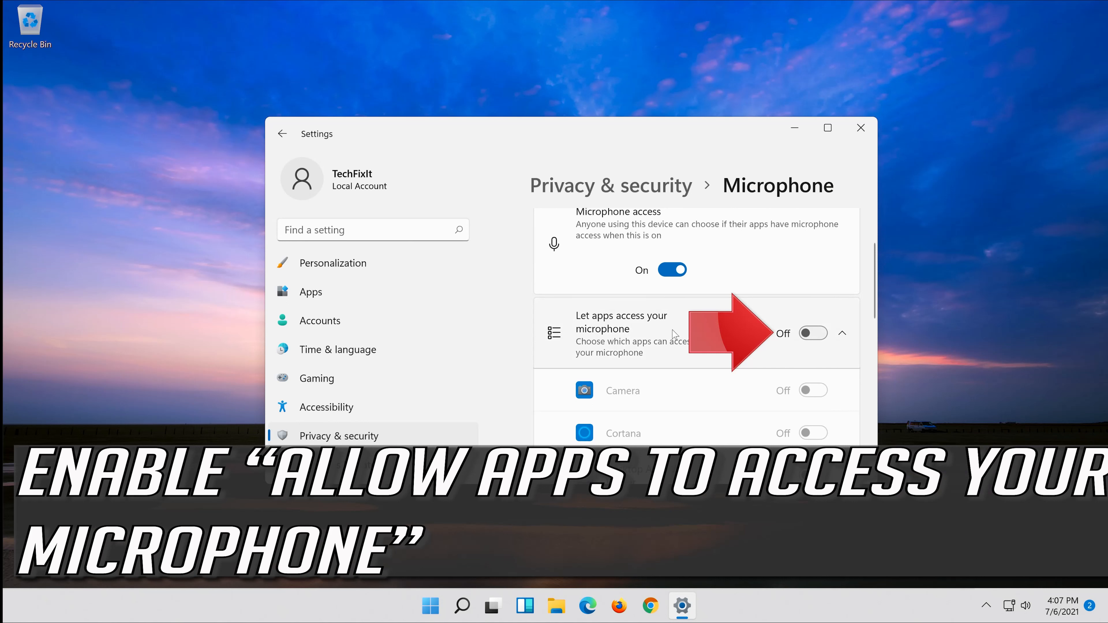
pyautogui.moveTo(819, 340)
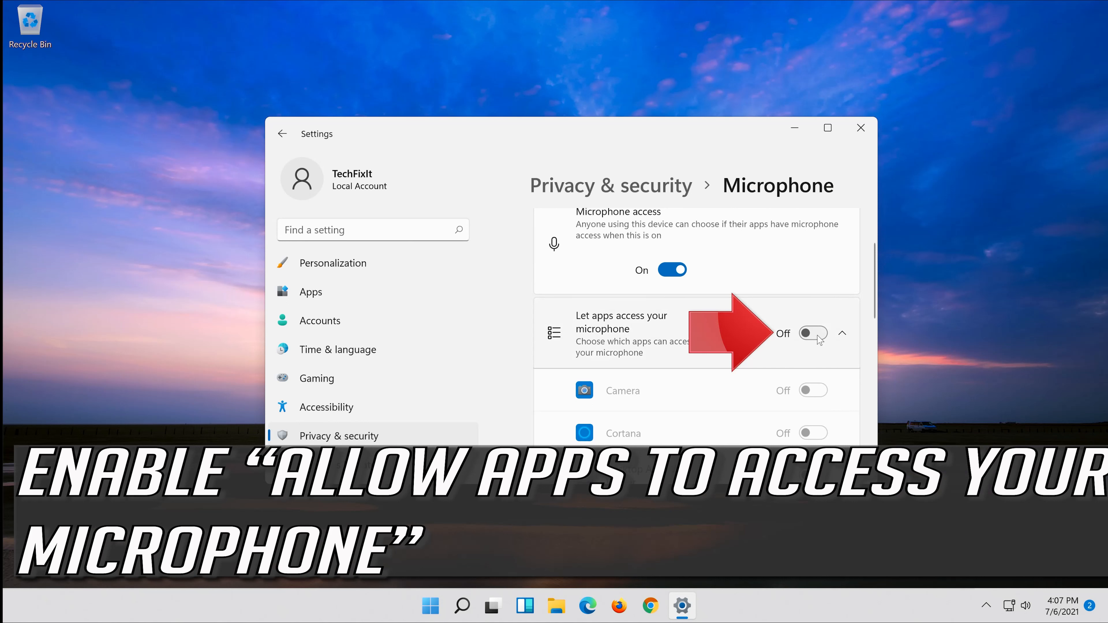
pyautogui.moveTo(835, 336)
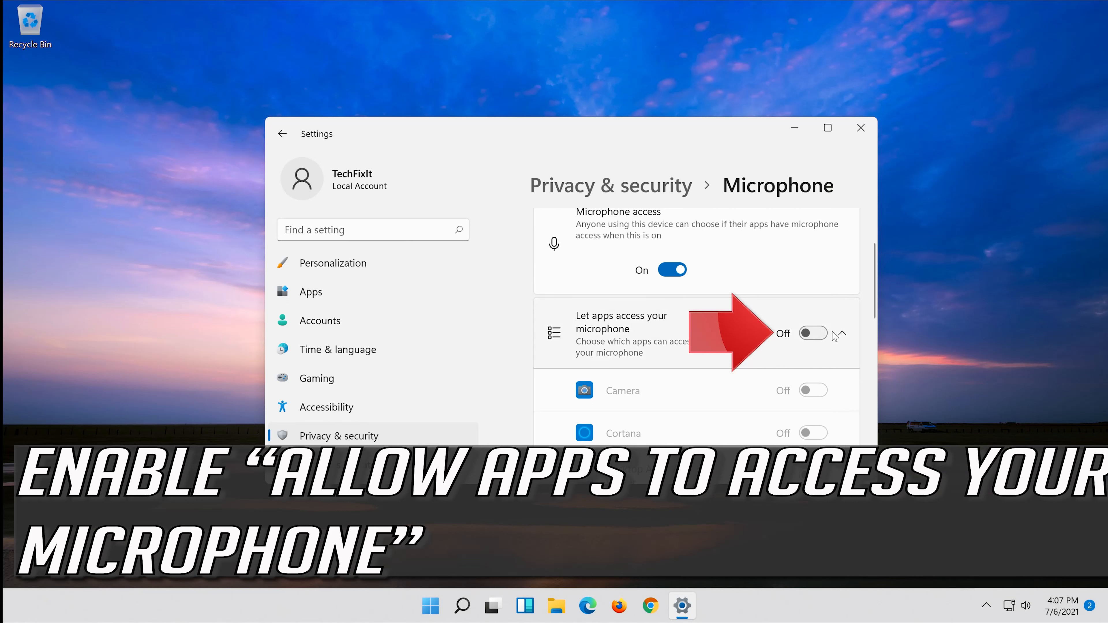
pyautogui.click(812, 333)
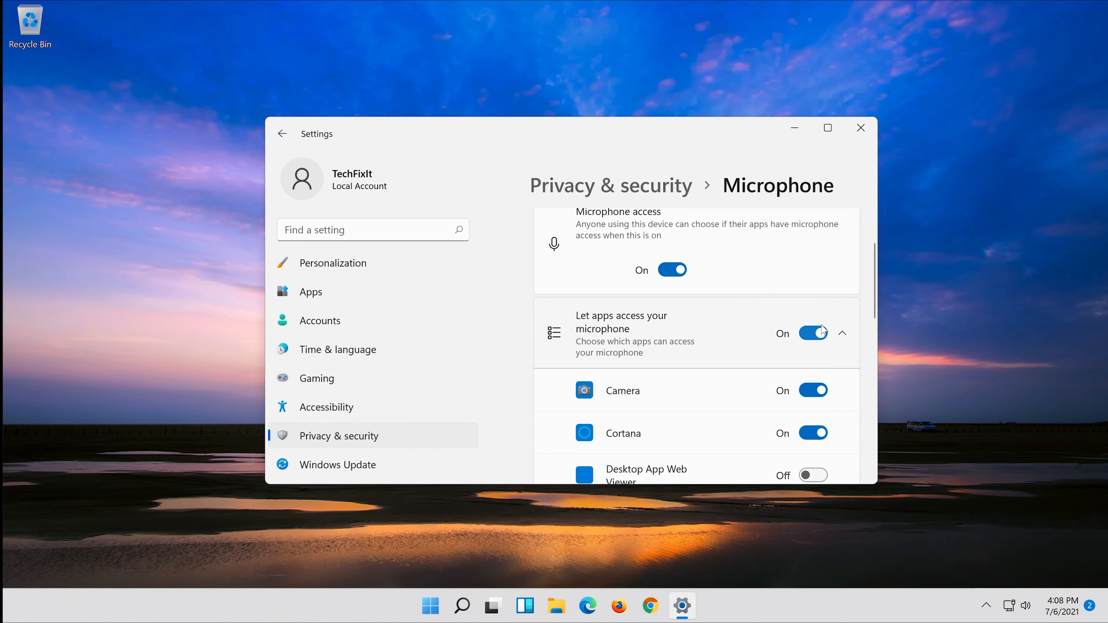
pyautogui.scroll(-3)
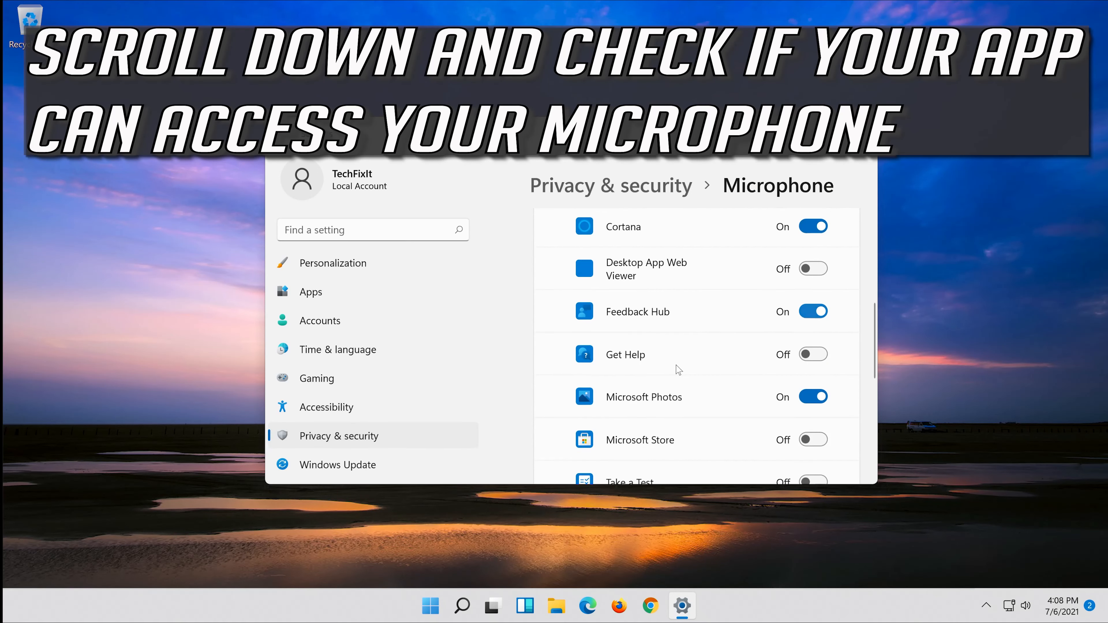
pyautogui.moveTo(739, 395)
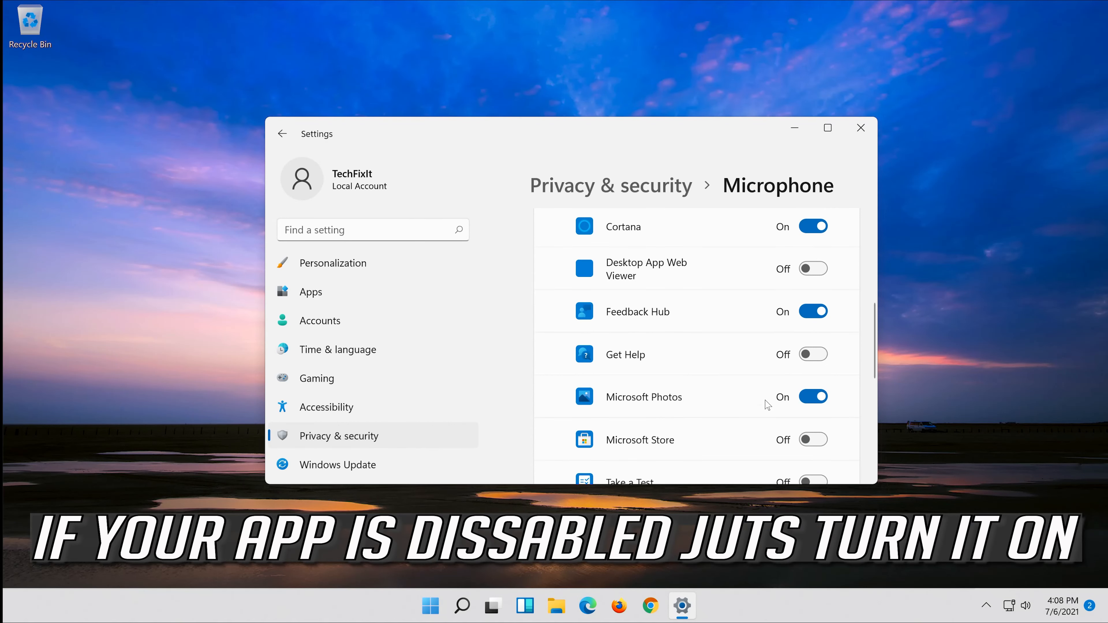
pyautogui.scroll(-3)
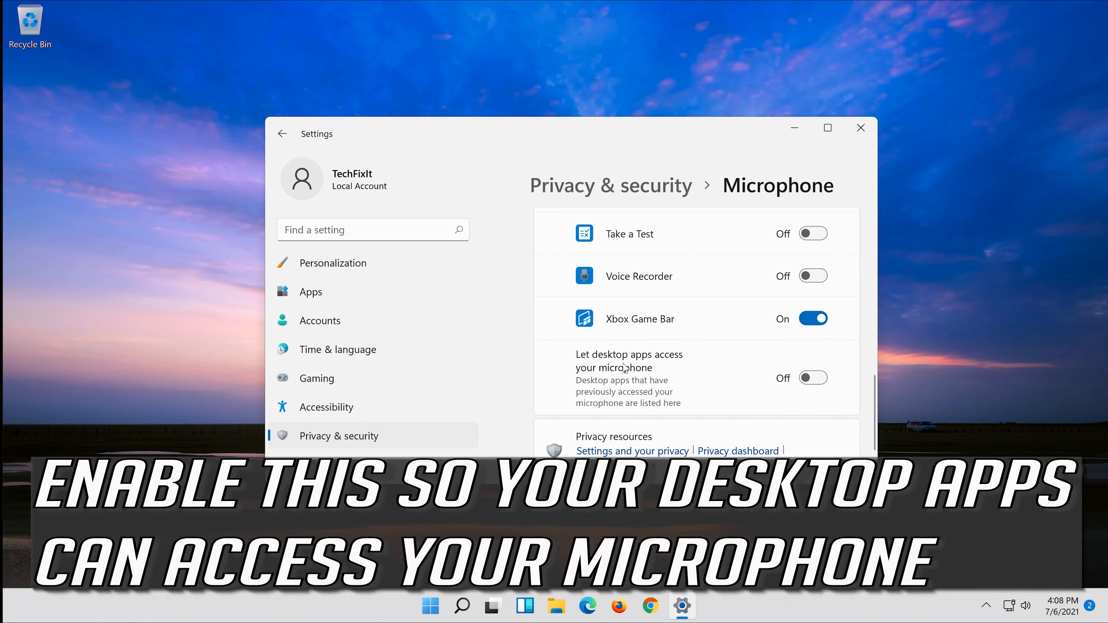
pyautogui.moveTo(605, 401)
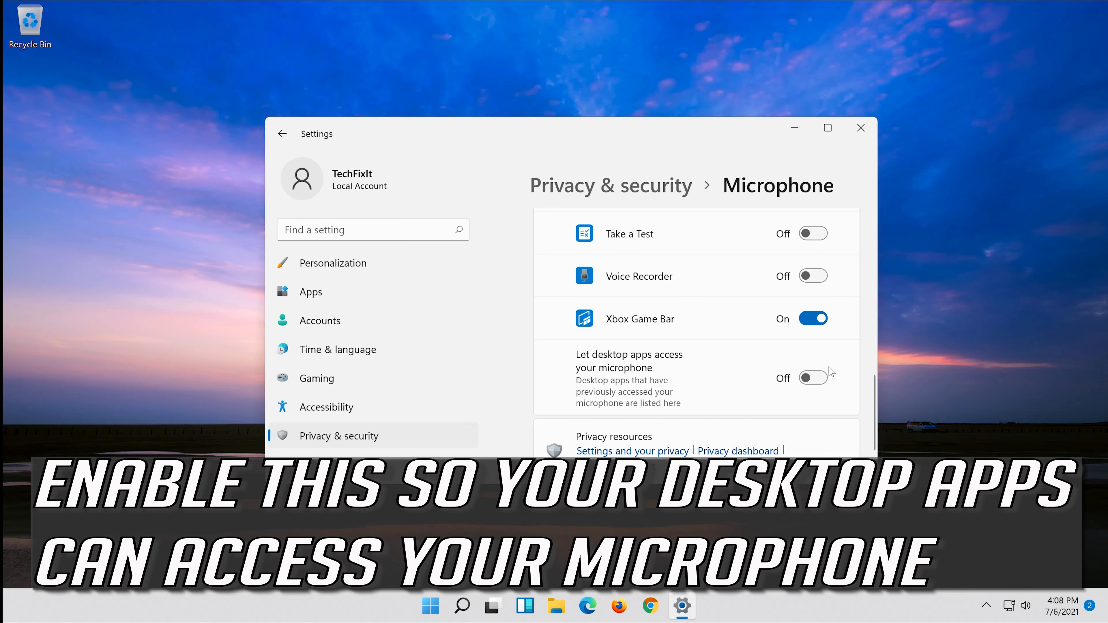
pyautogui.click(812, 378)
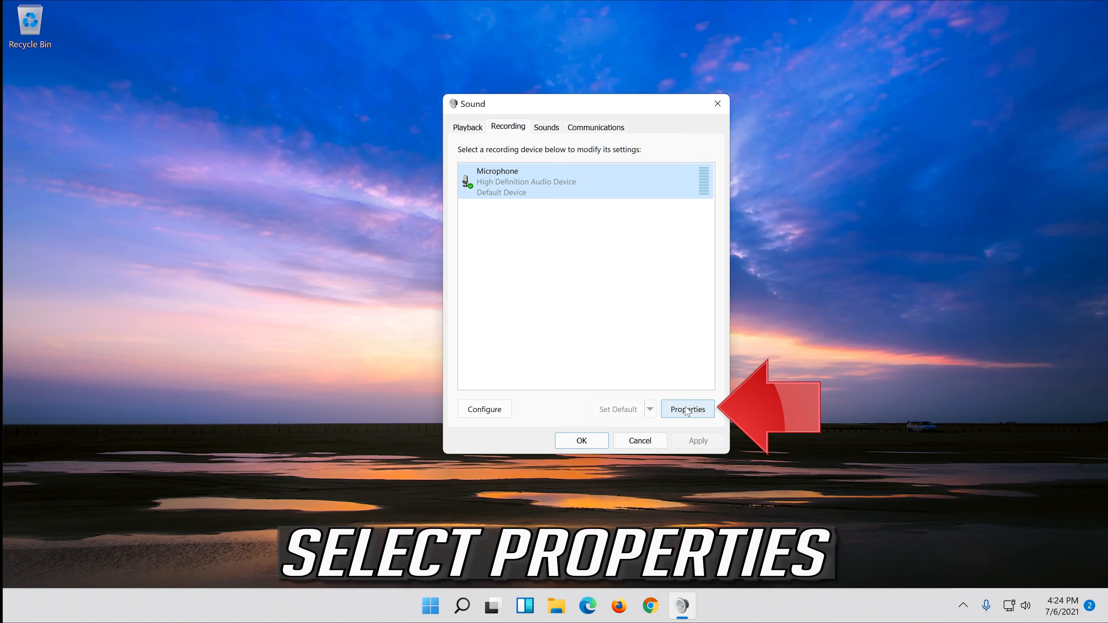
# Keep the microphone Levels at 100 with +10.0 dB boost and close the Sound dialog
pyautogui.click(686, 409)
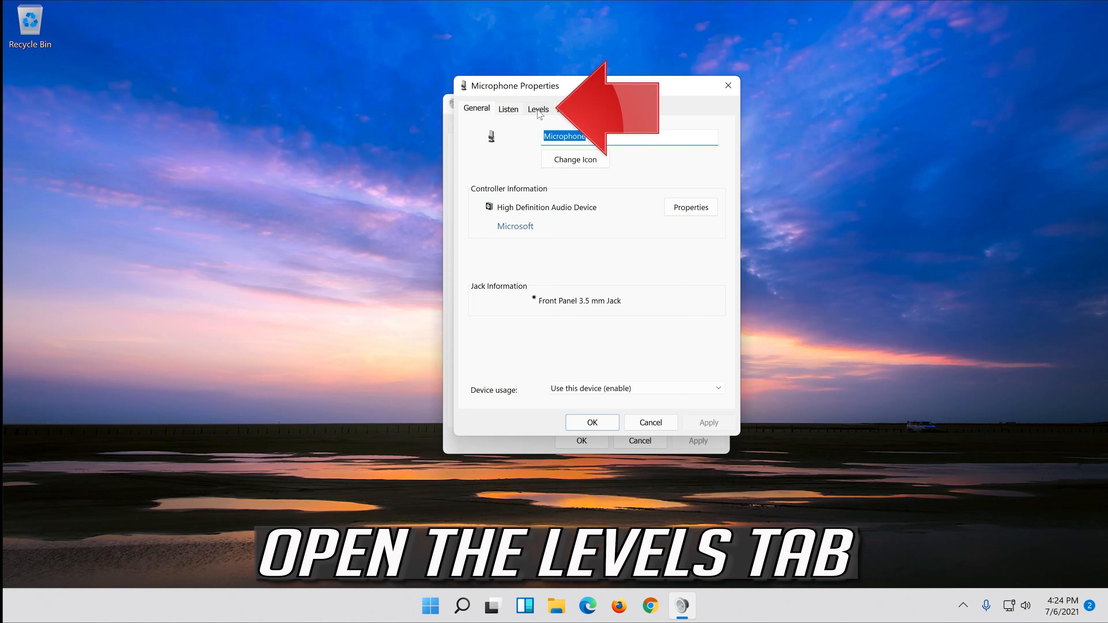
pyautogui.click(538, 109)
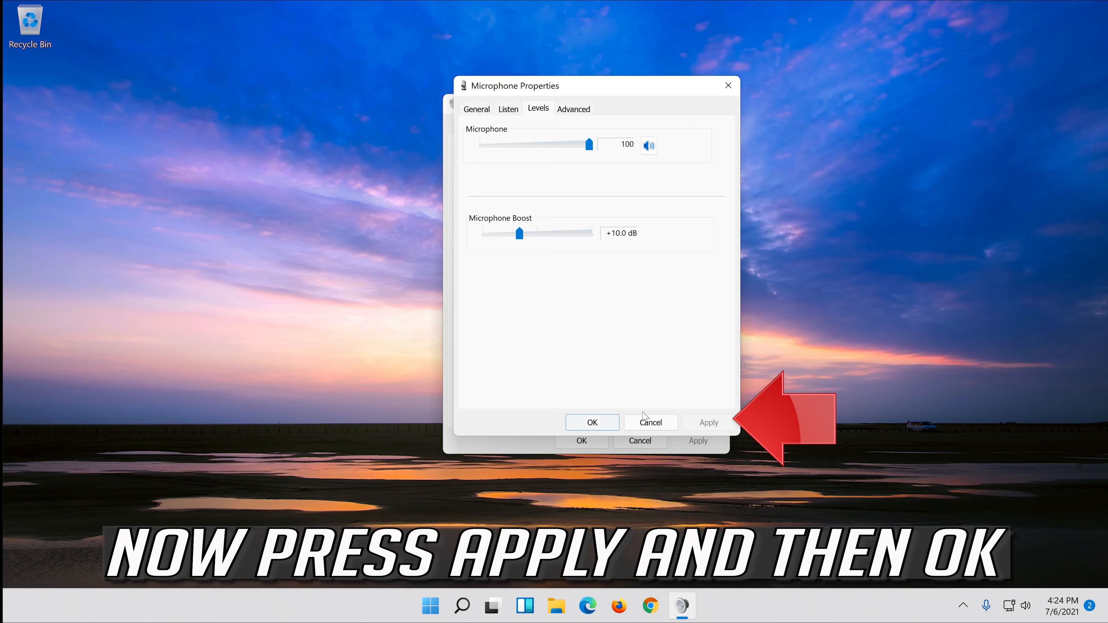
pyautogui.click(592, 421)
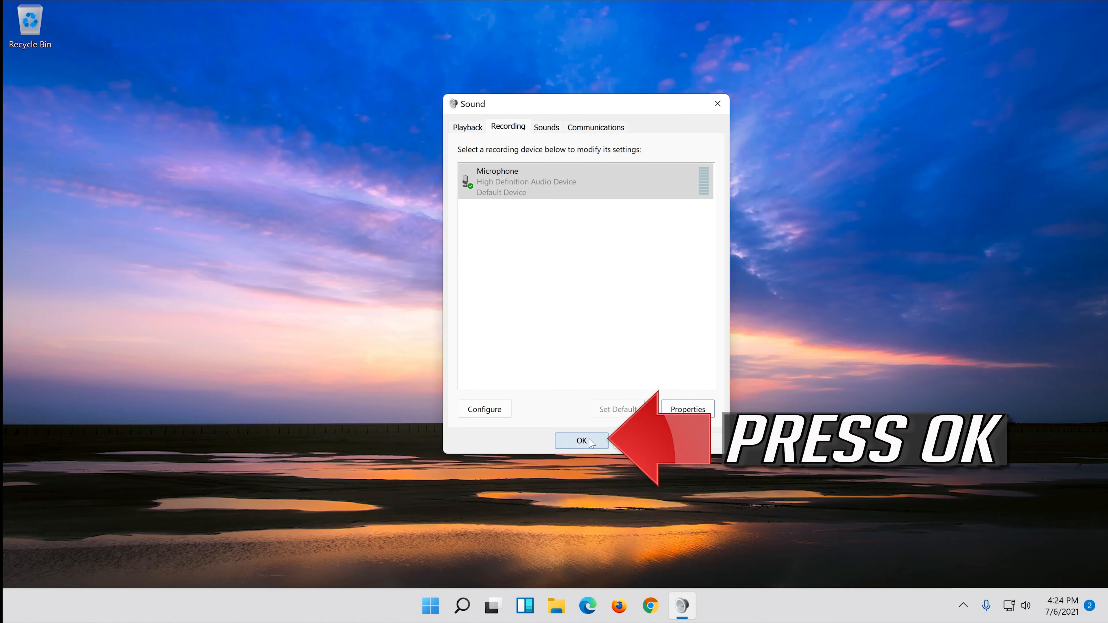
pyautogui.click(581, 441)
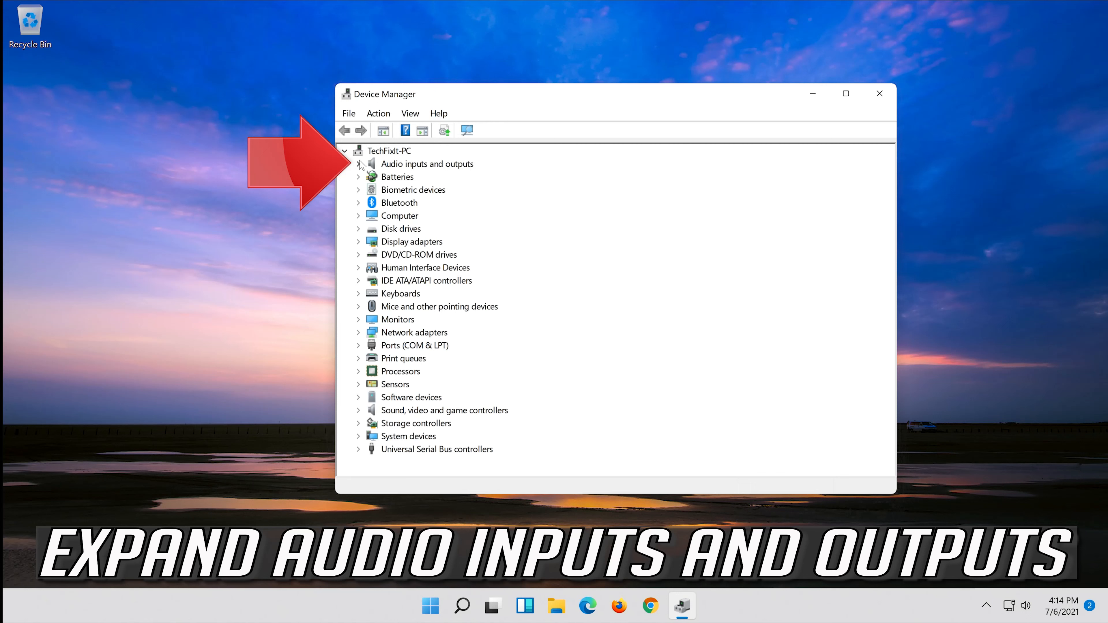
# Expand Audio inputs and outputs and view the microphone's Driver details
pyautogui.click(359, 164)
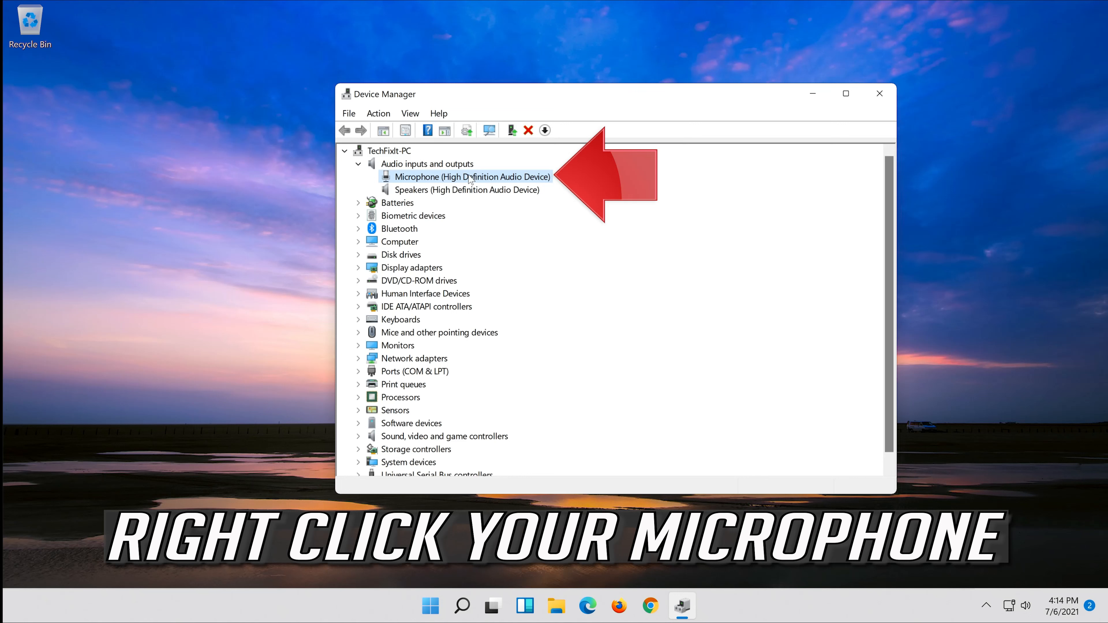
pyautogui.rightClick(472, 176)
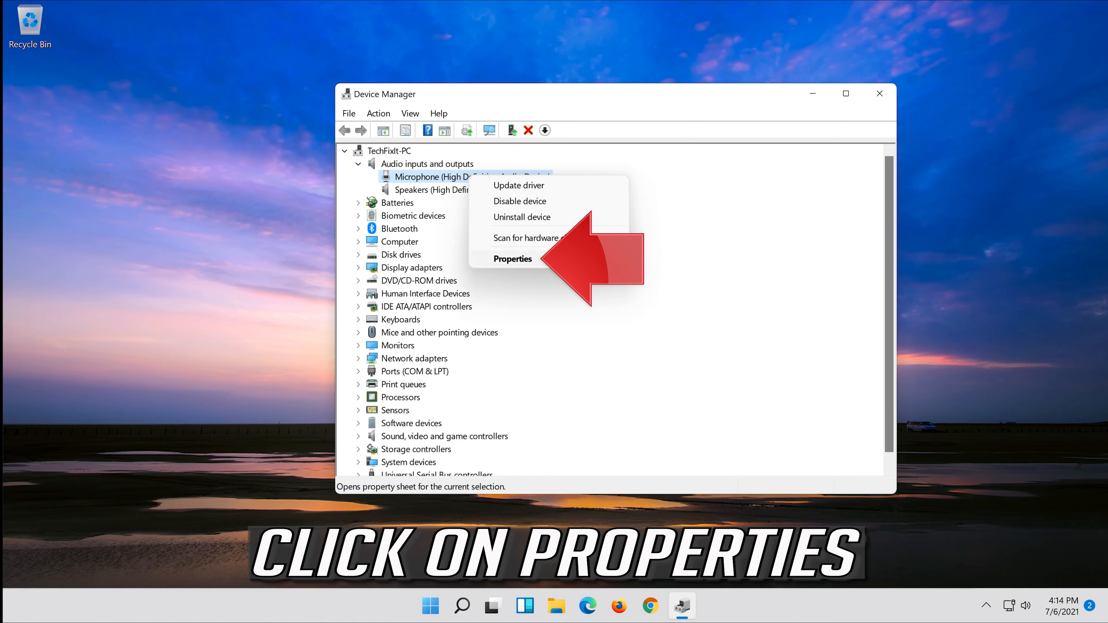
pyautogui.click(512, 259)
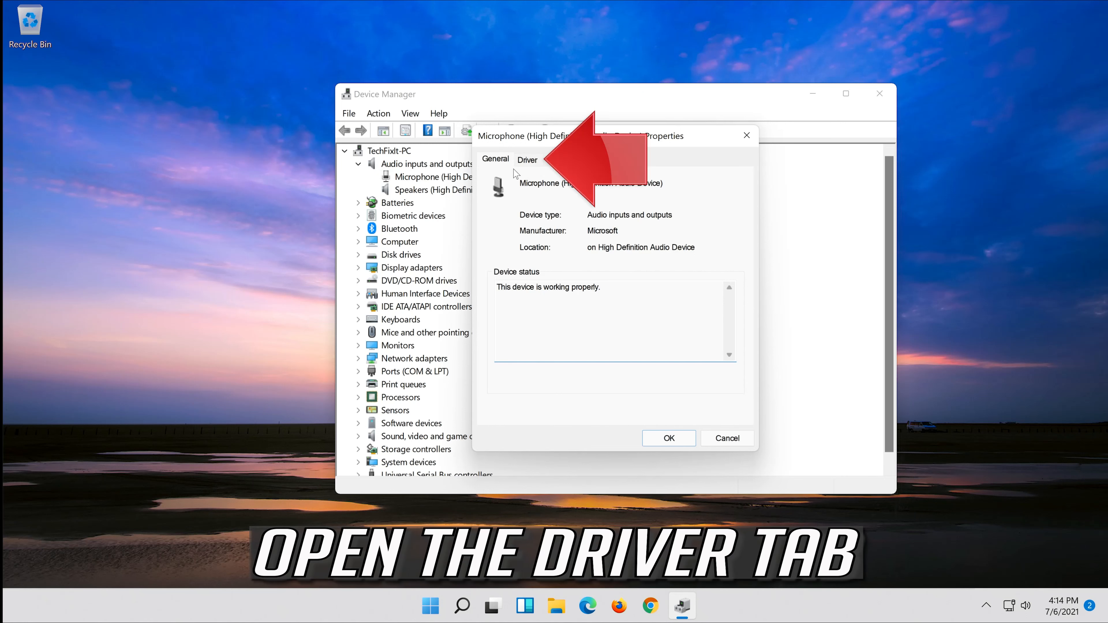
pyautogui.moveTo(539, 160)
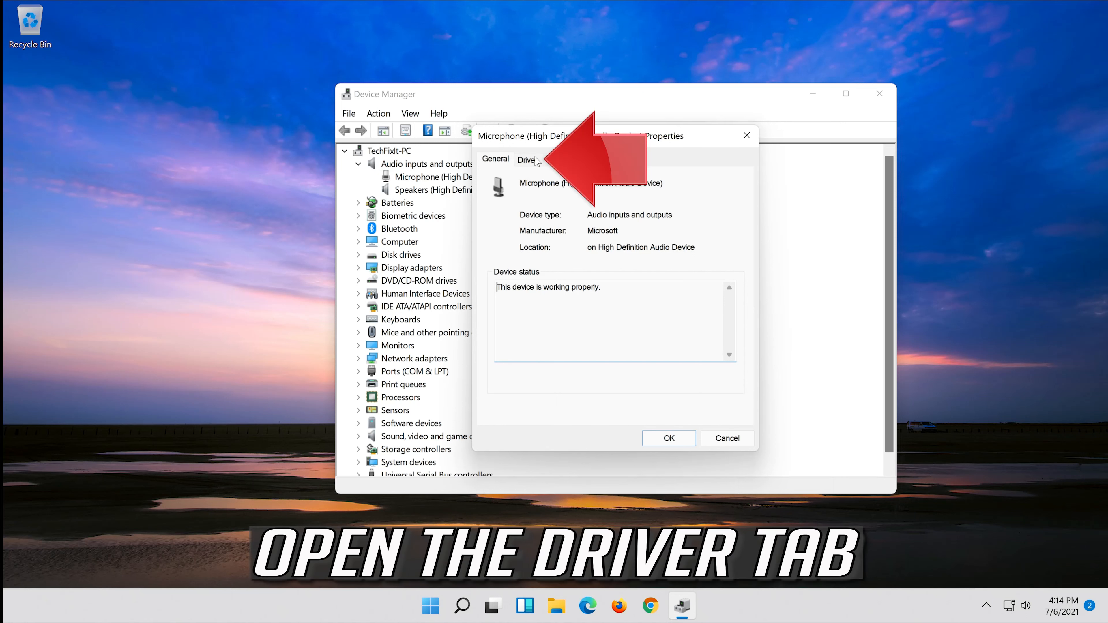
pyautogui.click(527, 160)
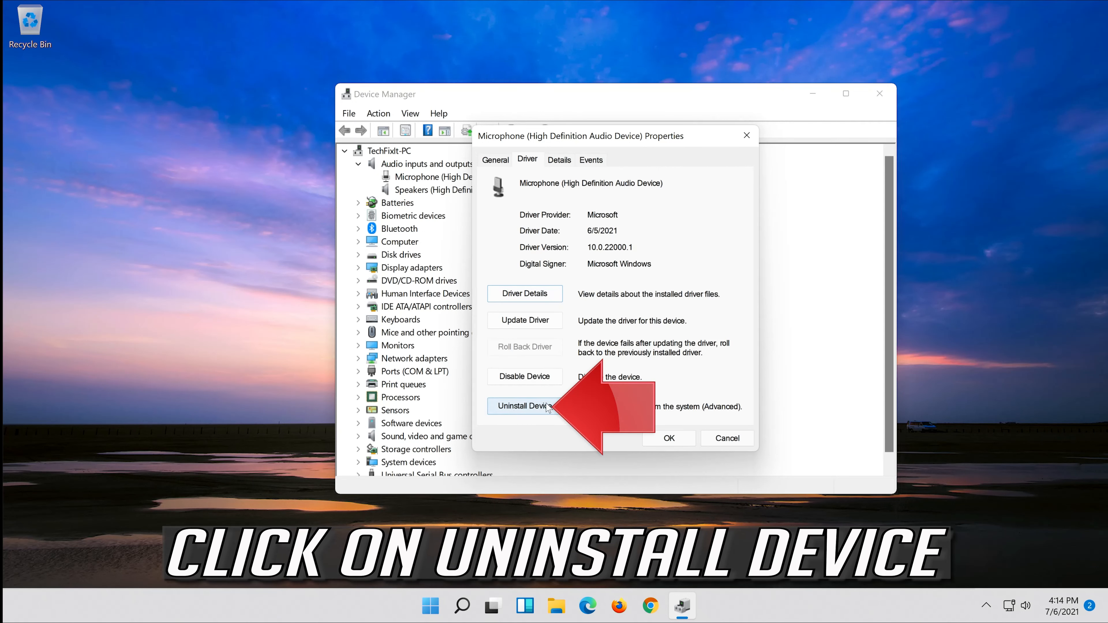
# Uninstall the Microphone (High Definition Audio Device) and close Device Manager
pyautogui.click(525, 406)
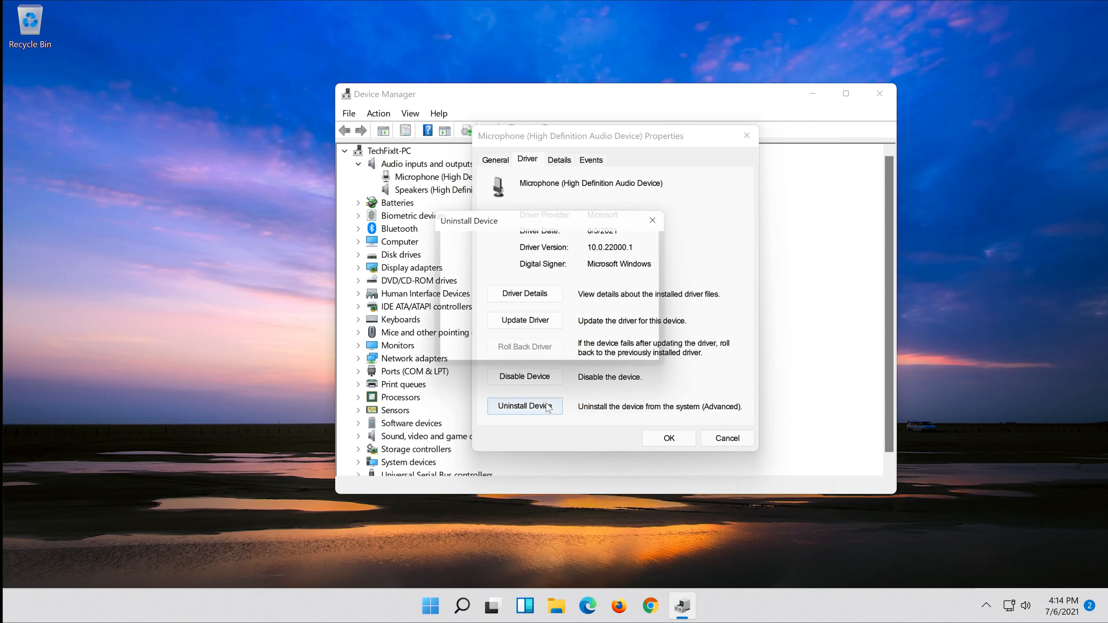
pyautogui.click(525, 406)
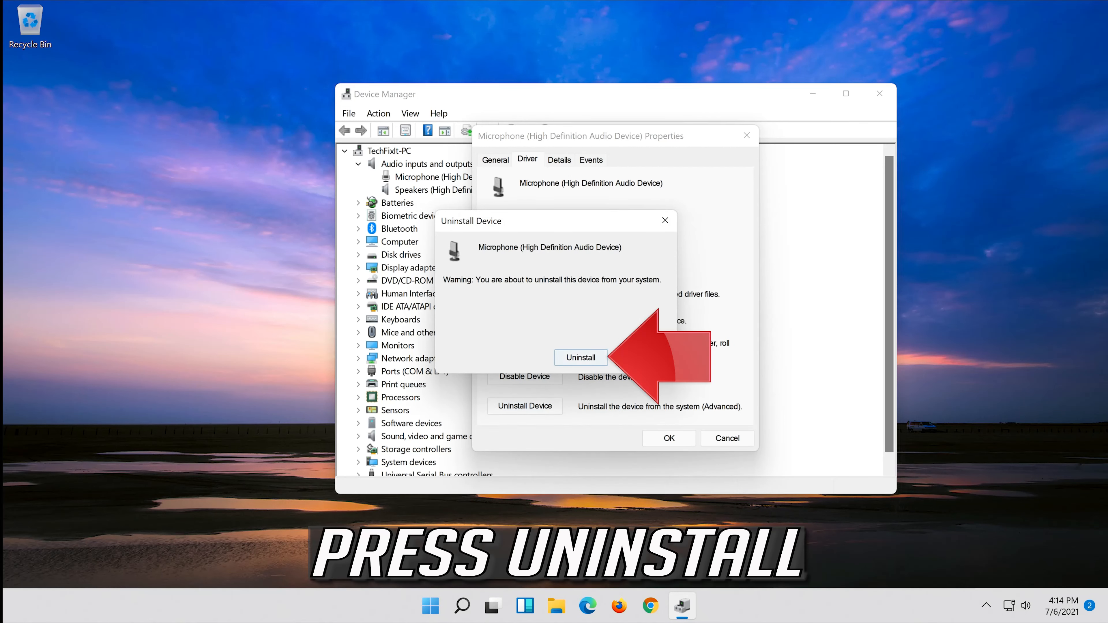
pyautogui.click(581, 356)
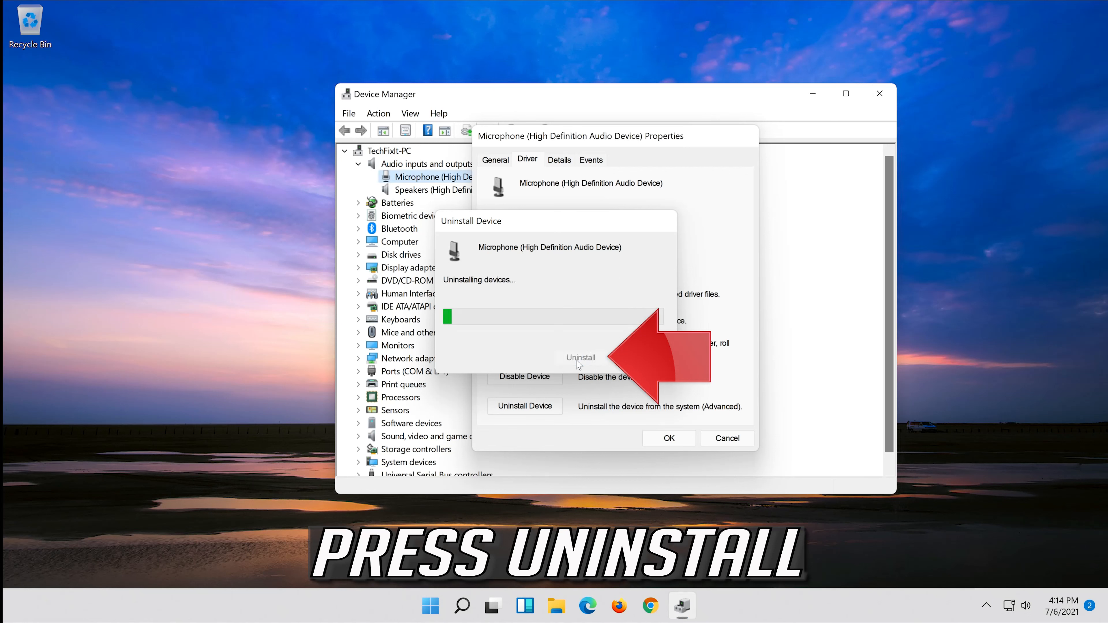
pyautogui.click(581, 358)
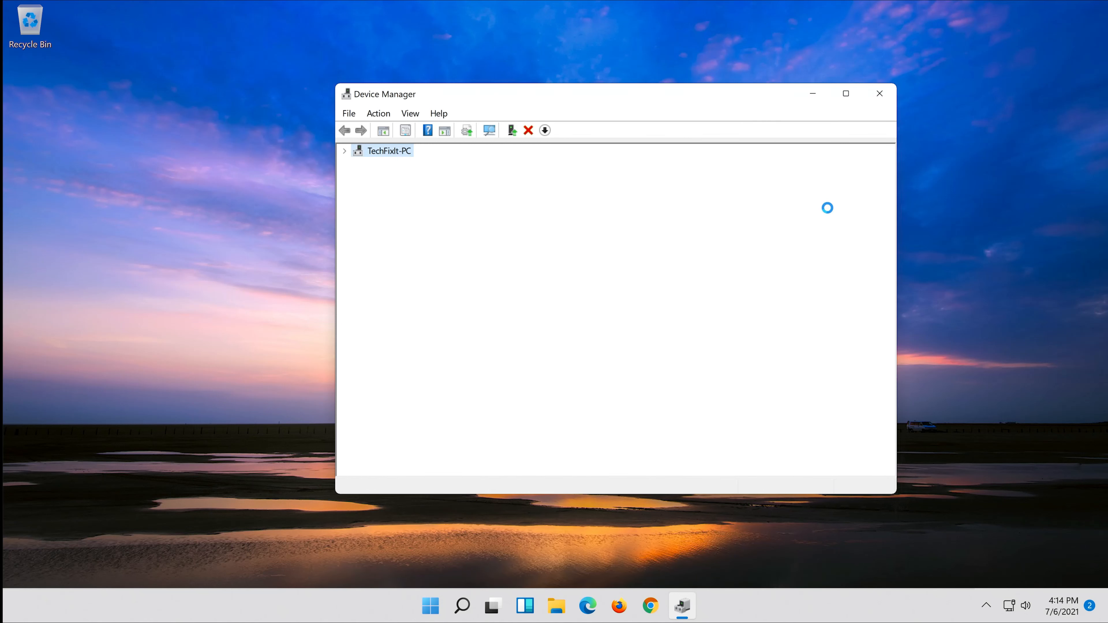
pyautogui.click(344, 150)
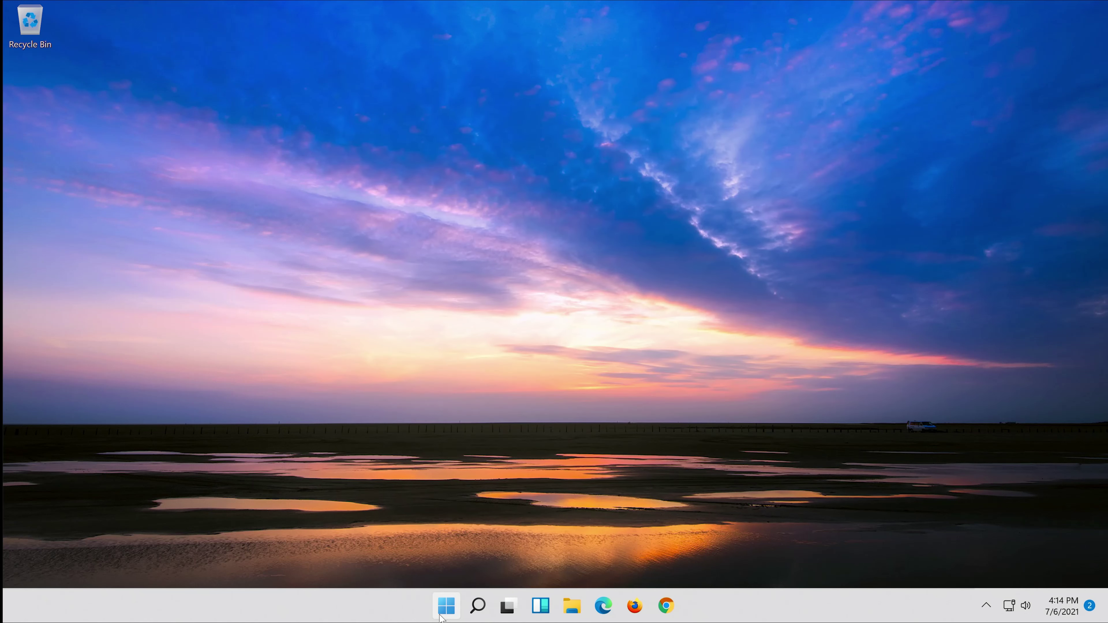
# Bring up the Start menu's power options to restart the PC
pyautogui.click(446, 606)
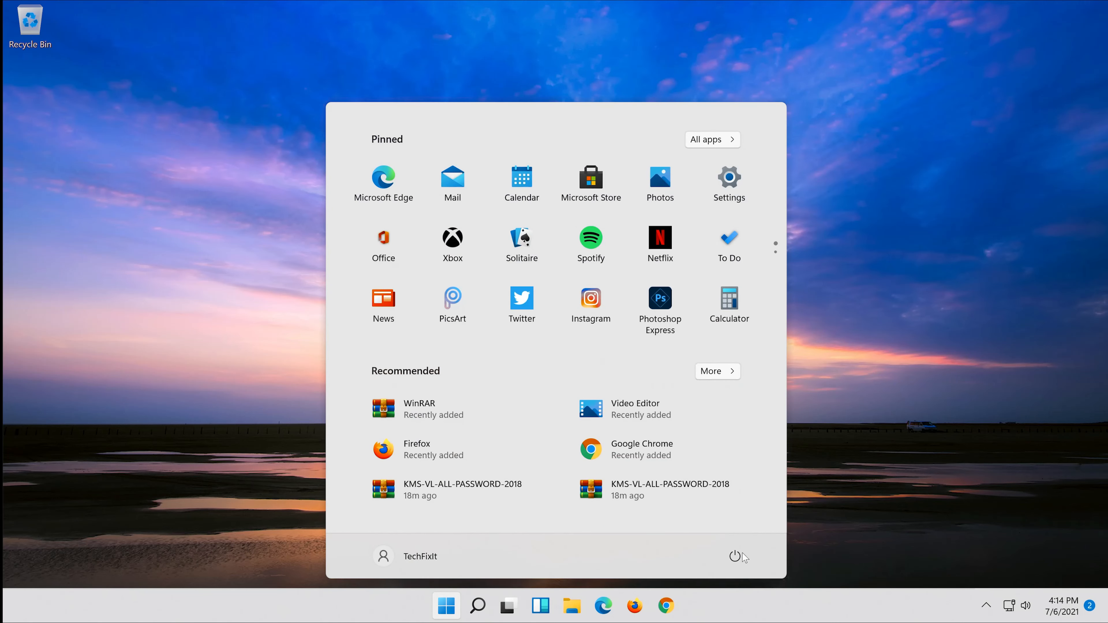
pyautogui.click(735, 556)
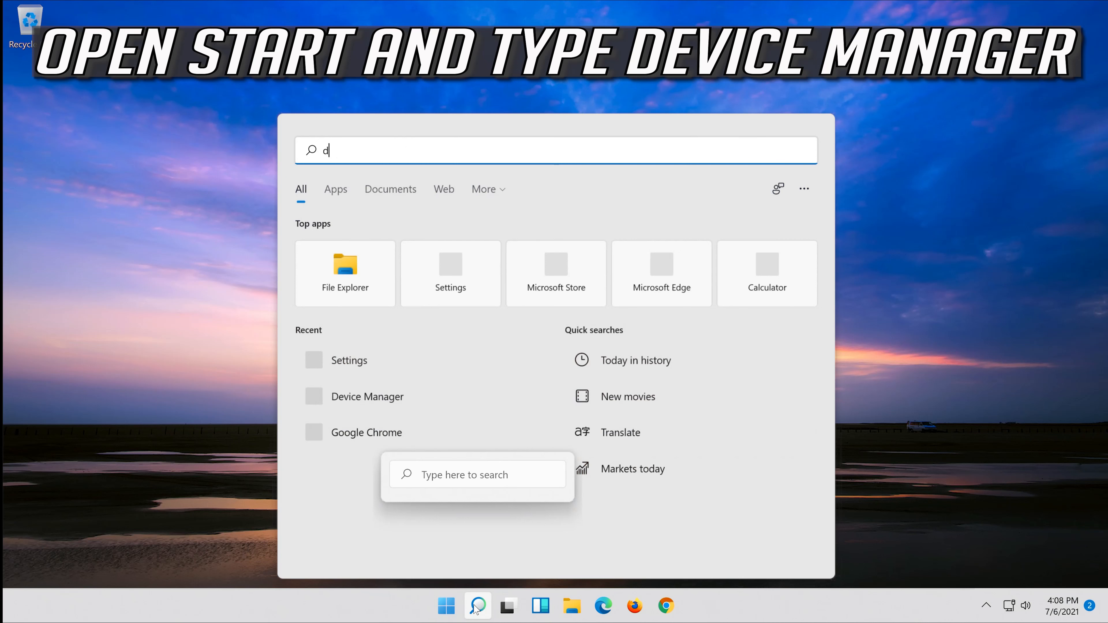
# Search Start for 'device manager' and launch Device Manager from the best match
pyautogui.write('evice Manager')
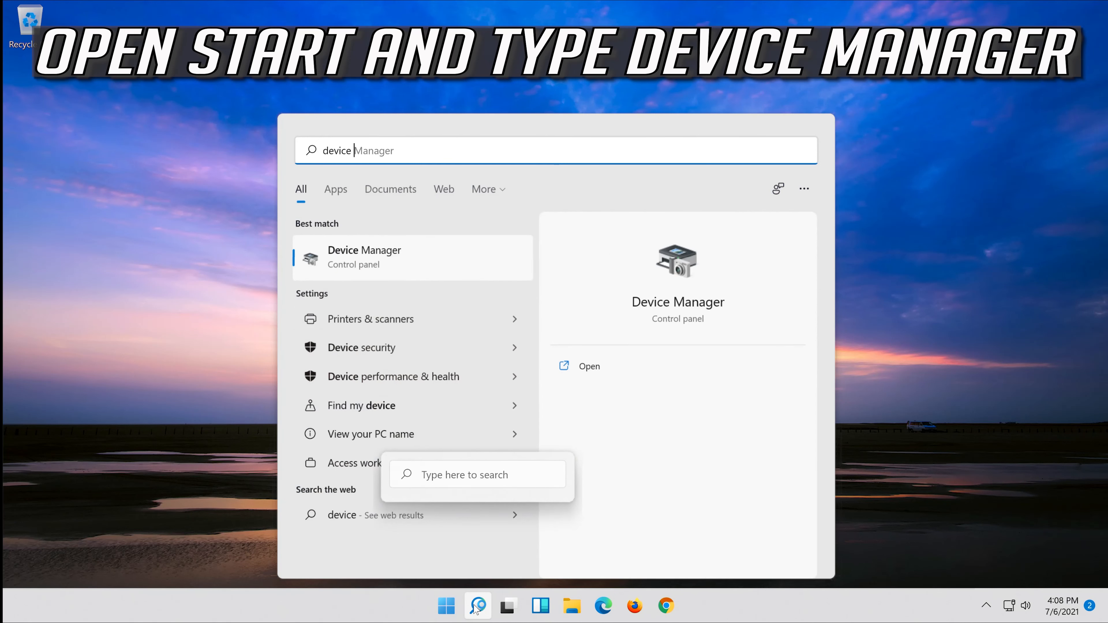
pyautogui.write('manager')
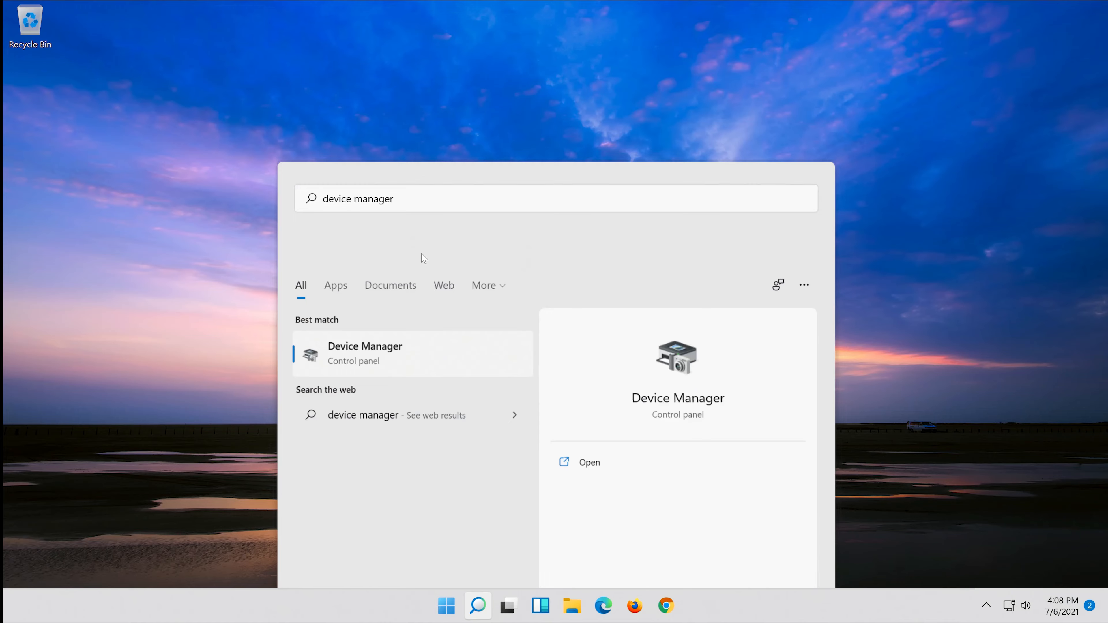
pyautogui.click(589, 462)
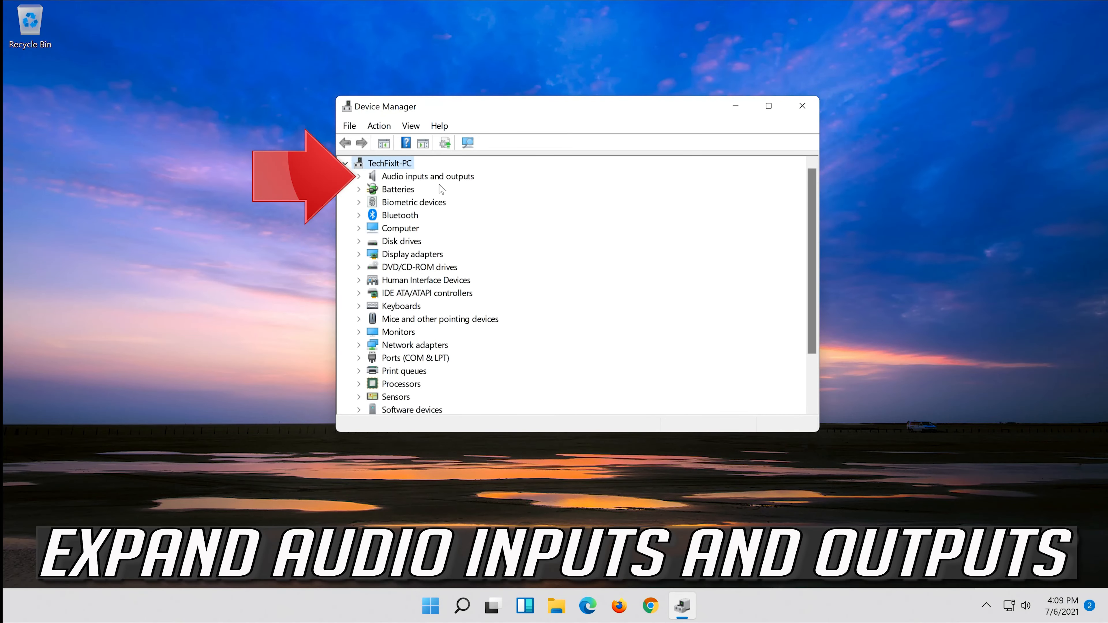
pyautogui.moveTo(360, 179)
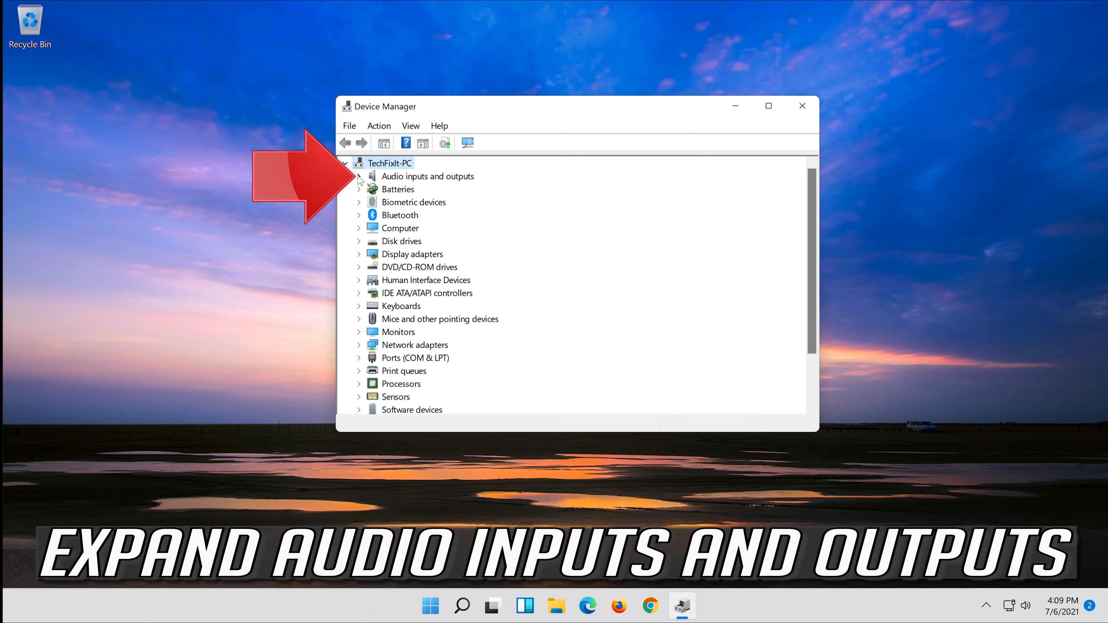
# Under Audio inputs and outputs, view the High Definition Audio microphone's Driver details
pyautogui.click(359, 176)
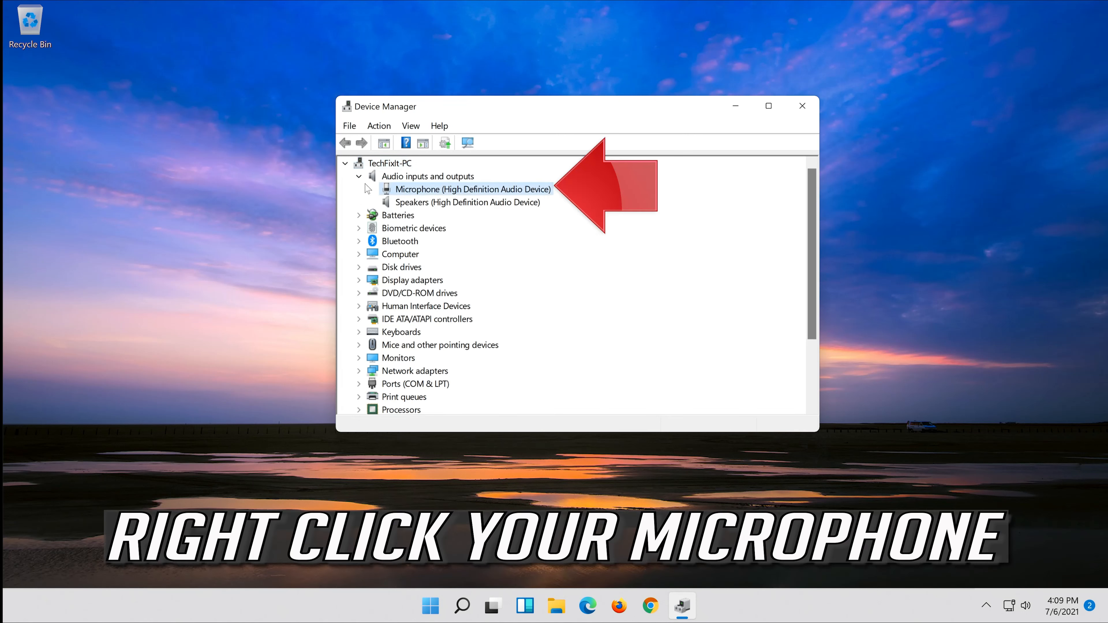
pyautogui.click(473, 189)
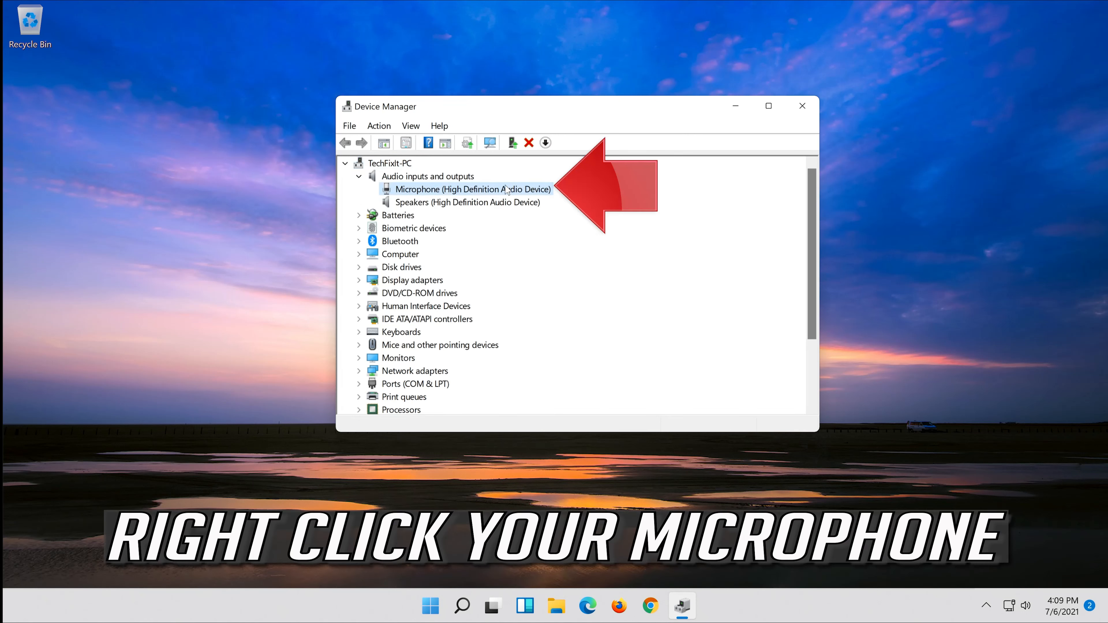
pyautogui.rightClick(473, 188)
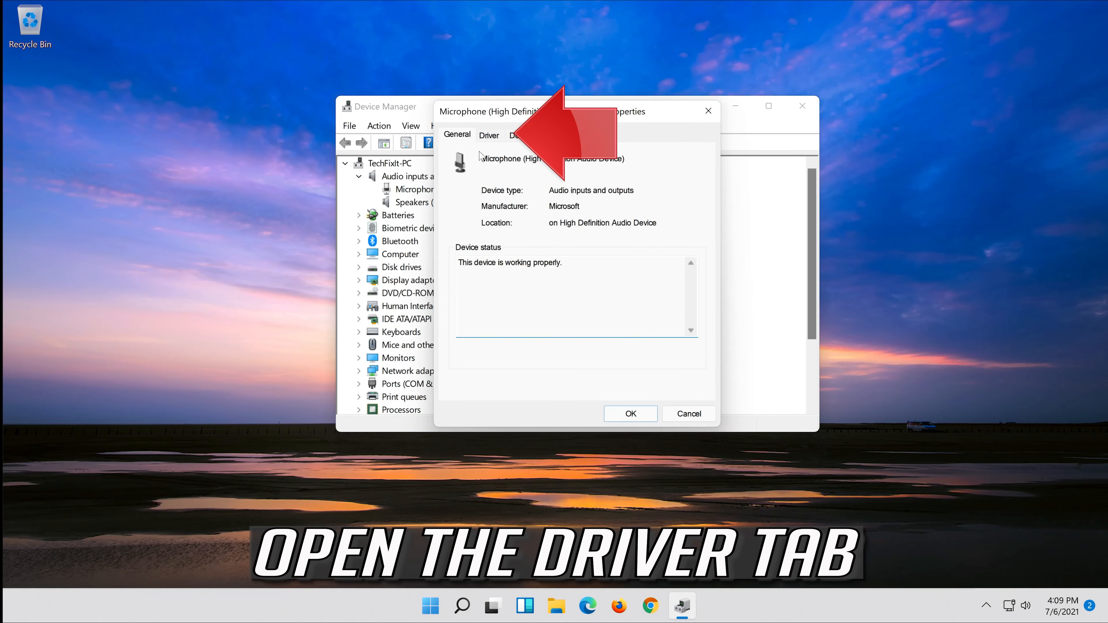
pyautogui.moveTo(492, 139)
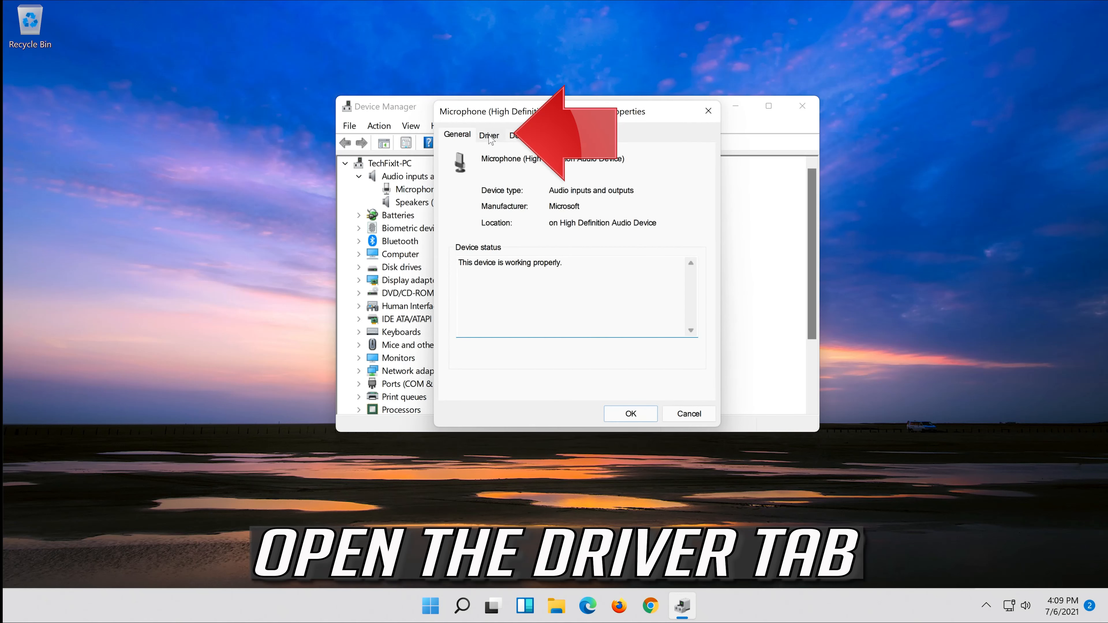
pyautogui.click(488, 135)
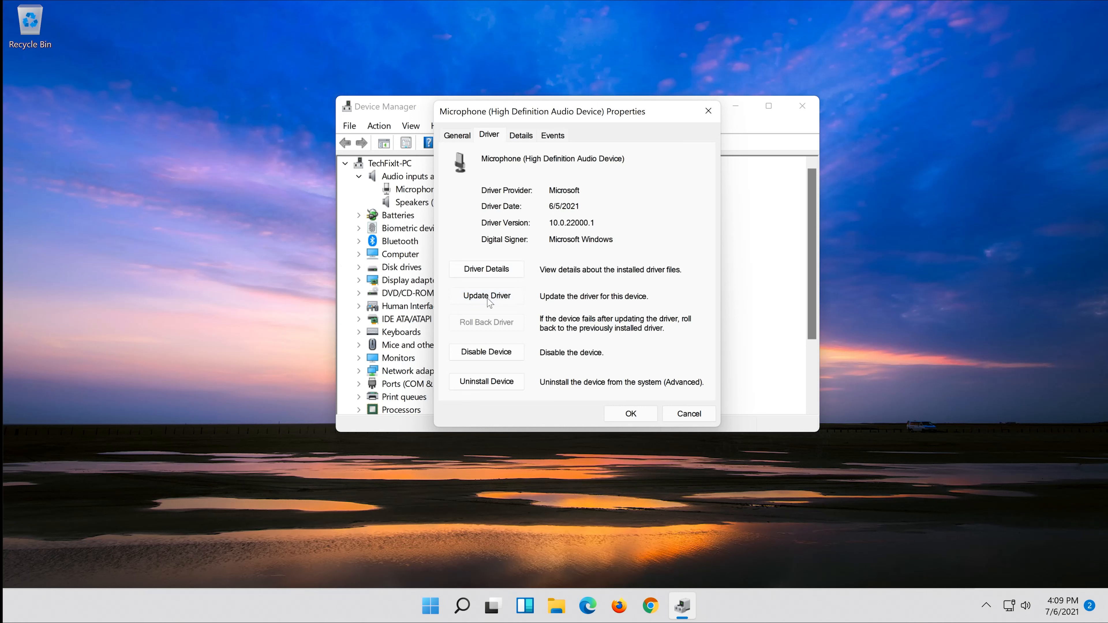
# Update the microphone driver automatically (best already installed), then search Windows Update for drivers
pyautogui.click(486, 296)
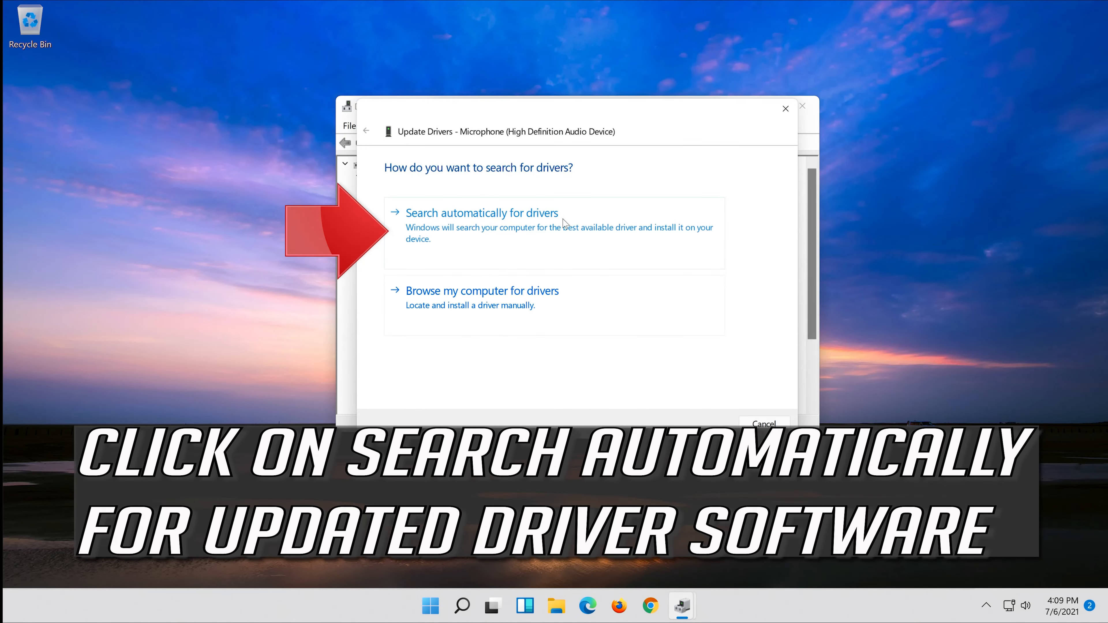
pyautogui.moveTo(438, 299)
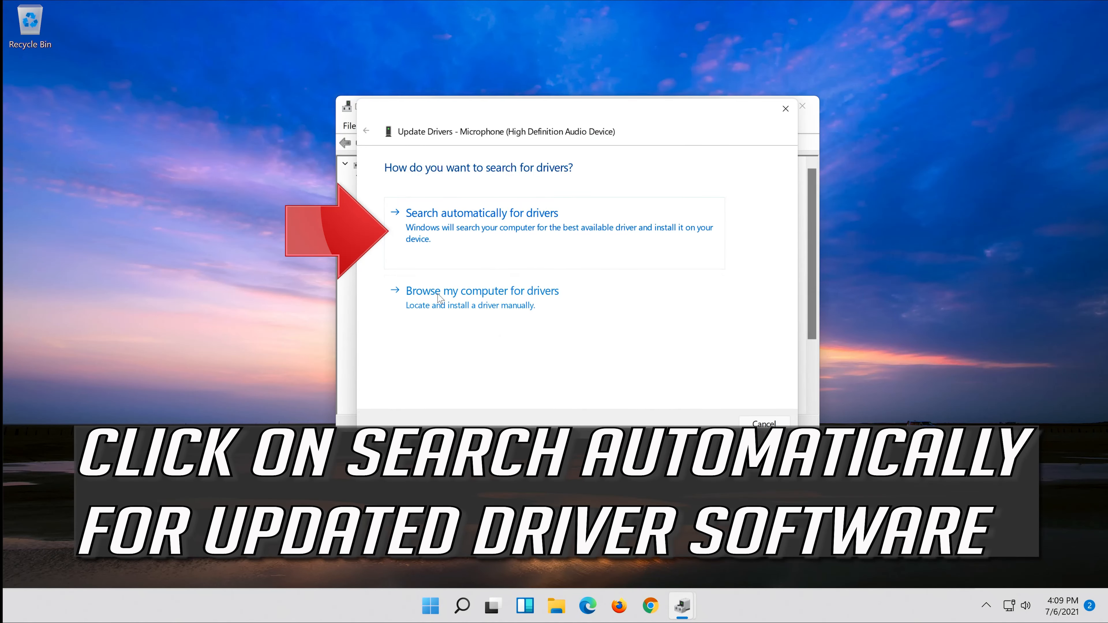
pyautogui.click(481, 213)
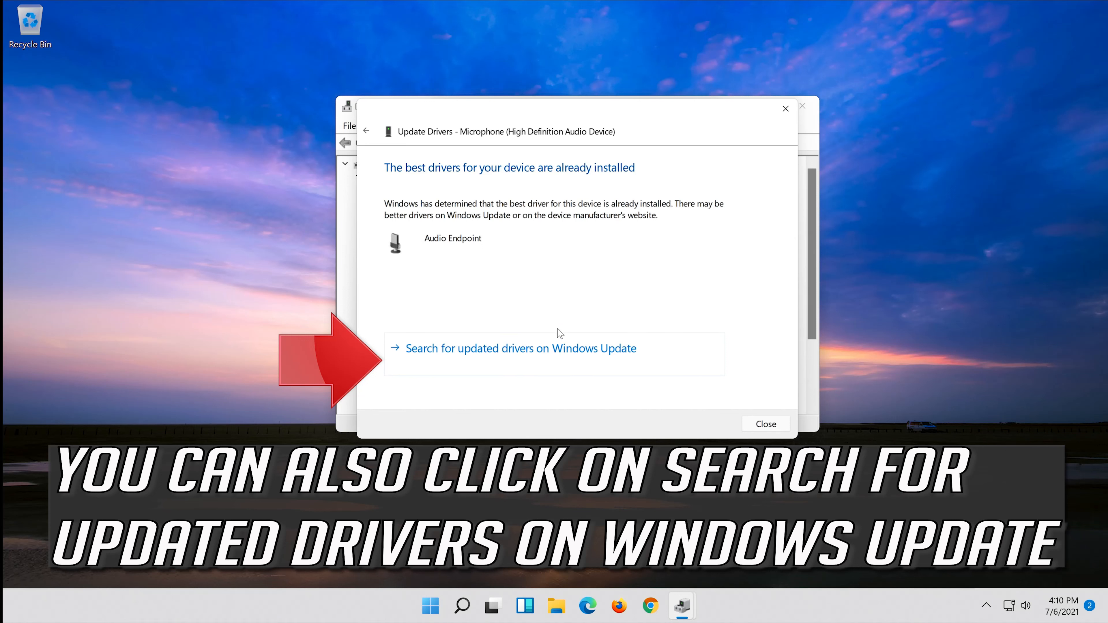
pyautogui.moveTo(607, 352)
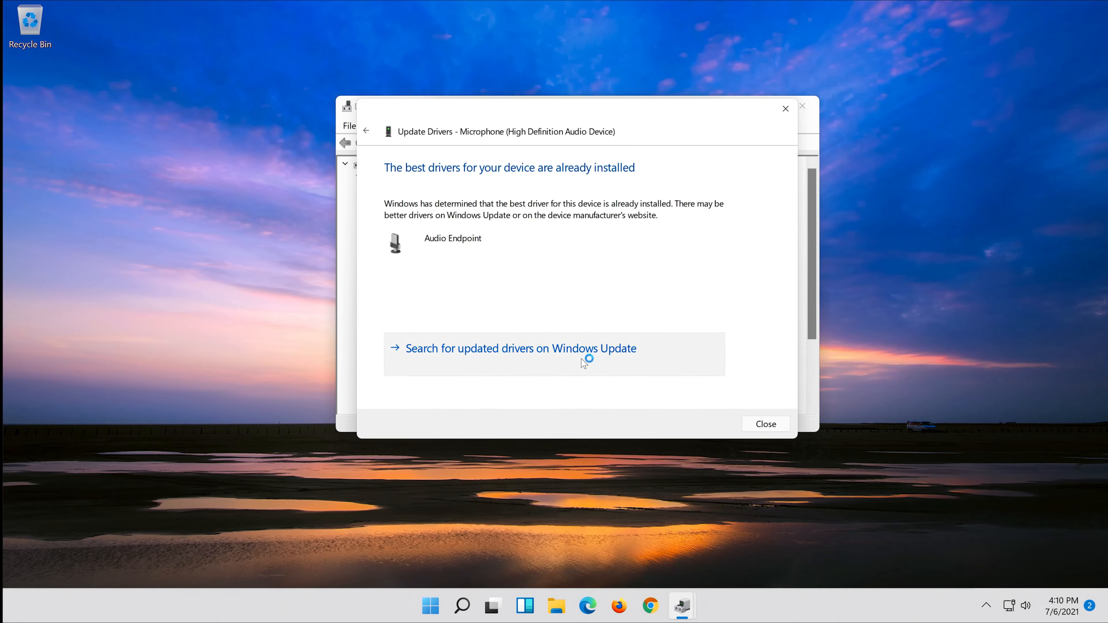
pyautogui.click(764, 423)
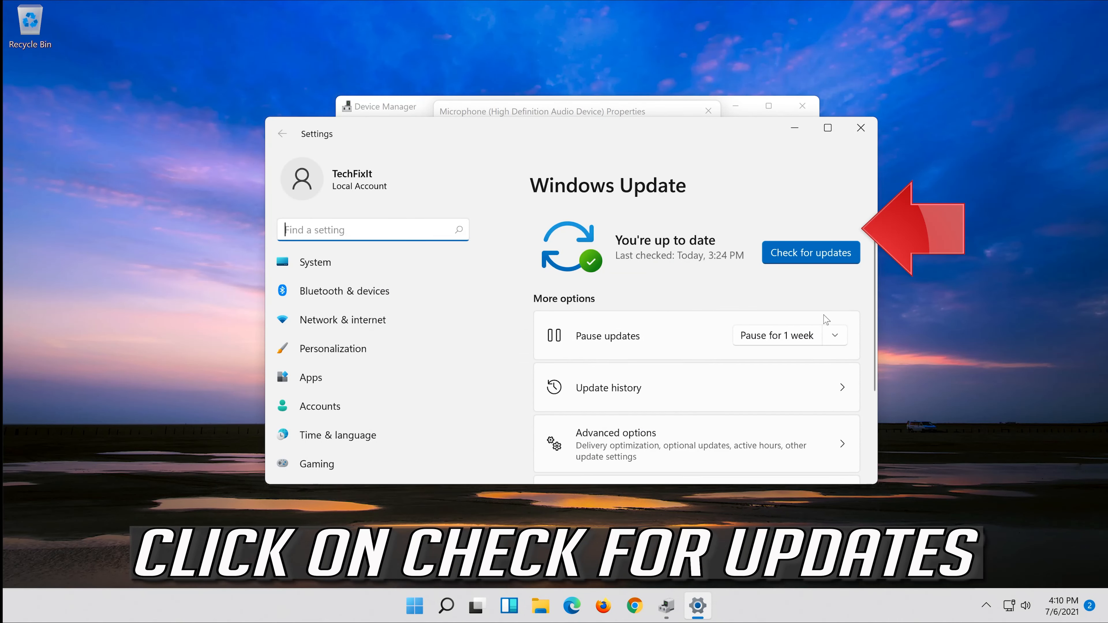
# Check for Windows updates (up to date), then close Settings and Device Manager
pyautogui.click(810, 252)
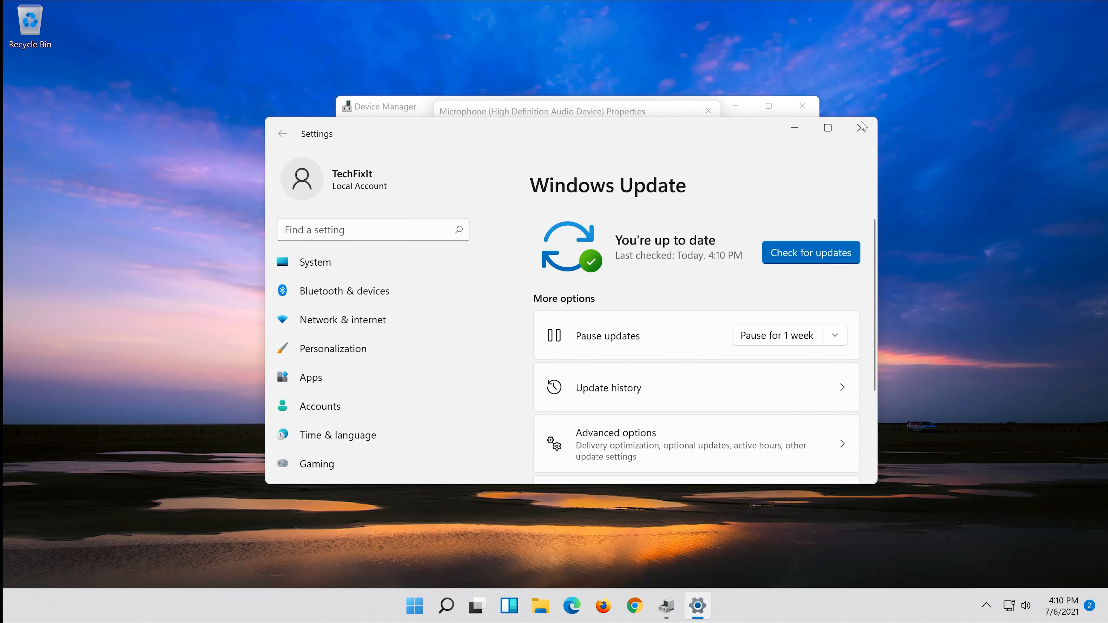
pyautogui.click(862, 128)
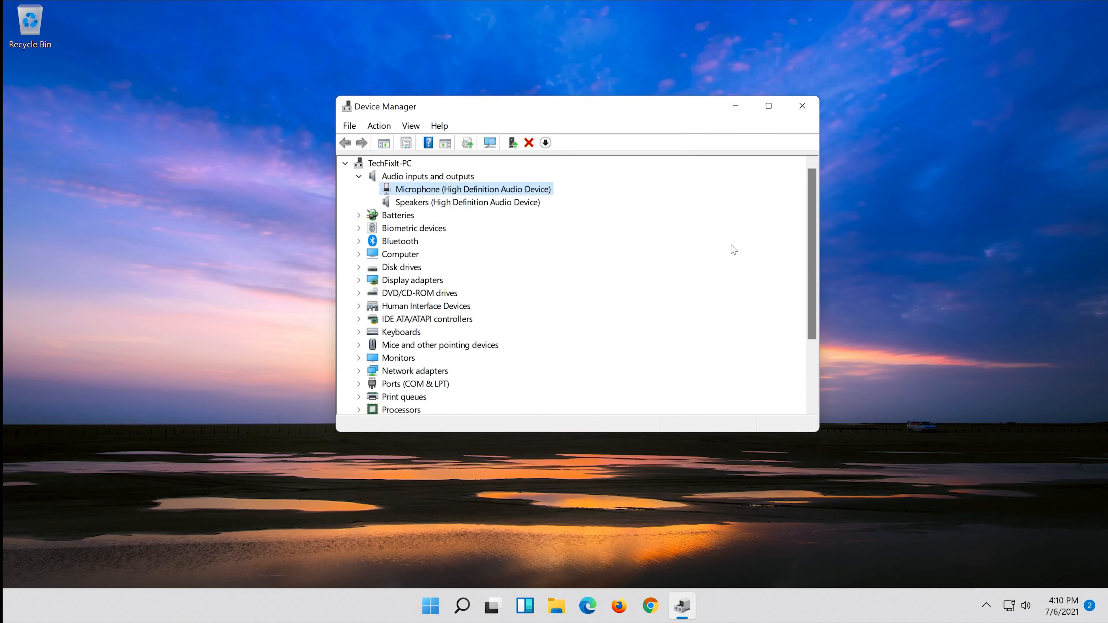
pyautogui.click(802, 105)
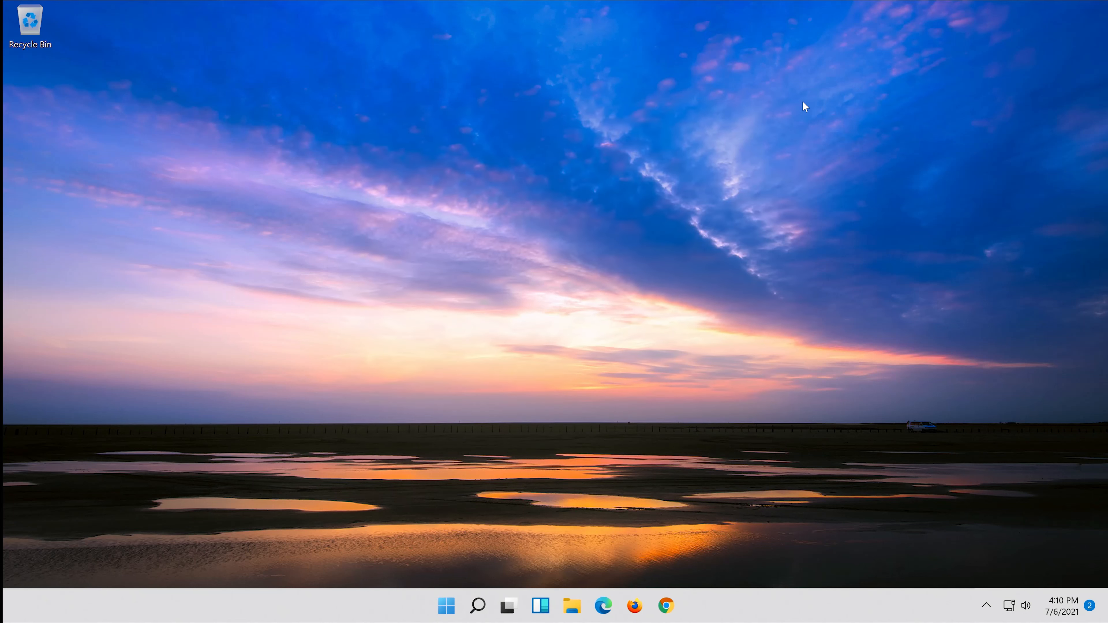
pyautogui.moveTo(454, 592)
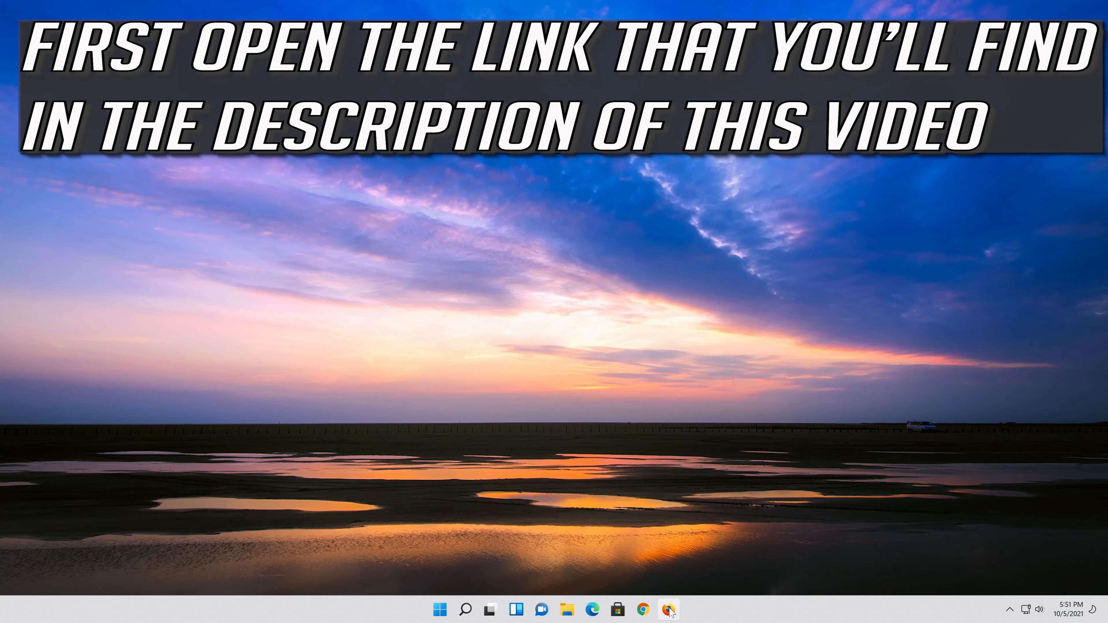
# Launch Firefox from the taskbar
pyautogui.click(667, 610)
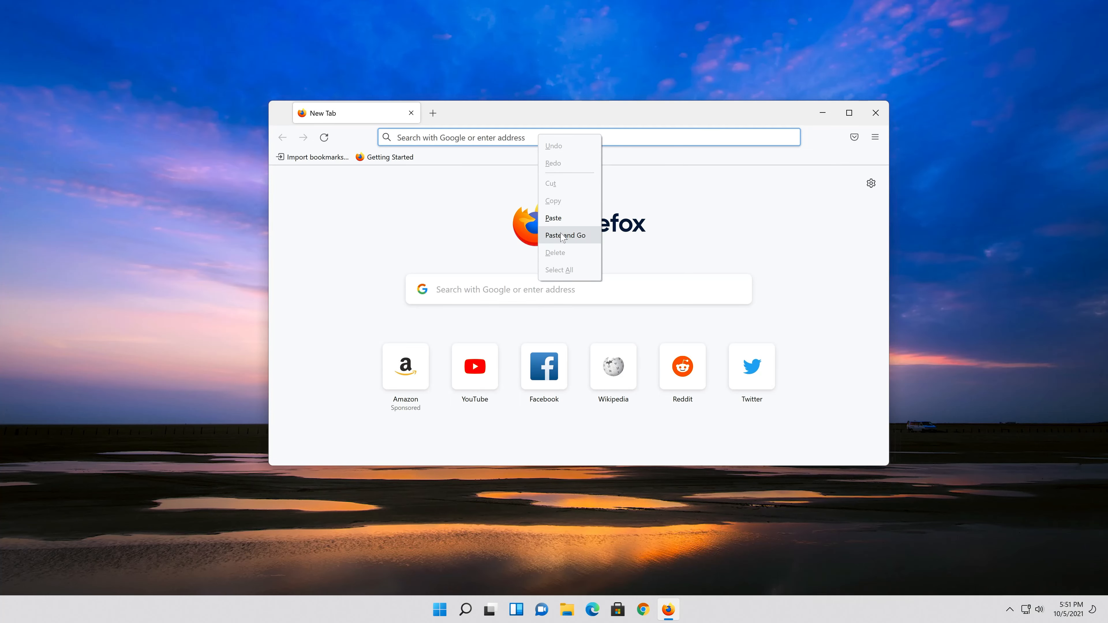
# Paste the Download Windows 11 page address and save the Media Creation Tool installer
pyautogui.click(564, 235)
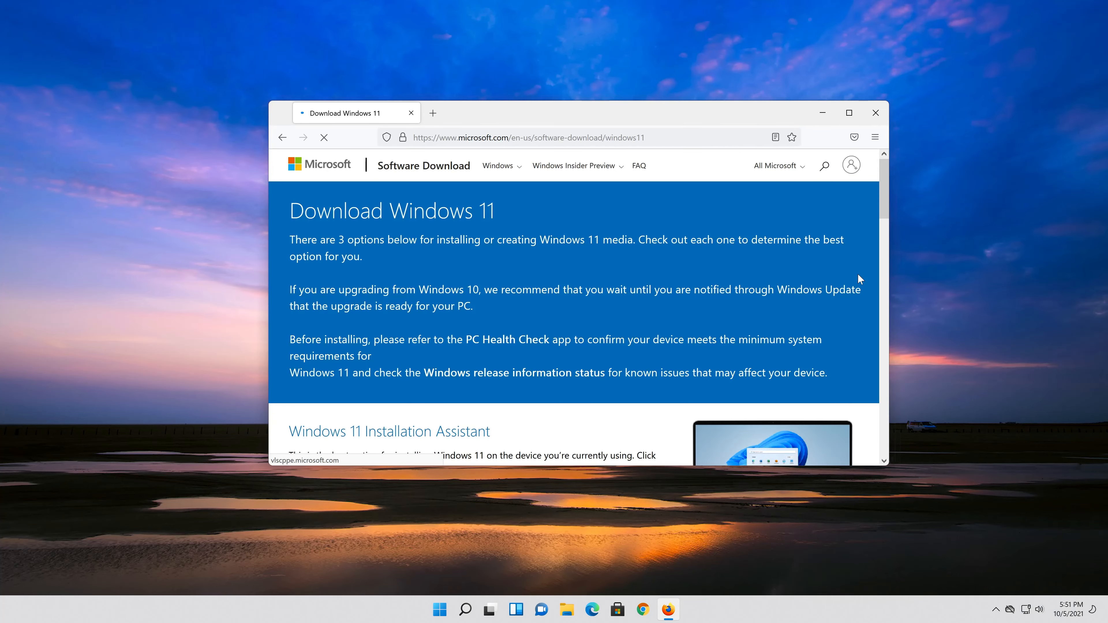
pyautogui.scroll(-3)
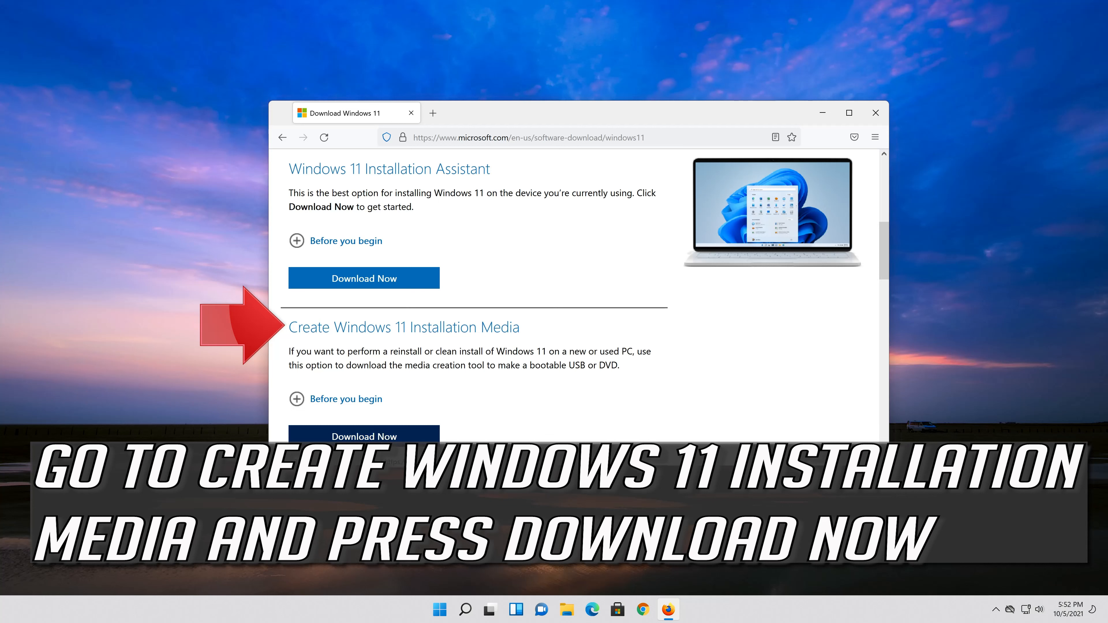
pyautogui.click(363, 436)
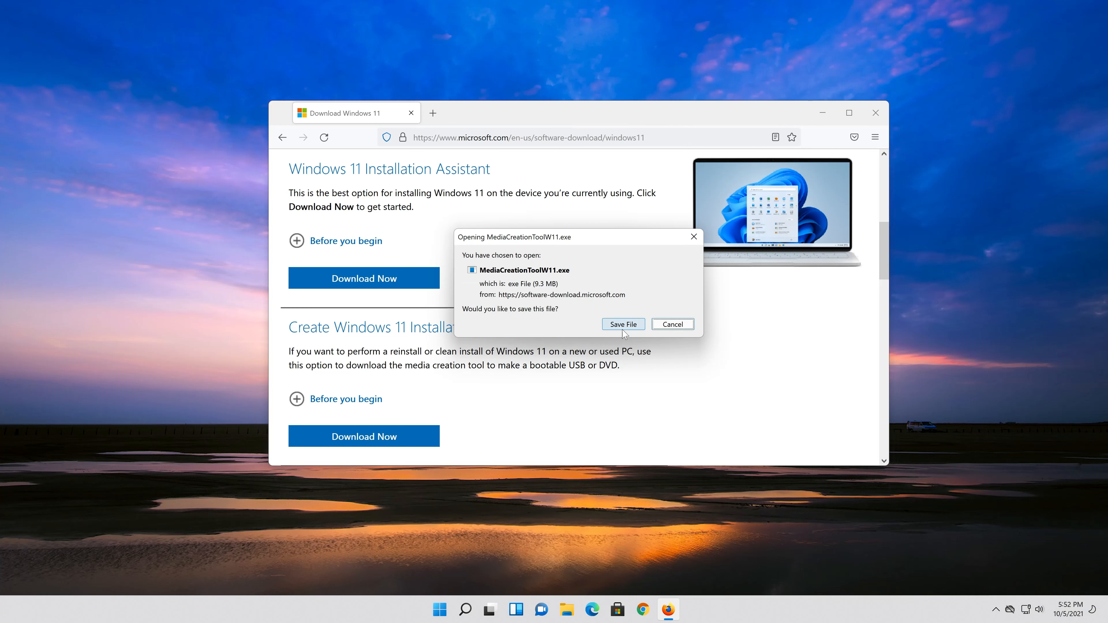
pyautogui.click(623, 324)
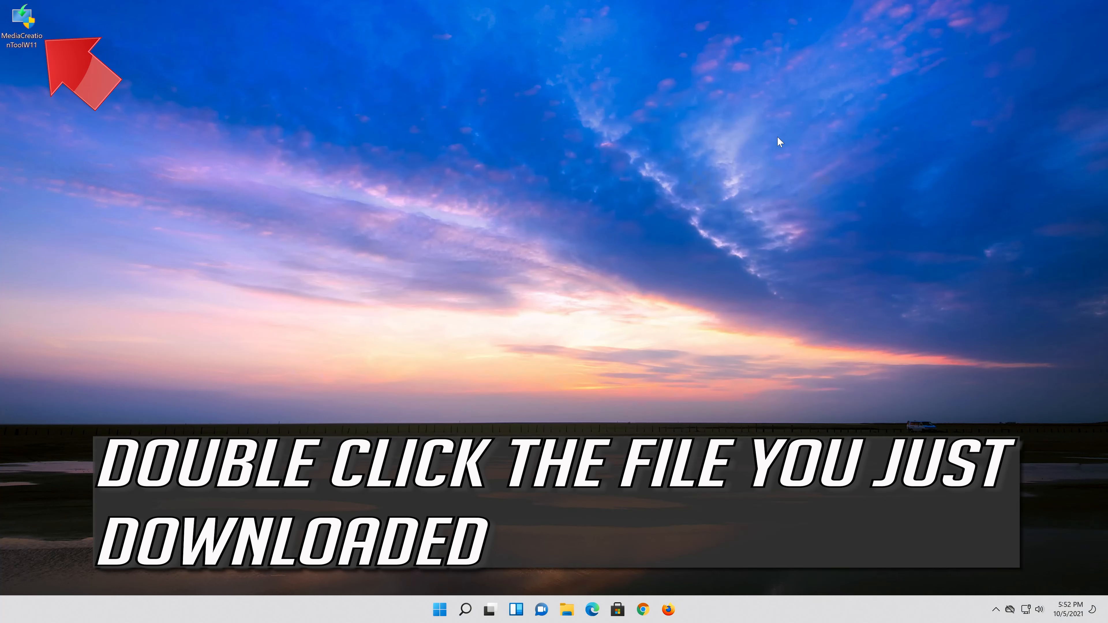
pyautogui.moveTo(40, 34)
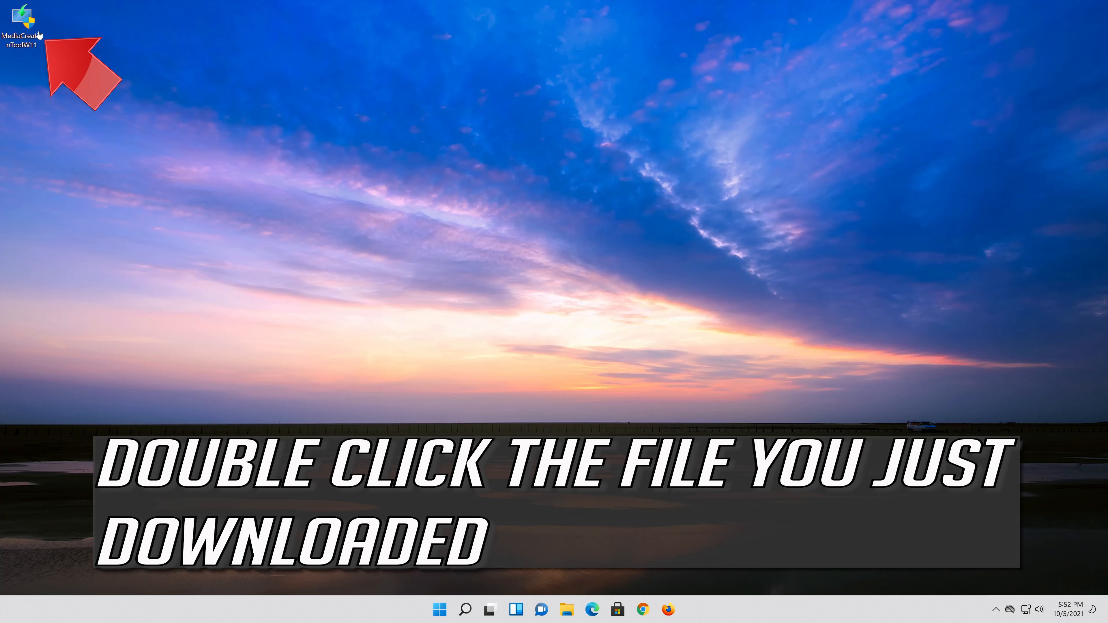
# Run MediaCreationToolW11 from the desktop and grant the UAC permission
pyautogui.doubleClick(25, 18)
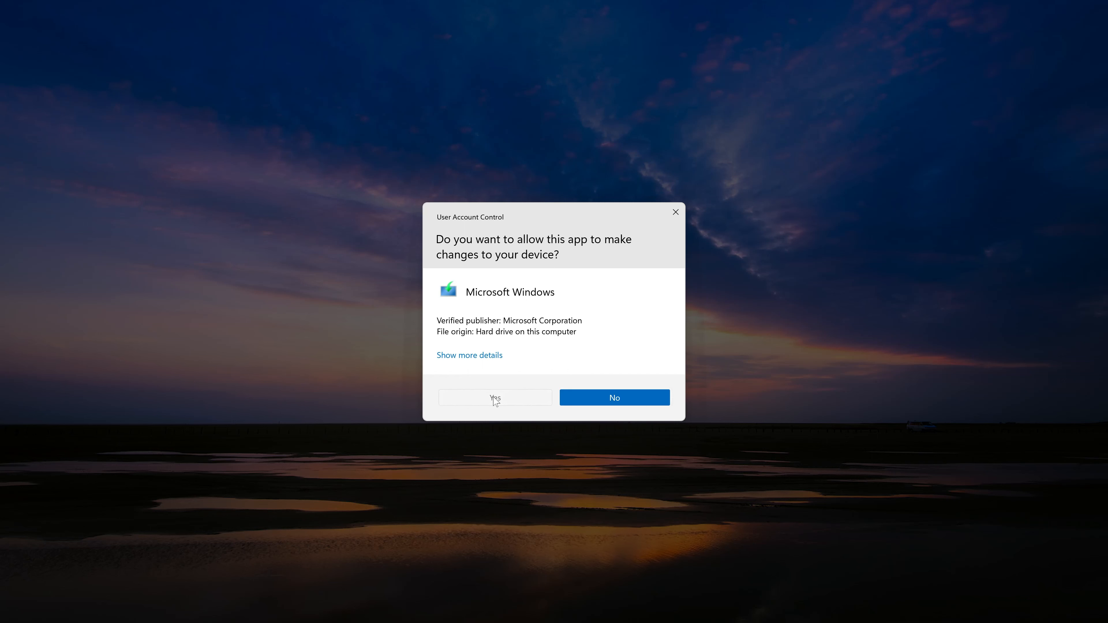
pyautogui.click(494, 397)
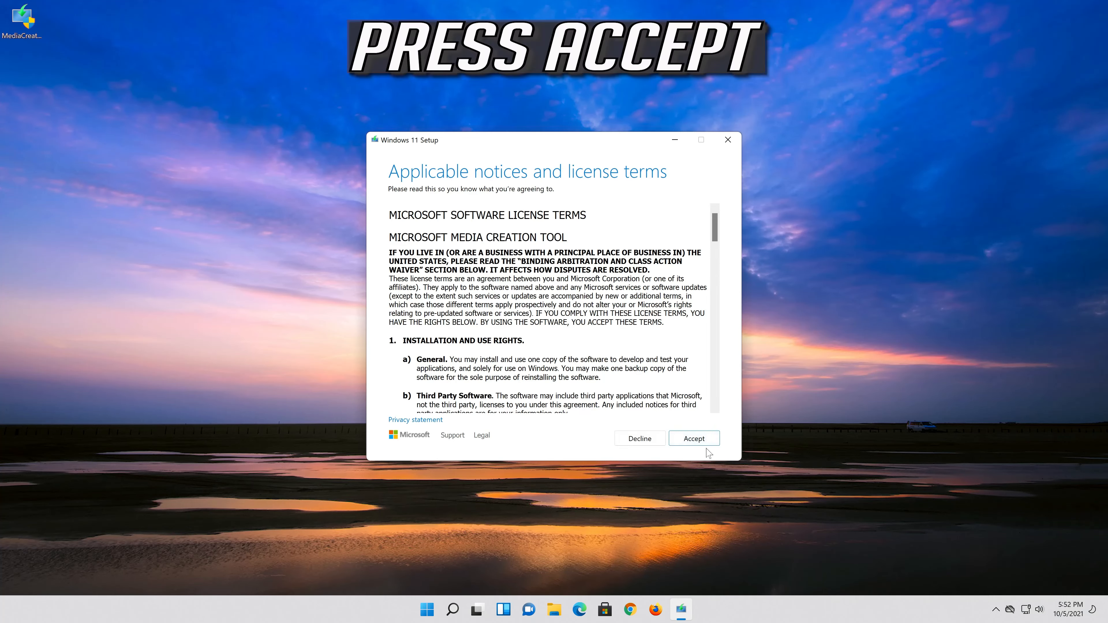
# Accept the license and keep the recommended English (United States) Windows 11 options
pyautogui.click(693, 438)
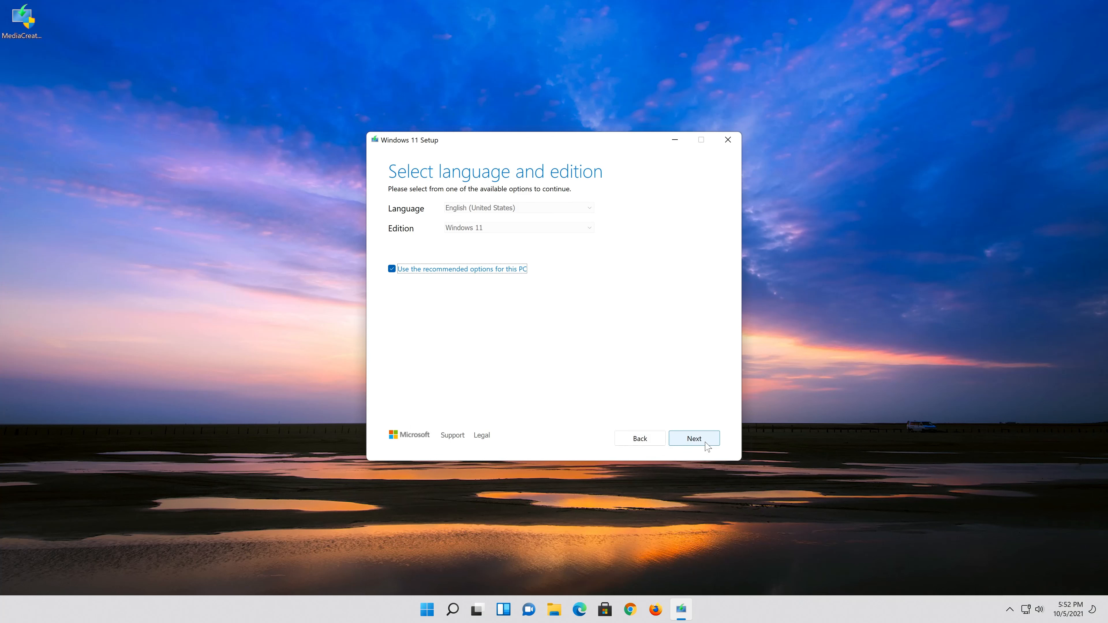
pyautogui.click(392, 270)
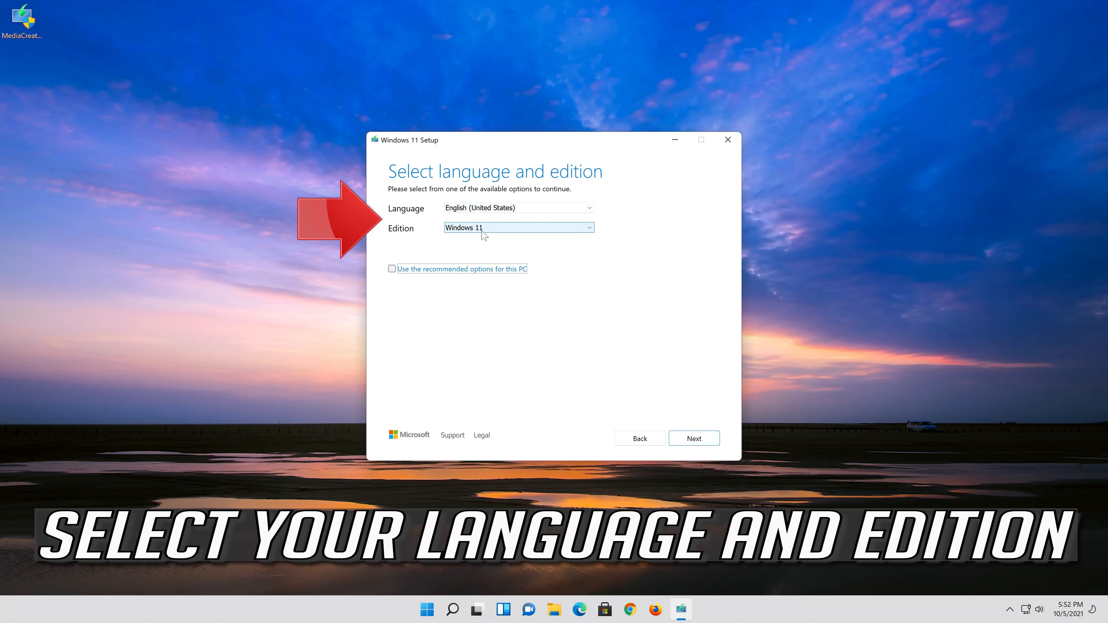
pyautogui.click(392, 268)
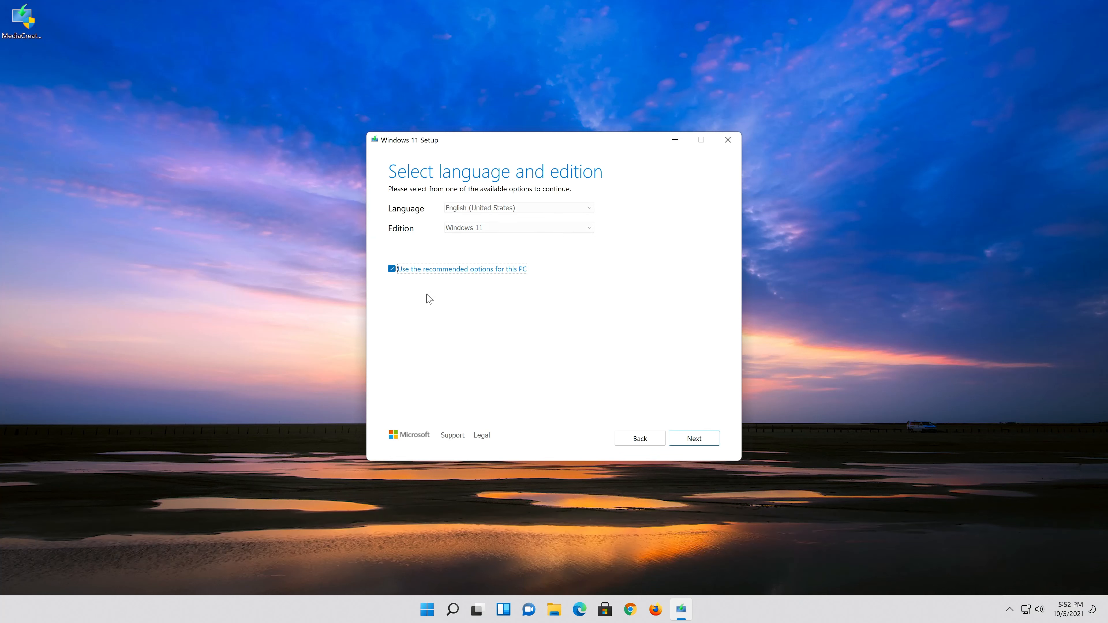
pyautogui.moveTo(693, 438)
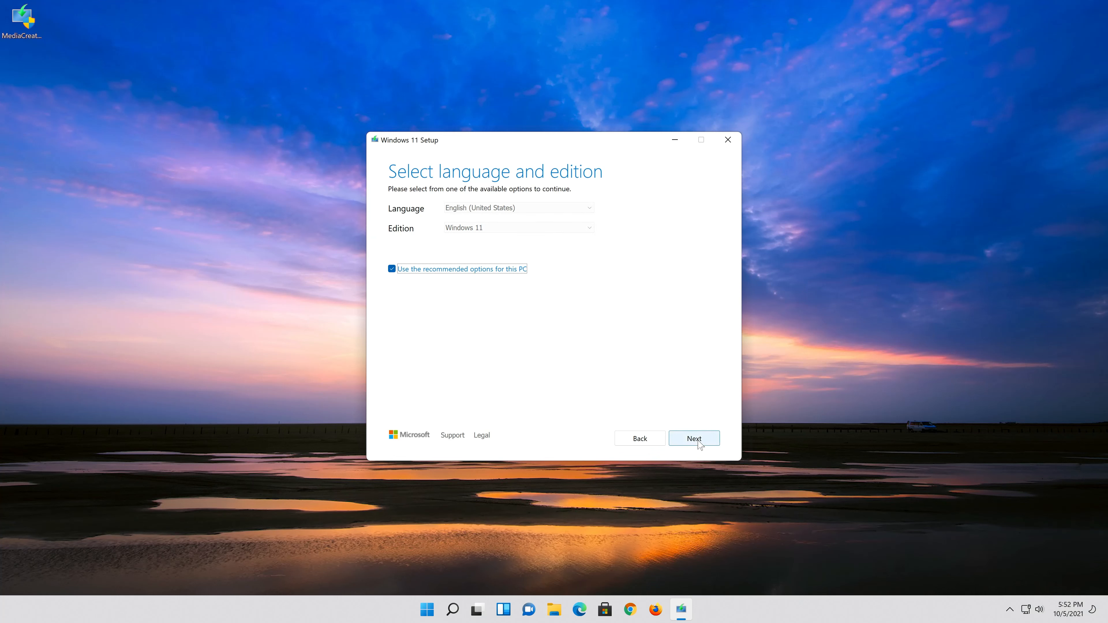
# Confirm language and edition, then choose ISO file as the media to create
pyautogui.click(693, 438)
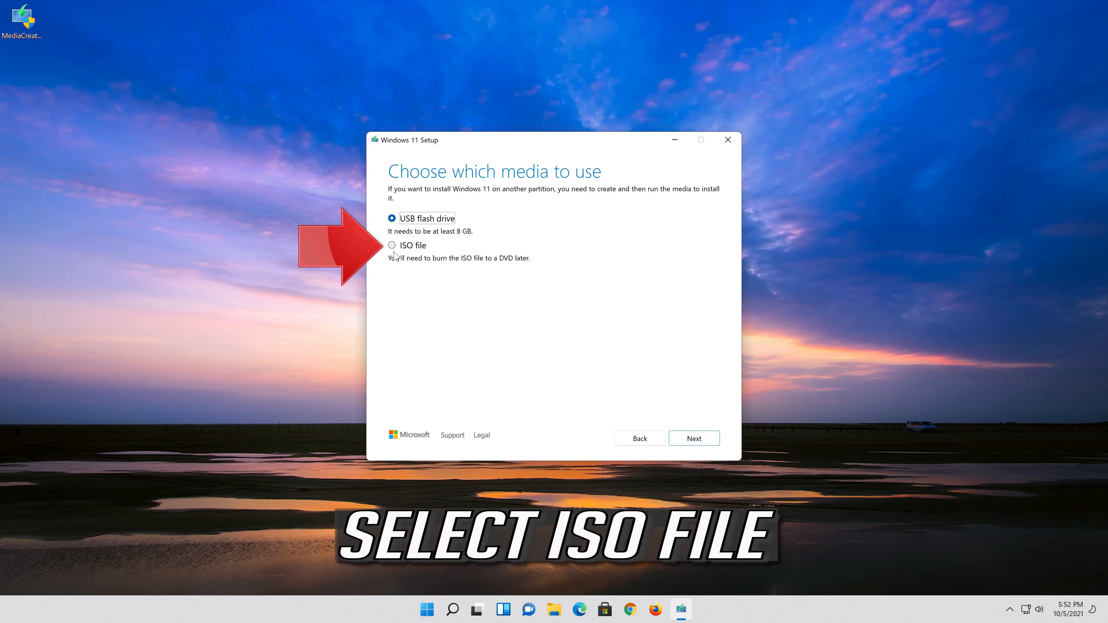
pyautogui.click(391, 245)
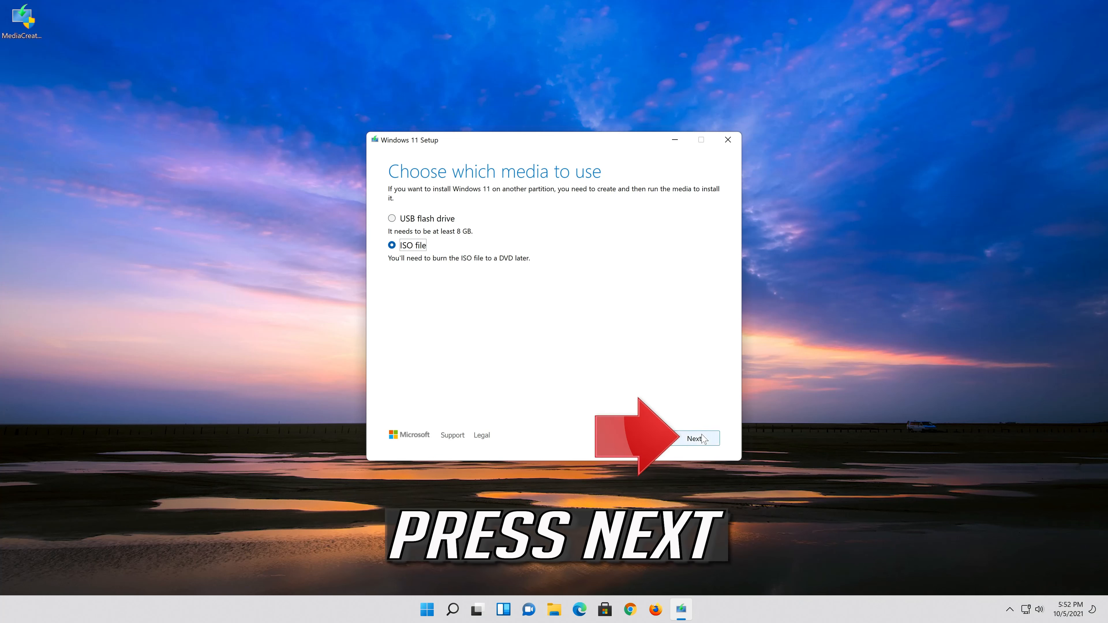
pyautogui.click(694, 438)
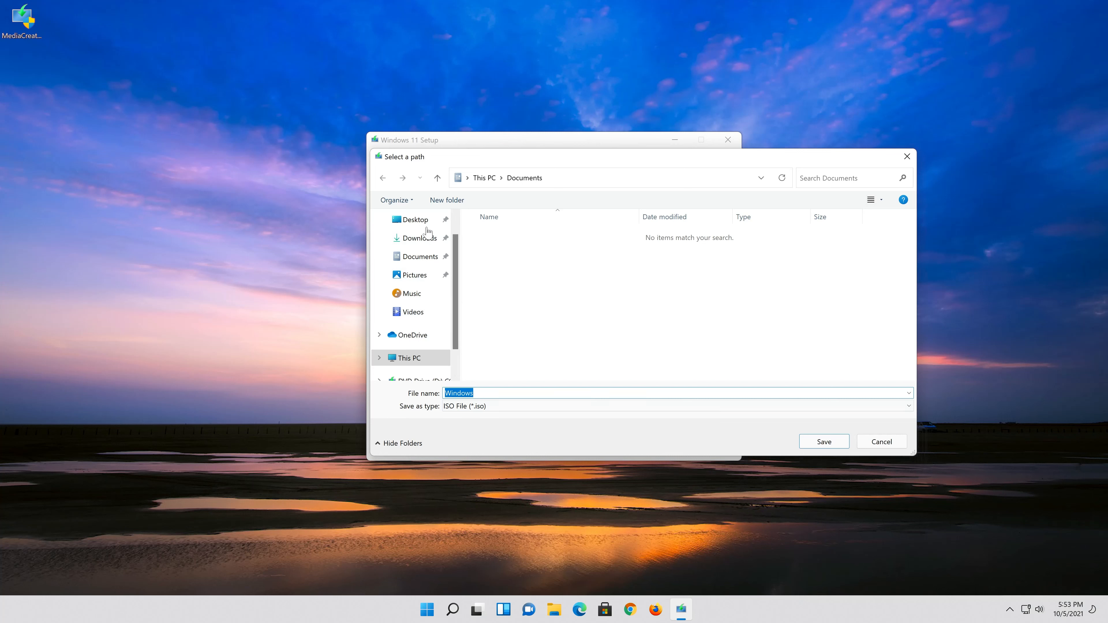
# Save the ISO as 'Windows 11' on the Desktop and let creation finish
pyautogui.click(412, 219)
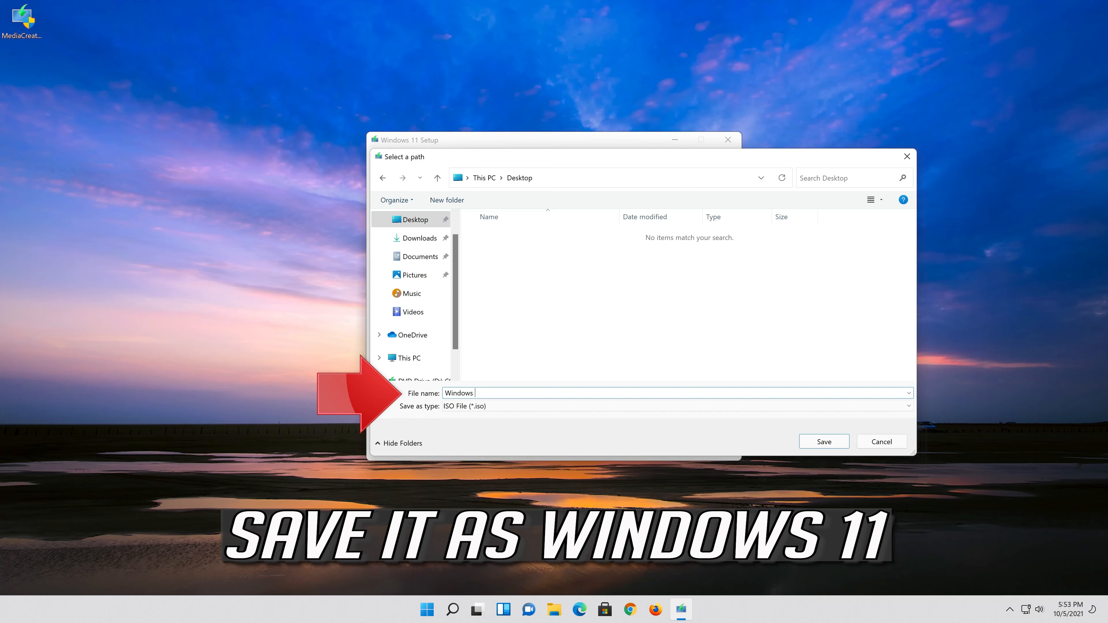
pyautogui.write('11')
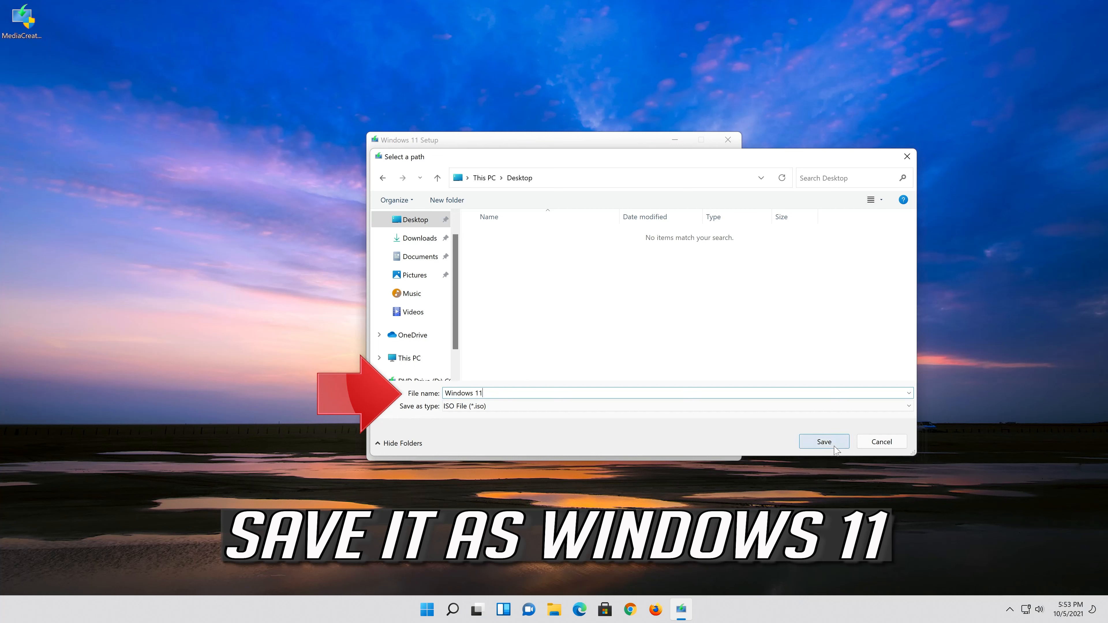
pyautogui.click(824, 441)
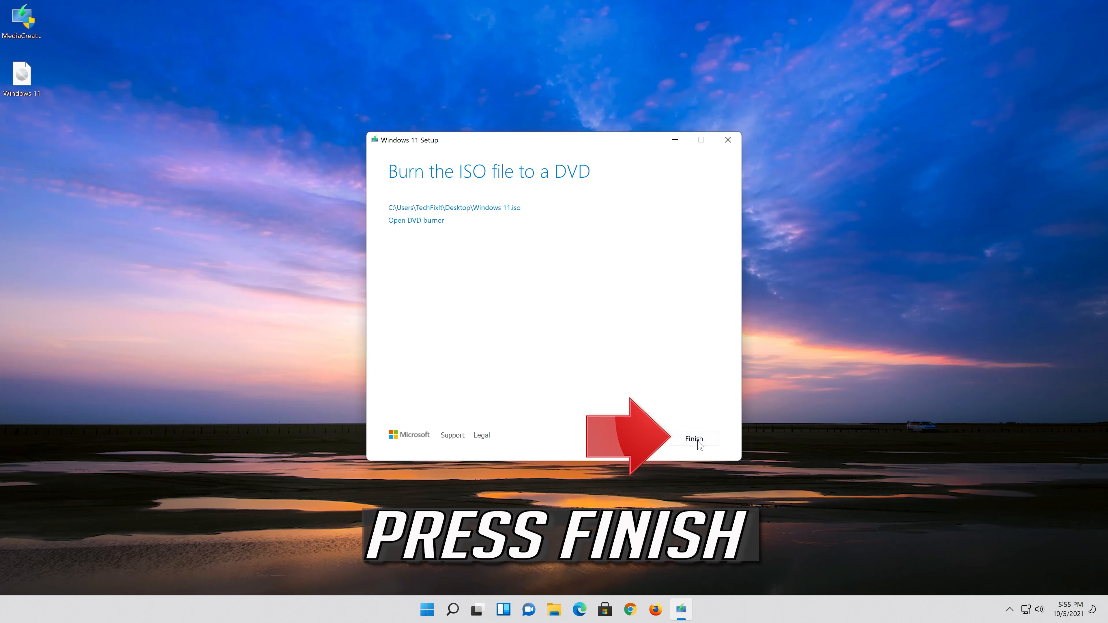
# Finish the Media Creation Tool, leaving the Windows 11 ISO on the desktop
pyautogui.click(694, 438)
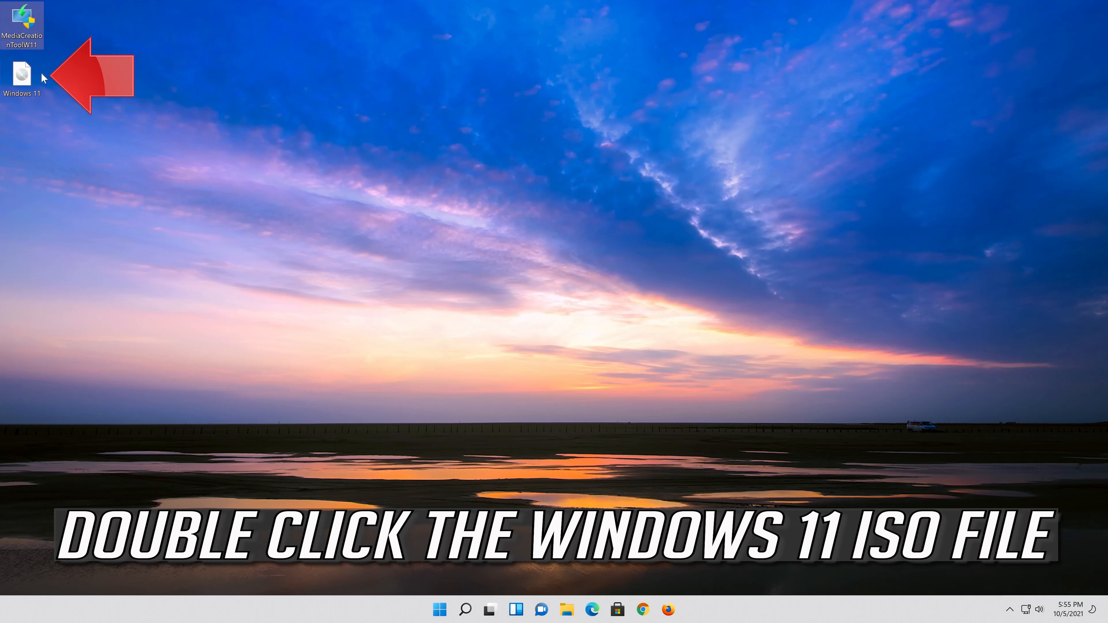
pyautogui.moveTo(22, 75)
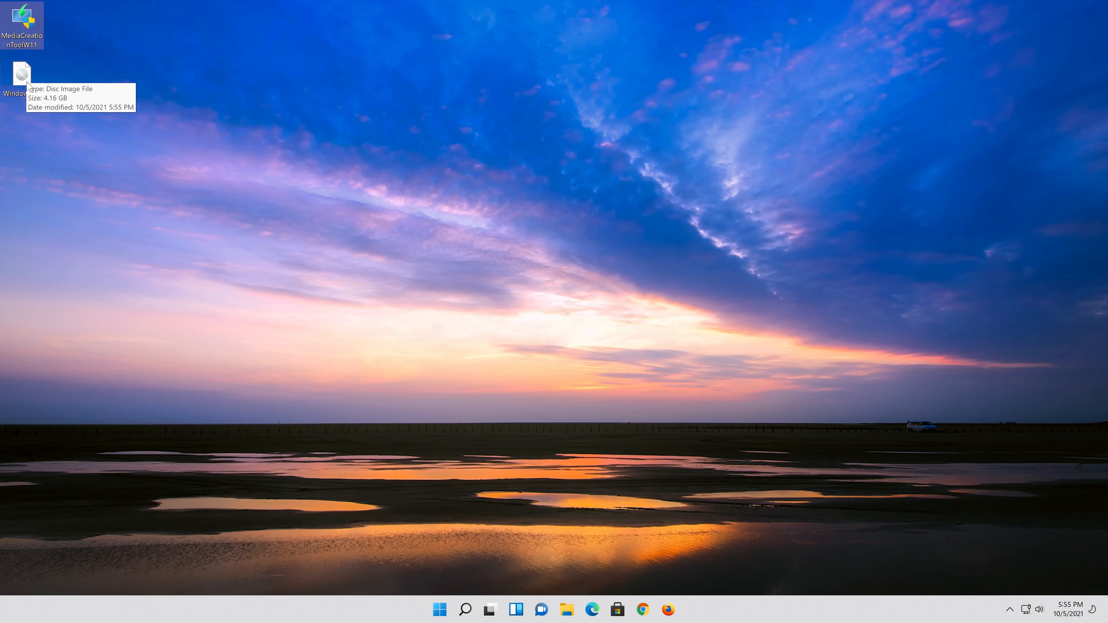
# Mount the desktop Windows 11 ISO, launch setup from the DVD drive and allow UAC
pyautogui.doubleClick(21, 75)
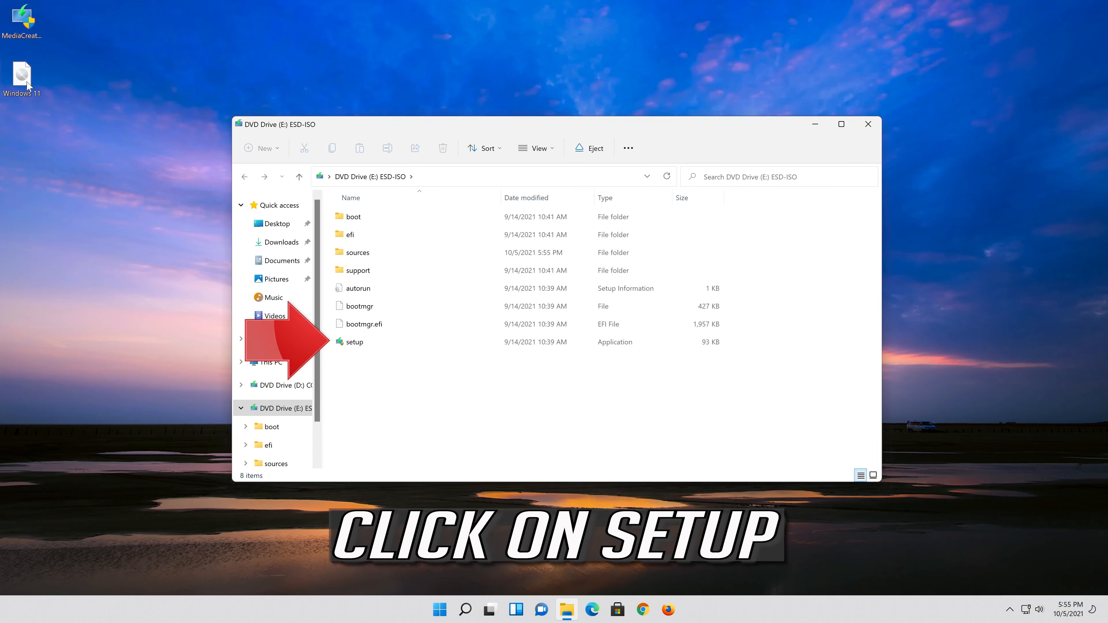
pyautogui.click(356, 343)
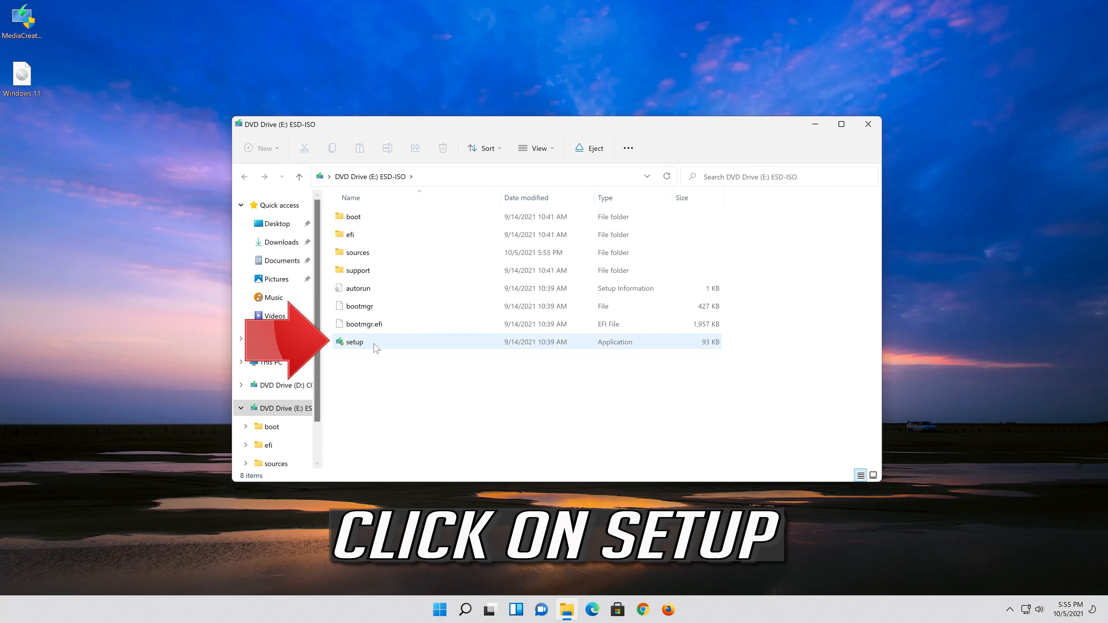
pyautogui.moveTo(387, 342)
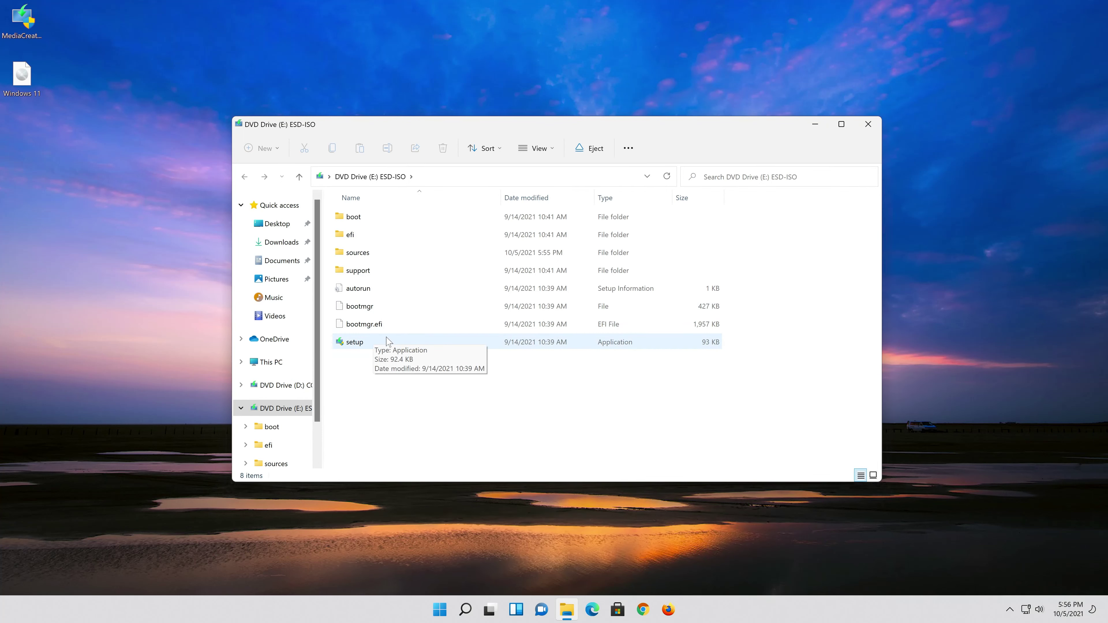
pyautogui.doubleClick(354, 341)
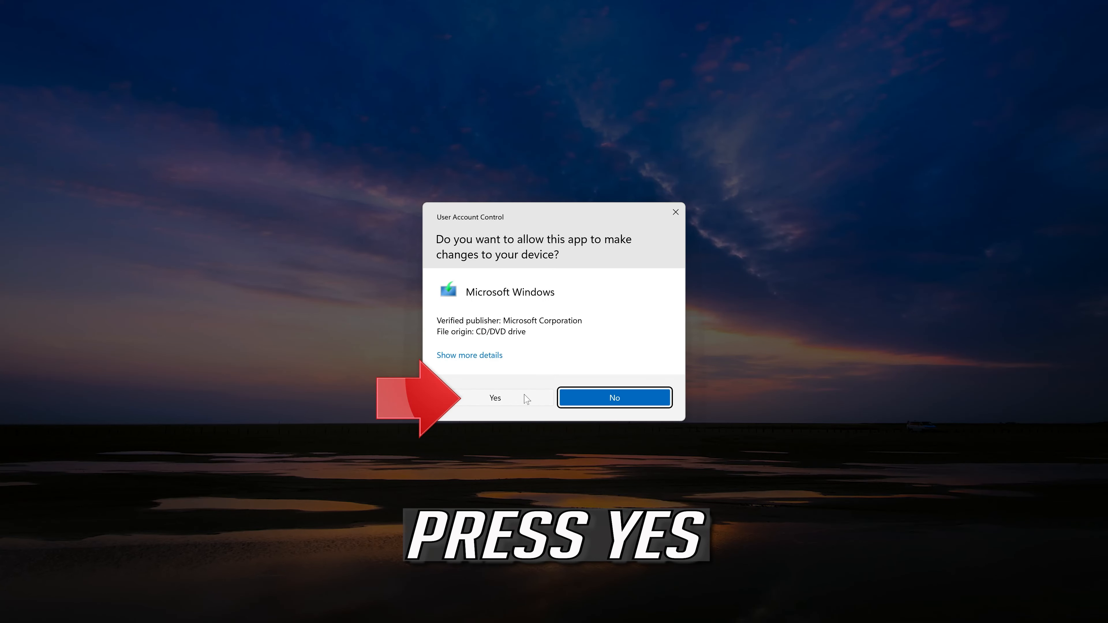
pyautogui.moveTo(504, 404)
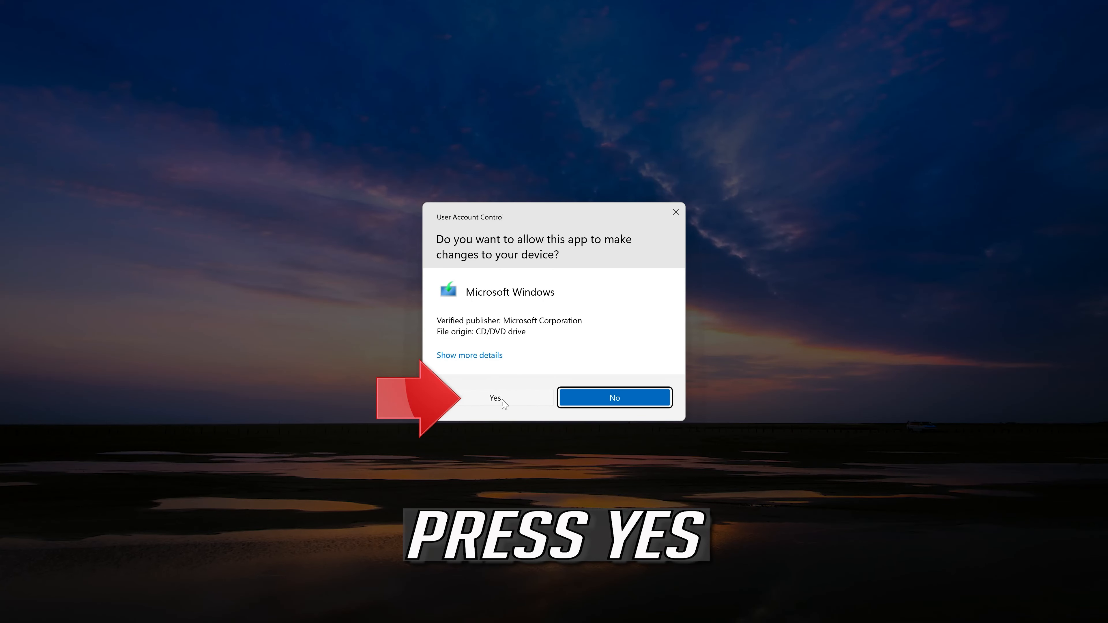
pyautogui.click(494, 397)
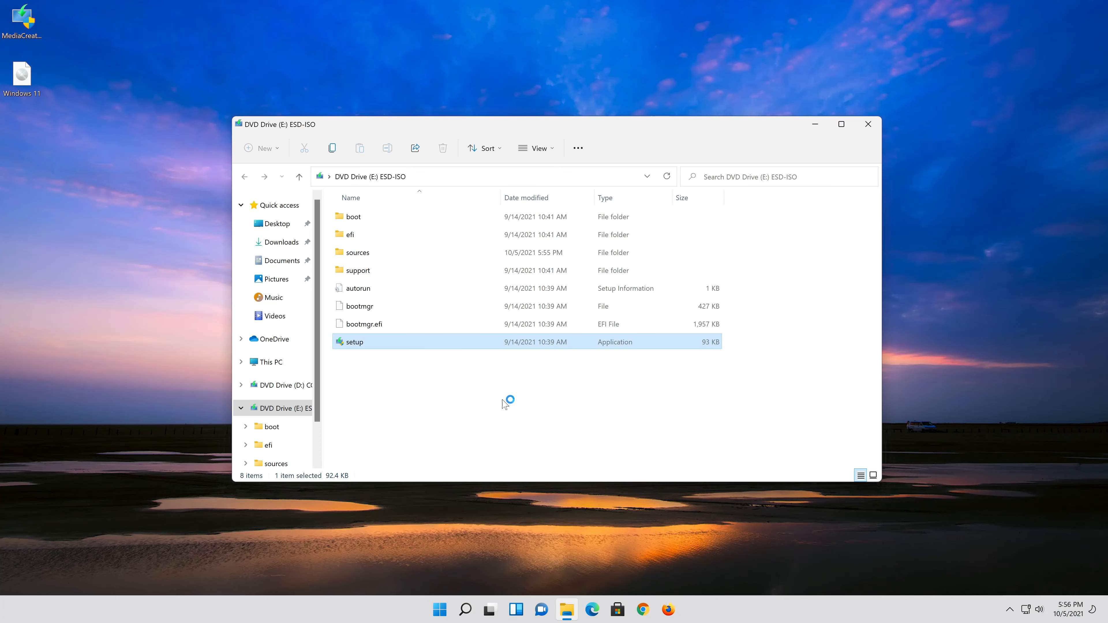
pyautogui.doubleClick(355, 341)
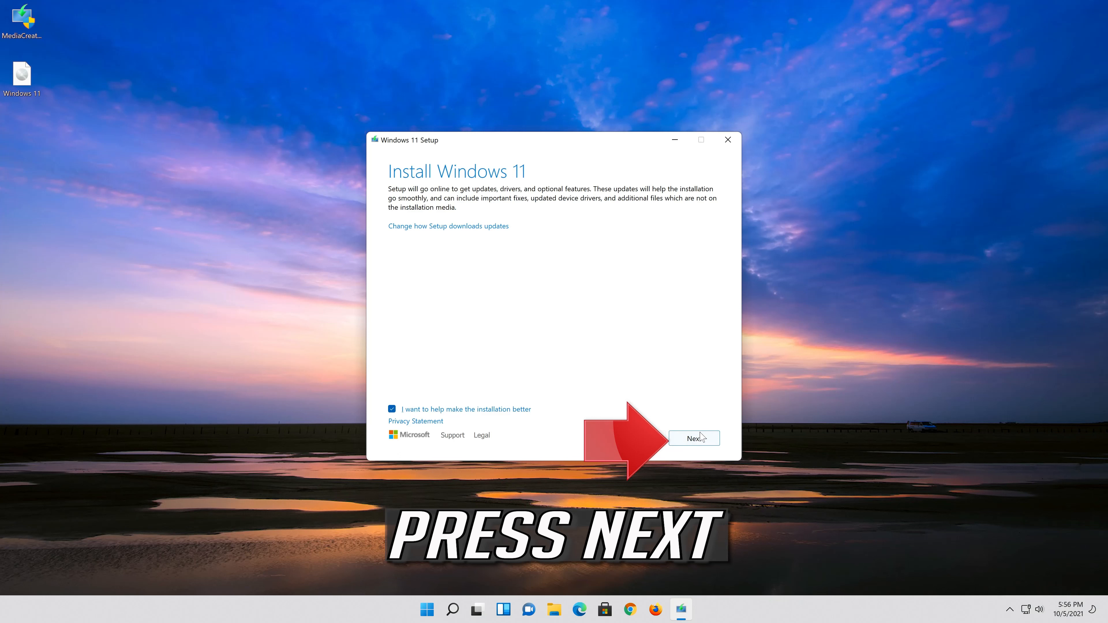
# Proceed past Install Windows 11 and the updates check, then accept the license terms
pyautogui.click(693, 439)
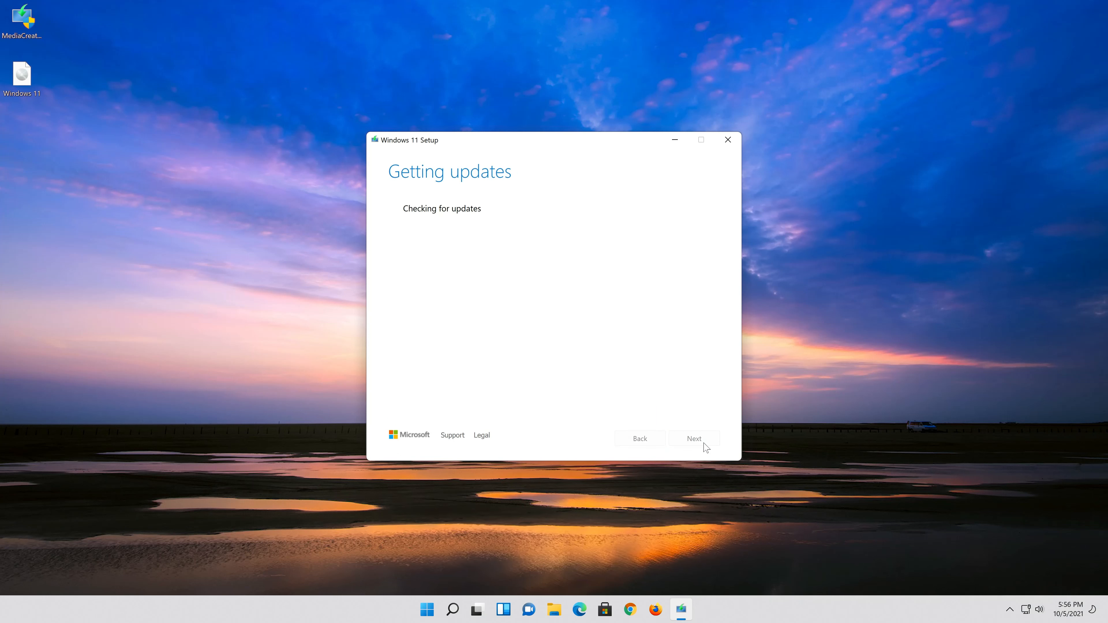
pyautogui.click(694, 438)
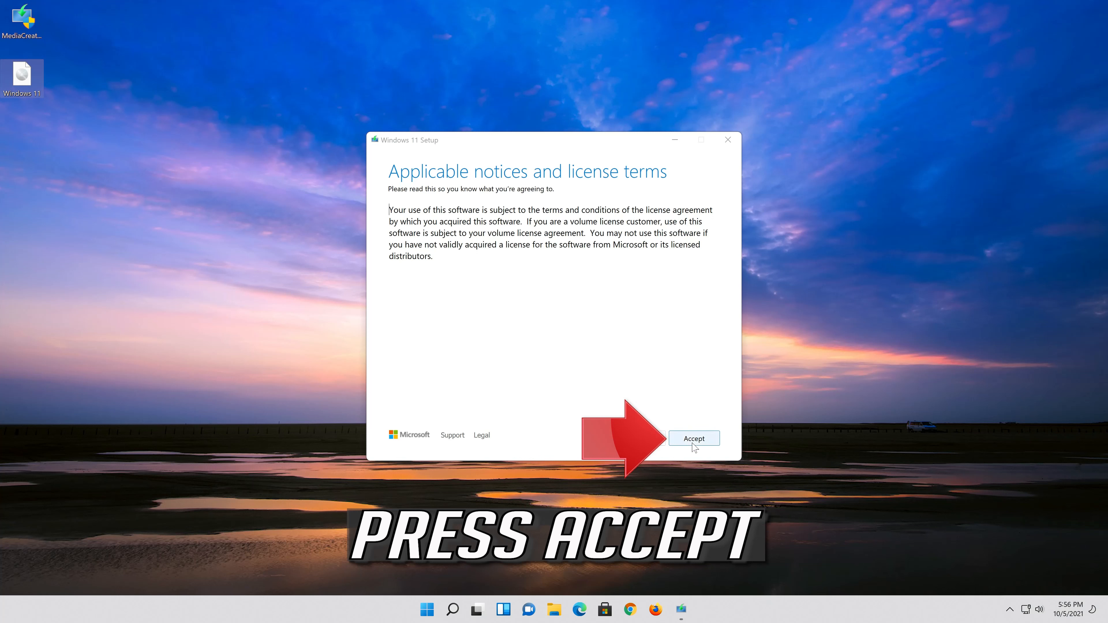
pyautogui.click(693, 438)
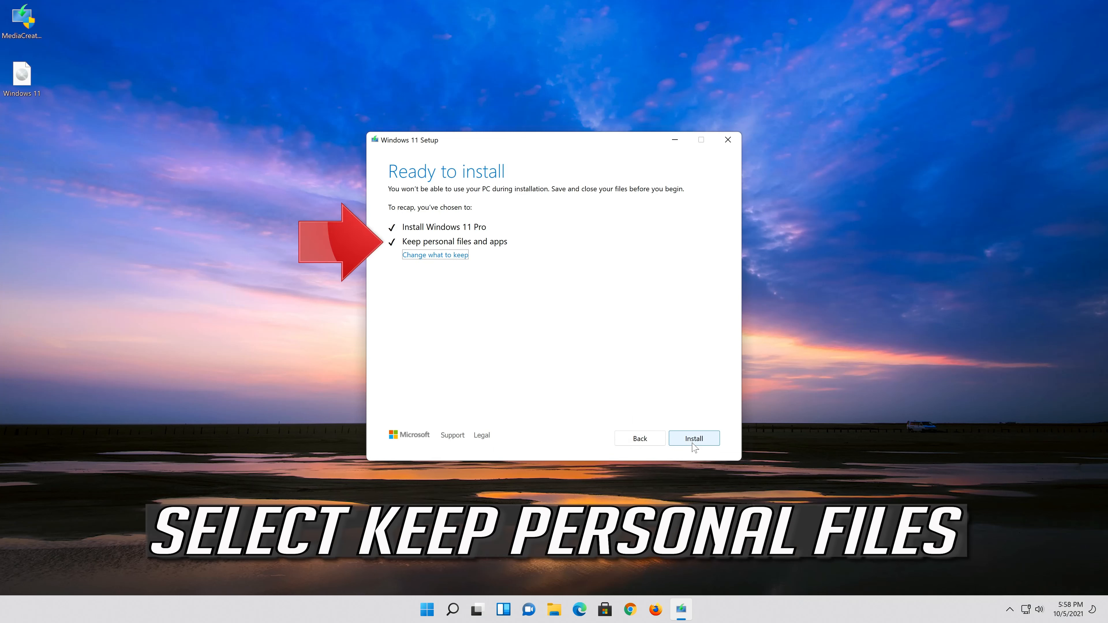
pyautogui.moveTo(417, 254)
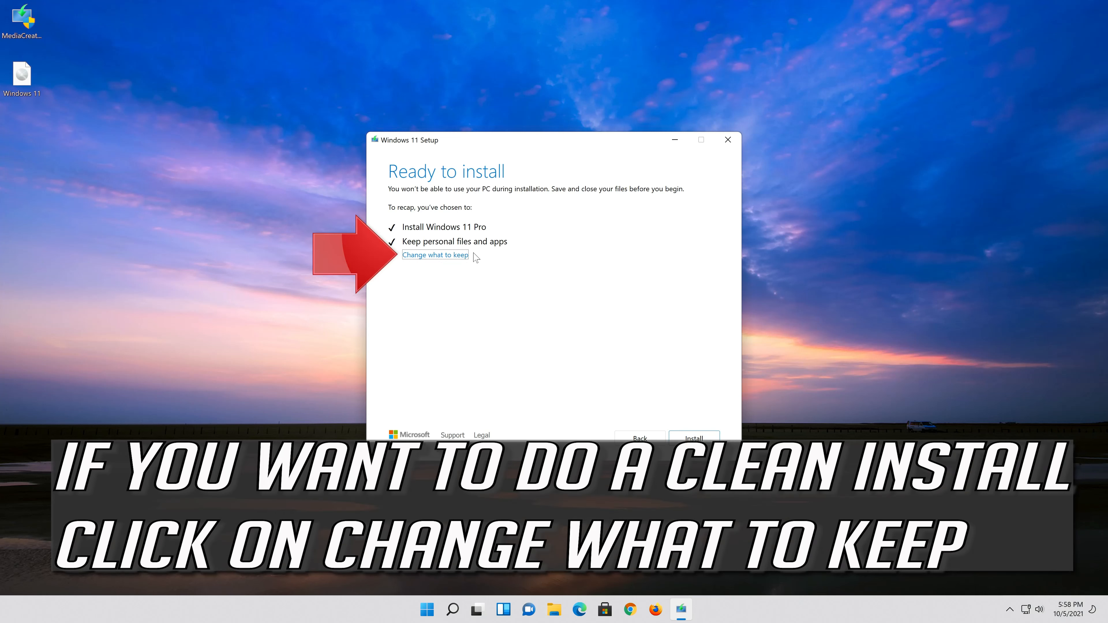
# Review Choose what to keep, leaving Keep personal files and apps selected
pyautogui.click(435, 256)
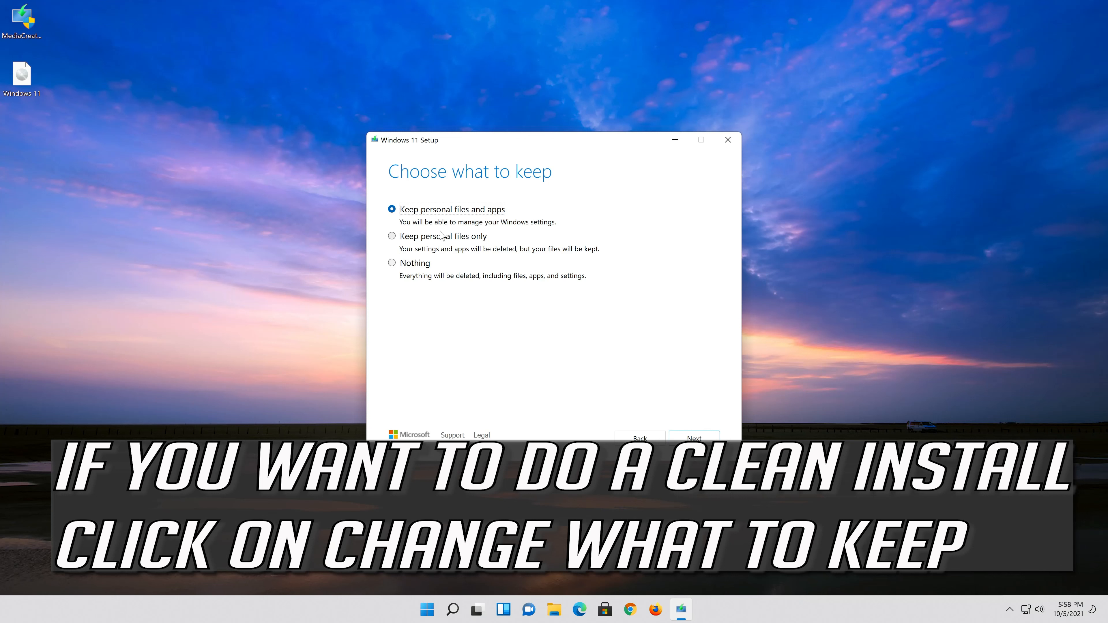
pyautogui.click(693, 439)
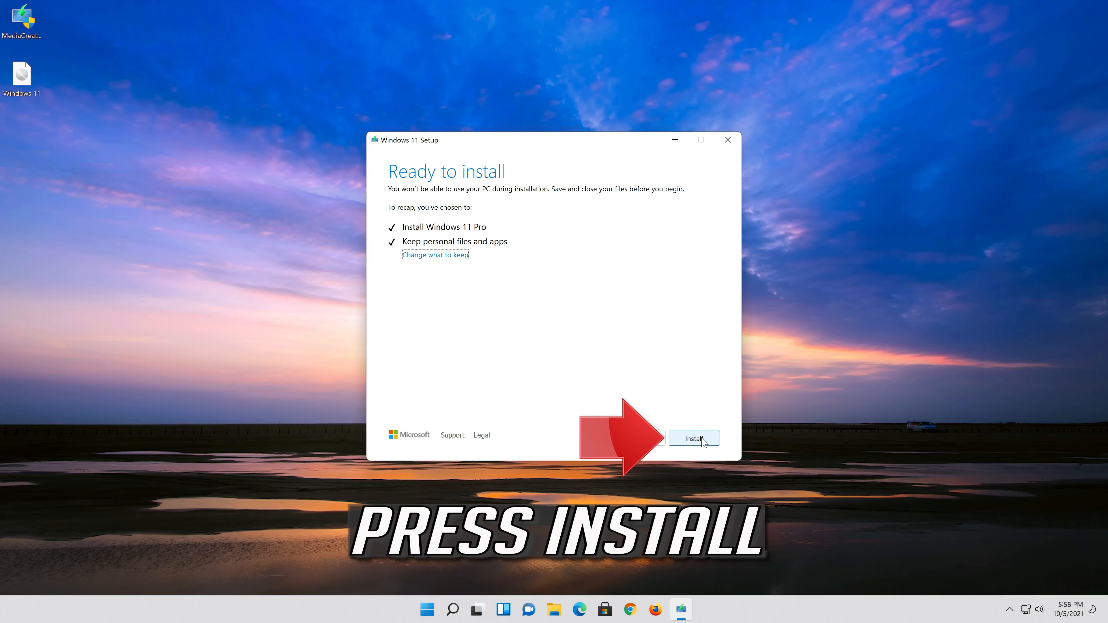
pyautogui.moveTo(696, 416)
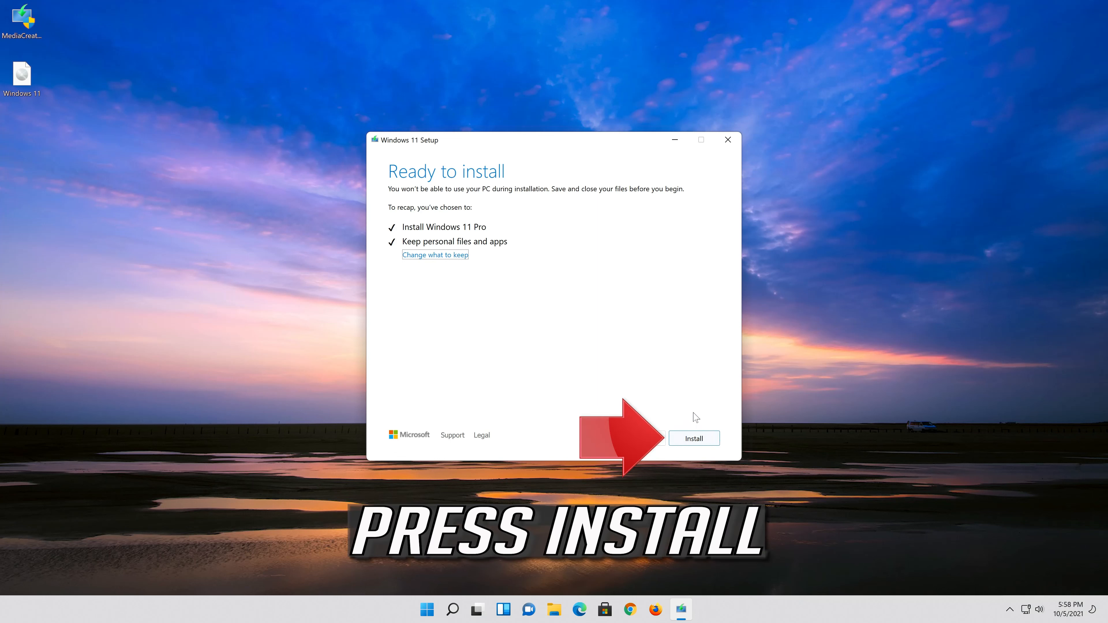
pyautogui.moveTo(694, 439)
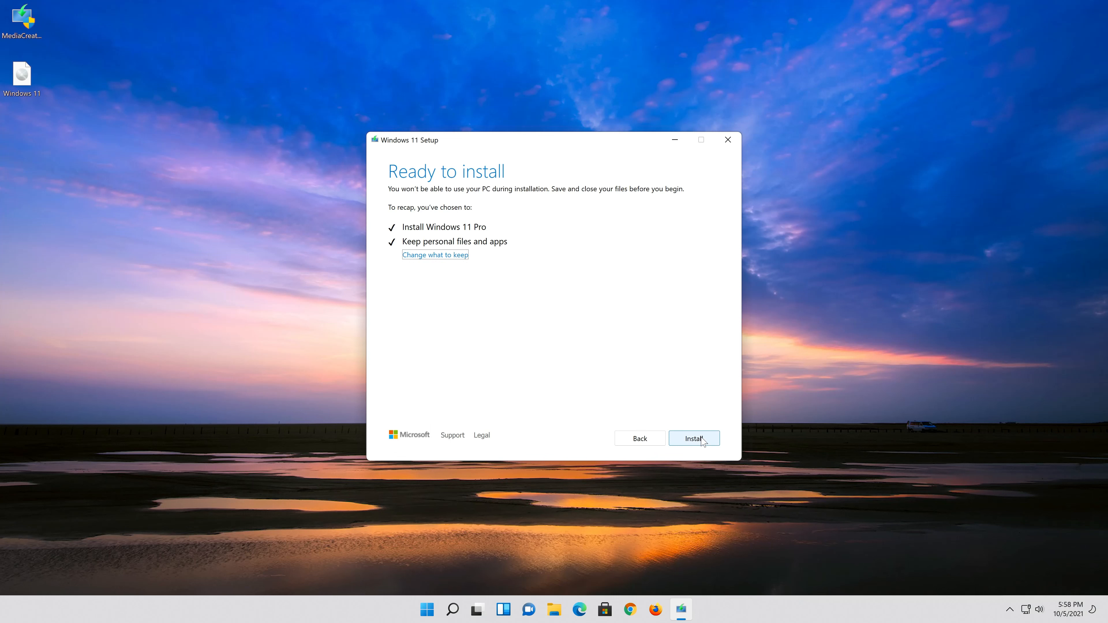
# Install Windows 11 keeping files and apps, then bring up actions for the mounted DVD drive in File Explorer
pyautogui.click(694, 438)
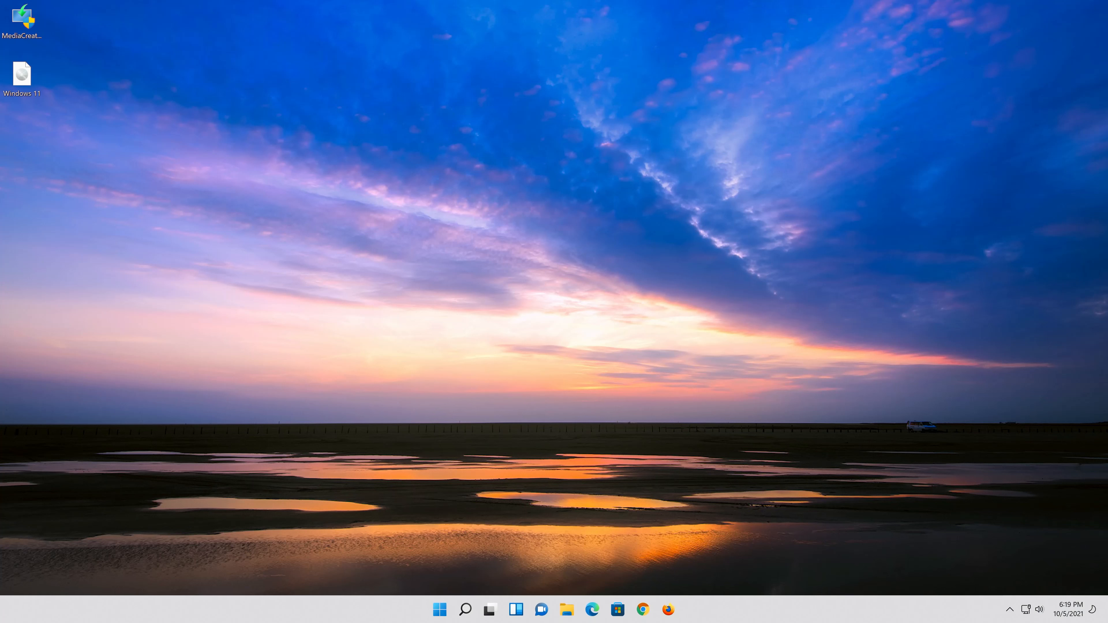
pyautogui.click(567, 610)
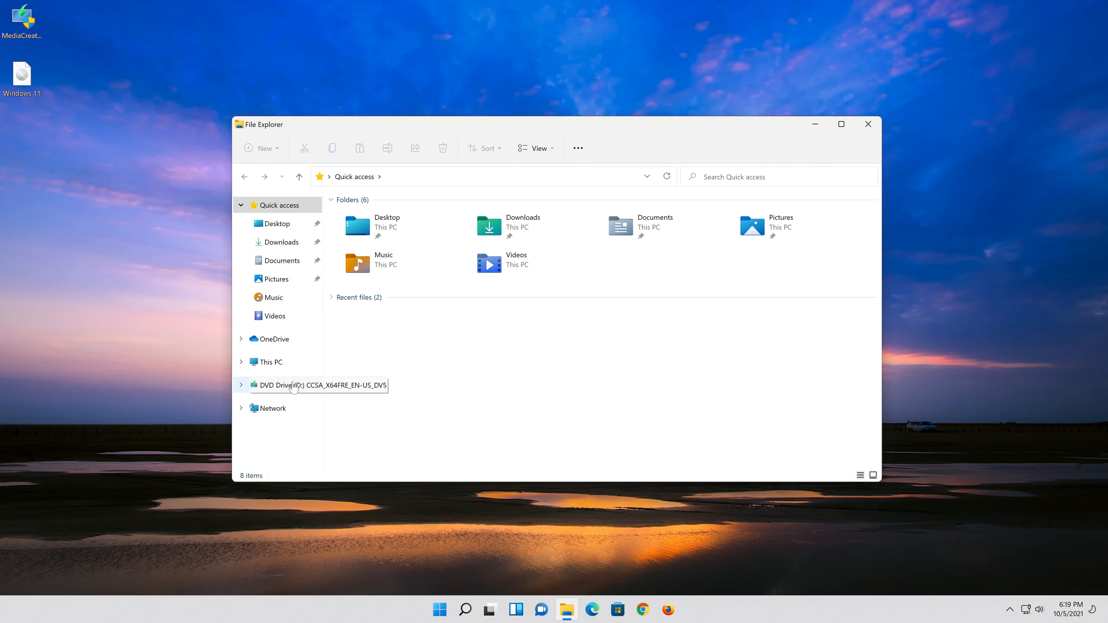
pyautogui.rightClick(314, 385)
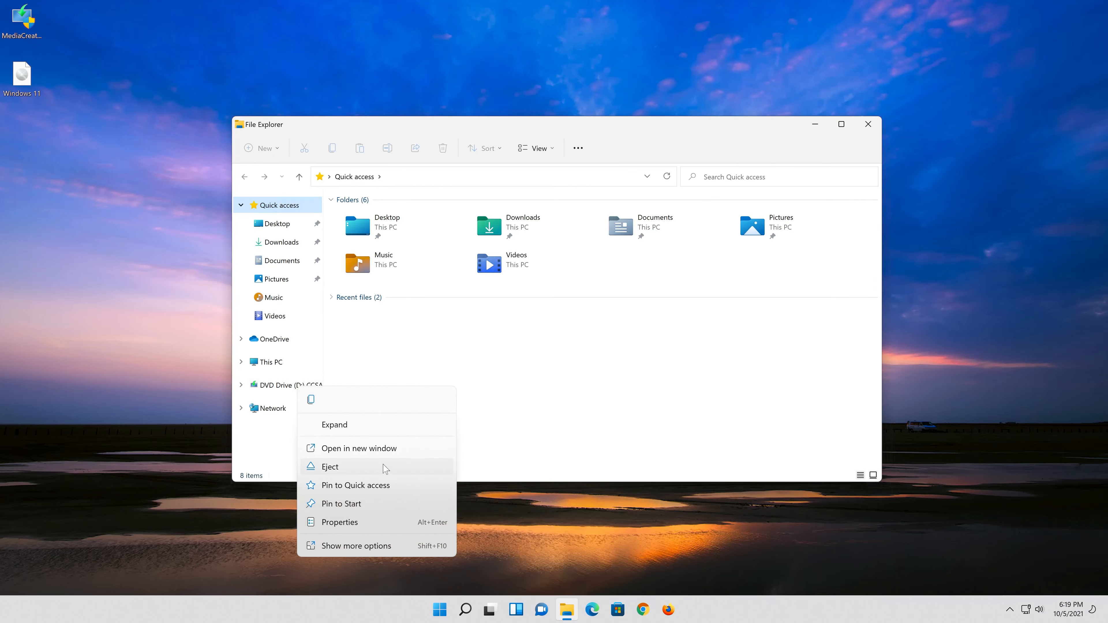